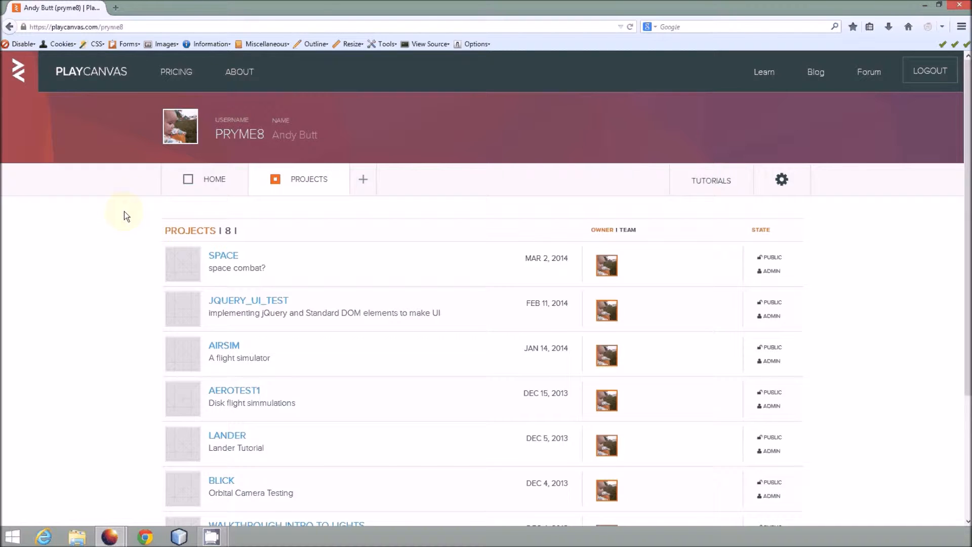
mouse_move(19, 217)
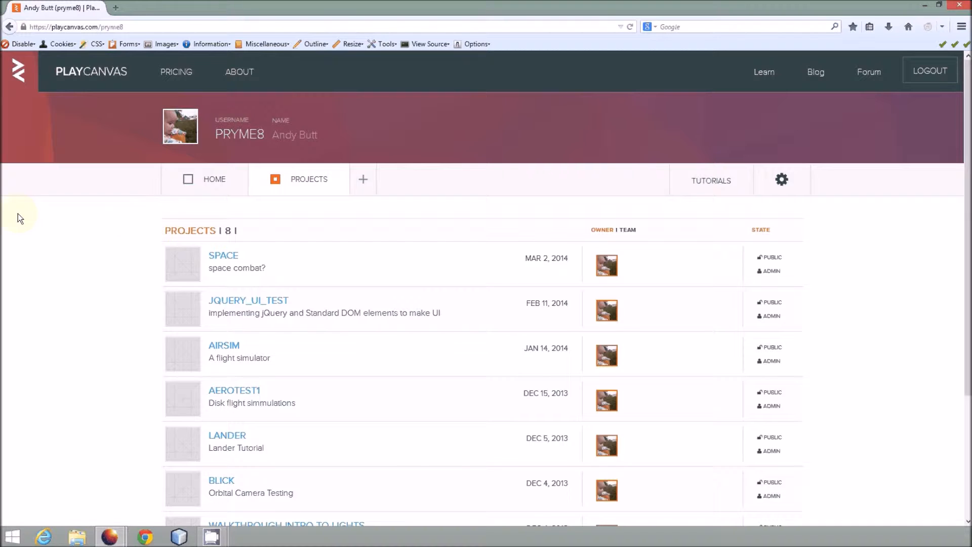
mouse_move(54, 236)
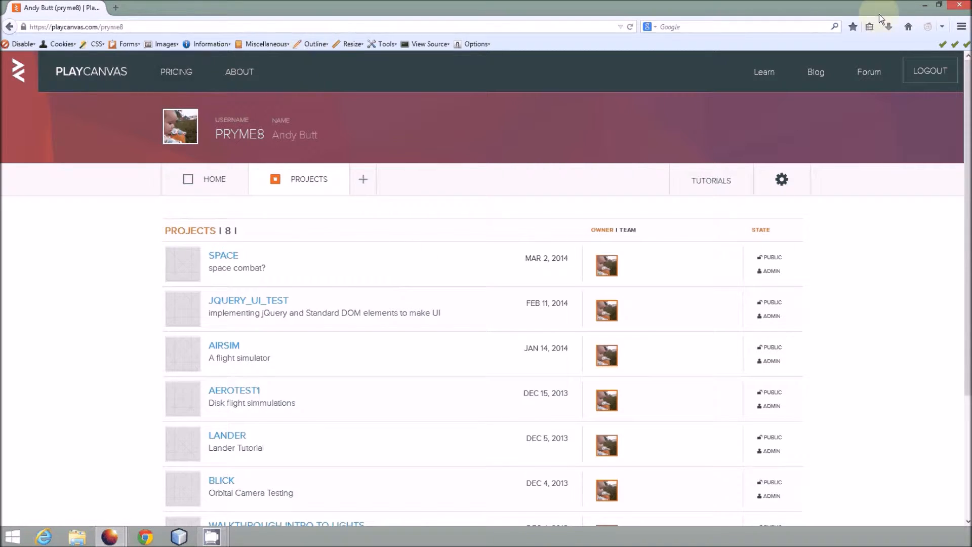
mouse_move(102, 458)
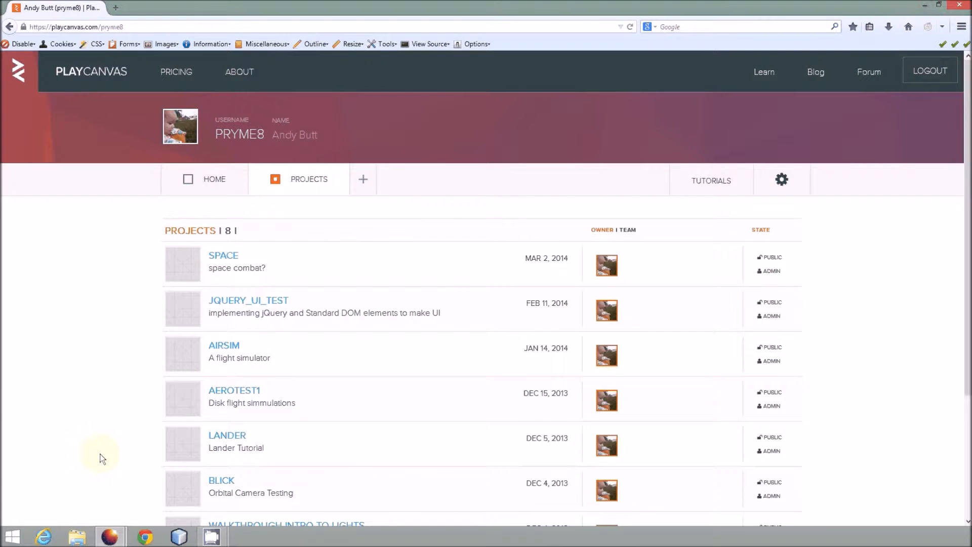
mouse_move(207, 292)
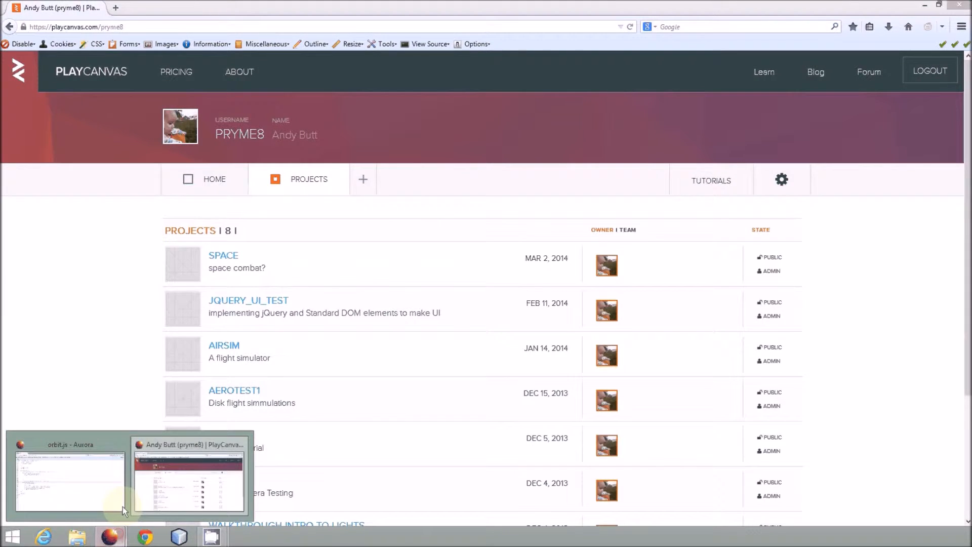
Bring up the orbit.js editor window from the taskbar, review its code, and close it.
click(70, 477)
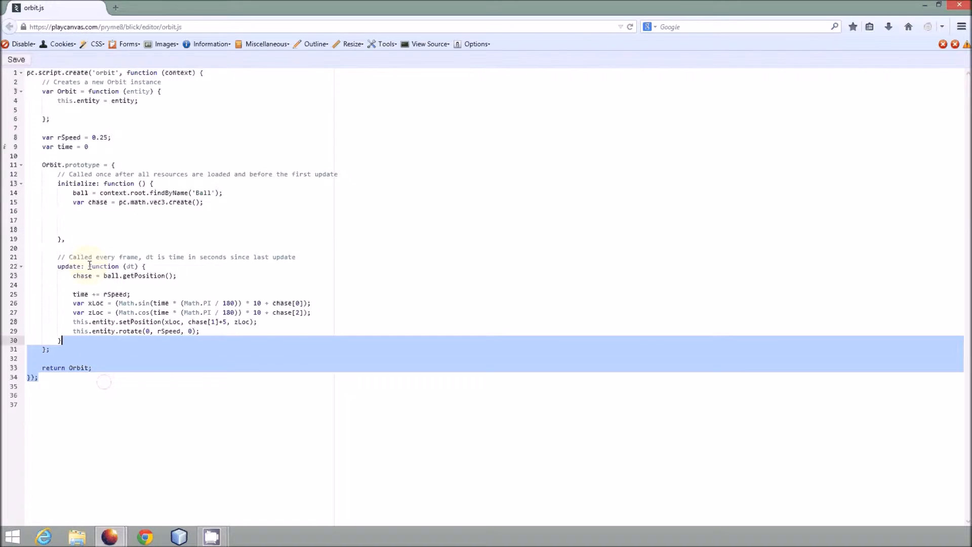
key(ctrl+a)
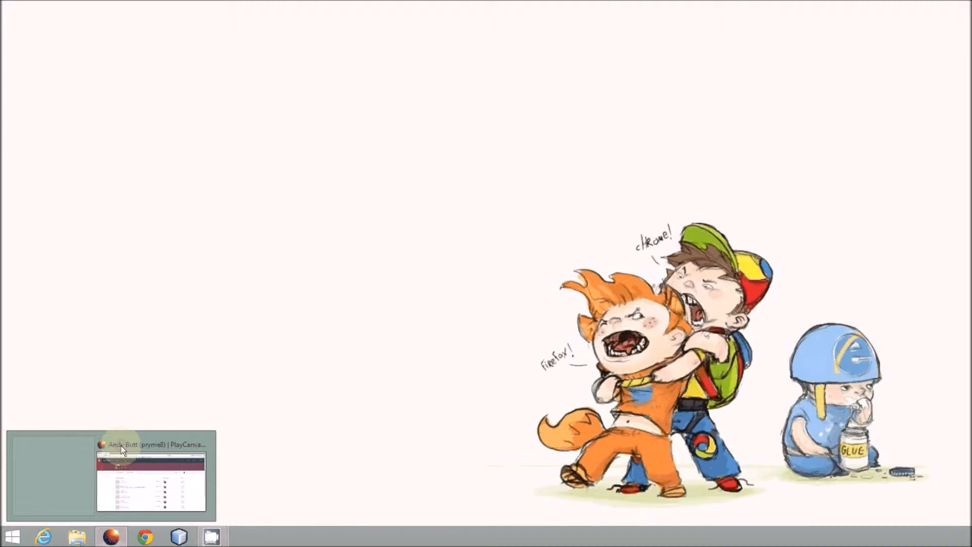
Create a new project titled 'Orbit_Tutorial' with no starter kit.
click(151, 474)
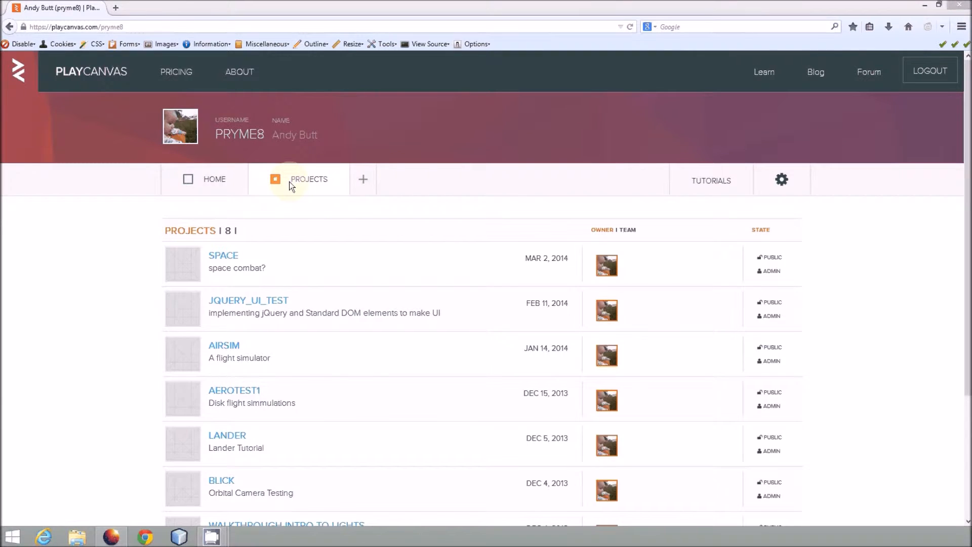
mouse_move(222, 255)
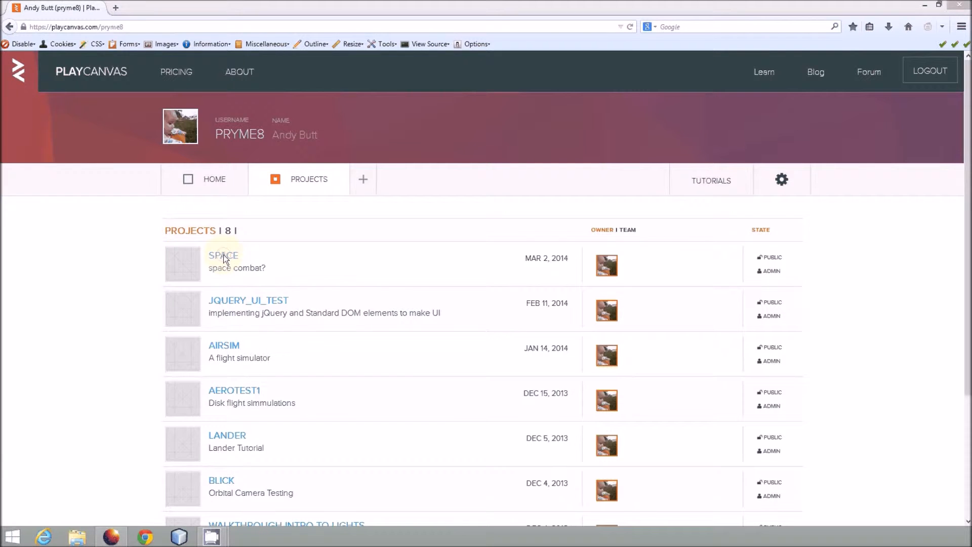
mouse_move(364, 179)
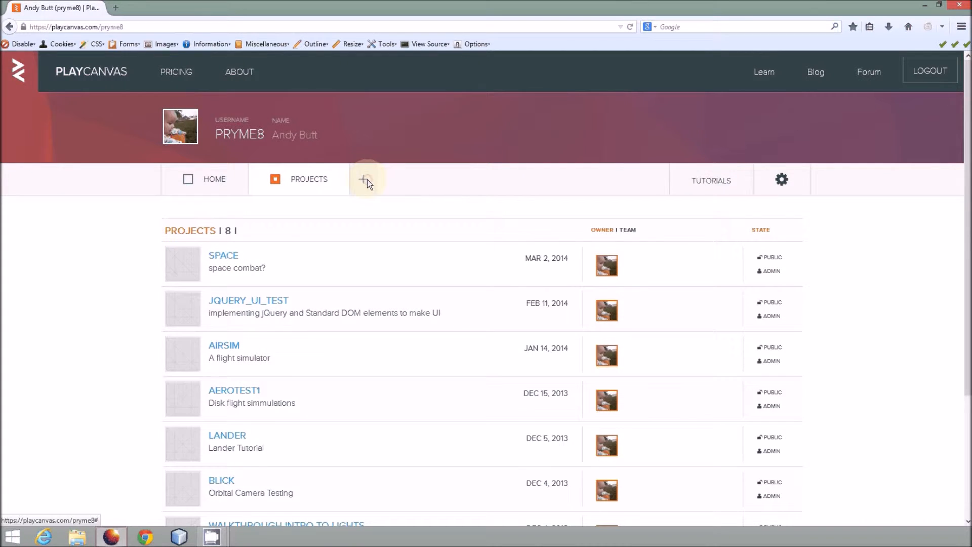
click(366, 179)
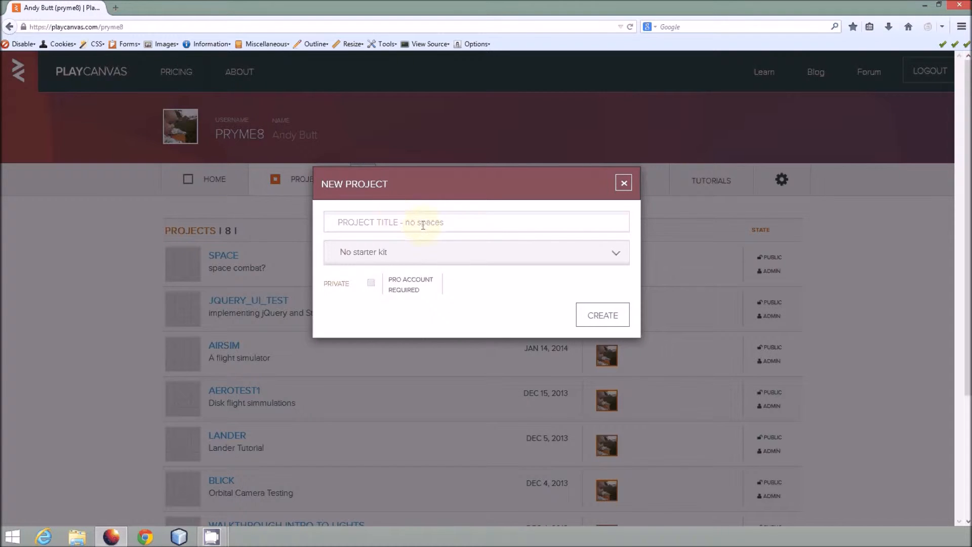
click(476, 222)
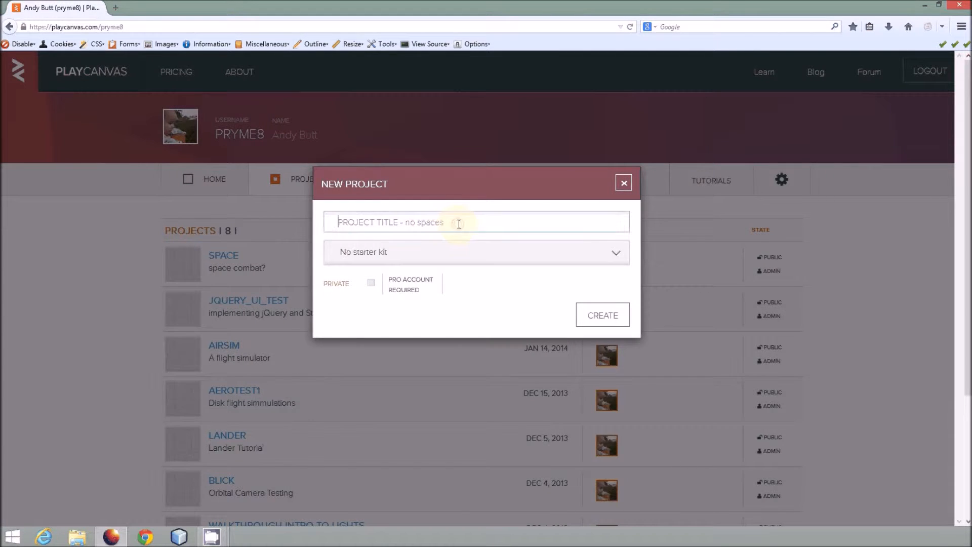
text(Orbit)
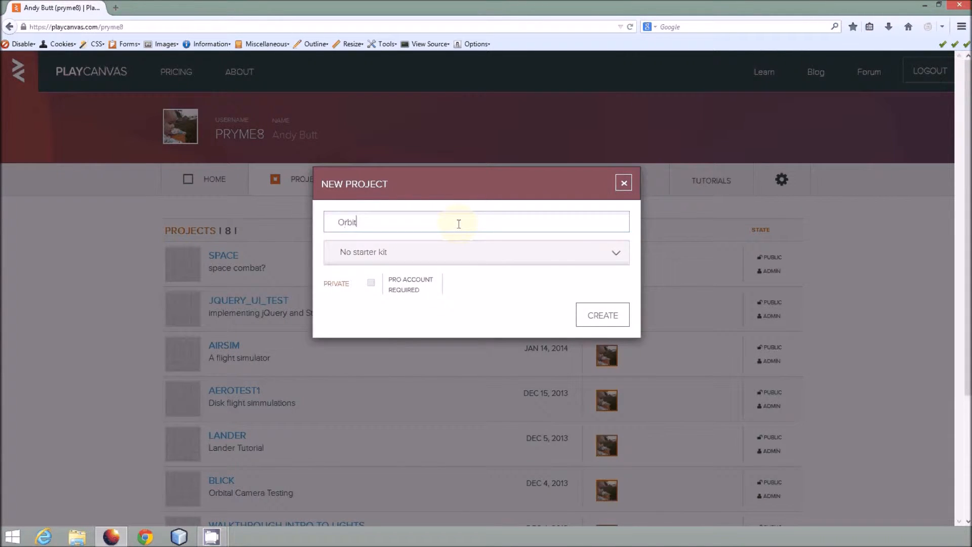
text(_Tut)
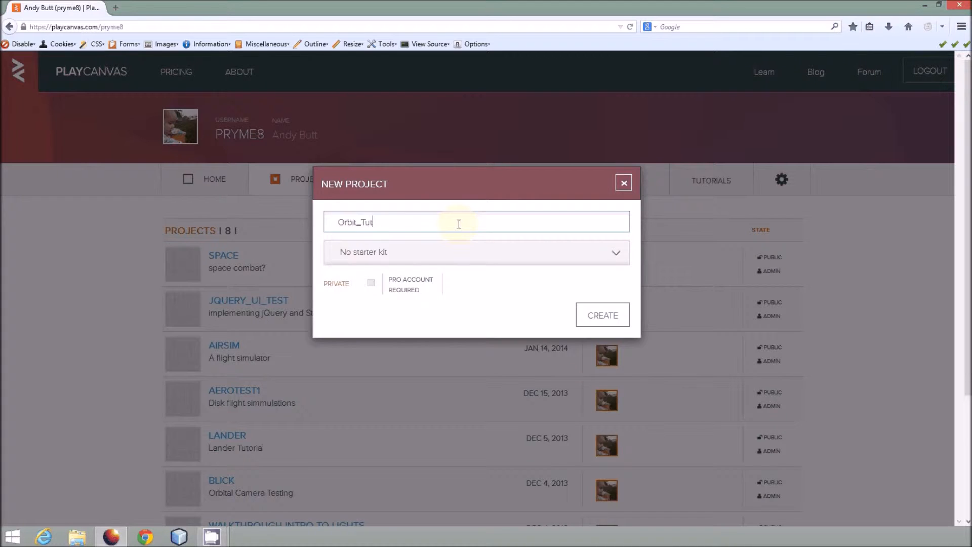
text(orial)
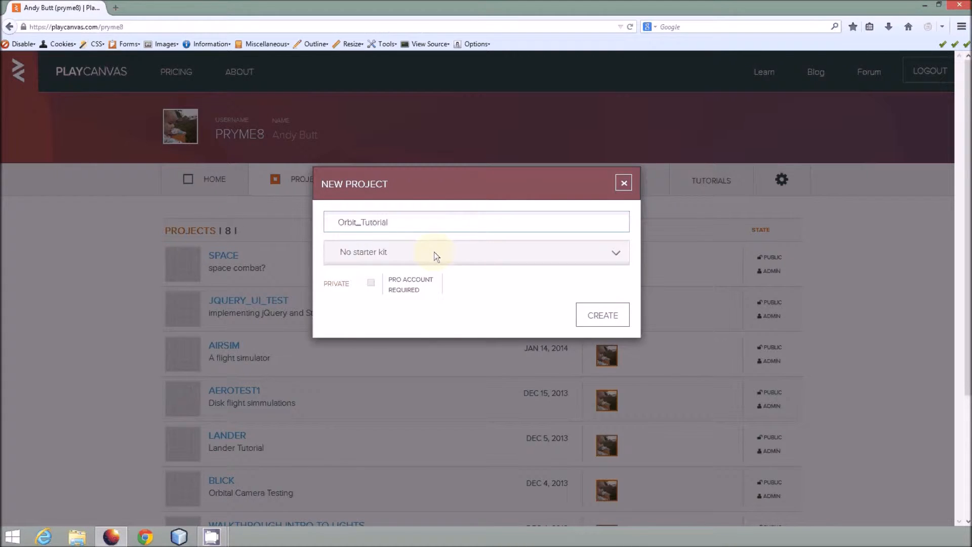
mouse_move(329, 298)
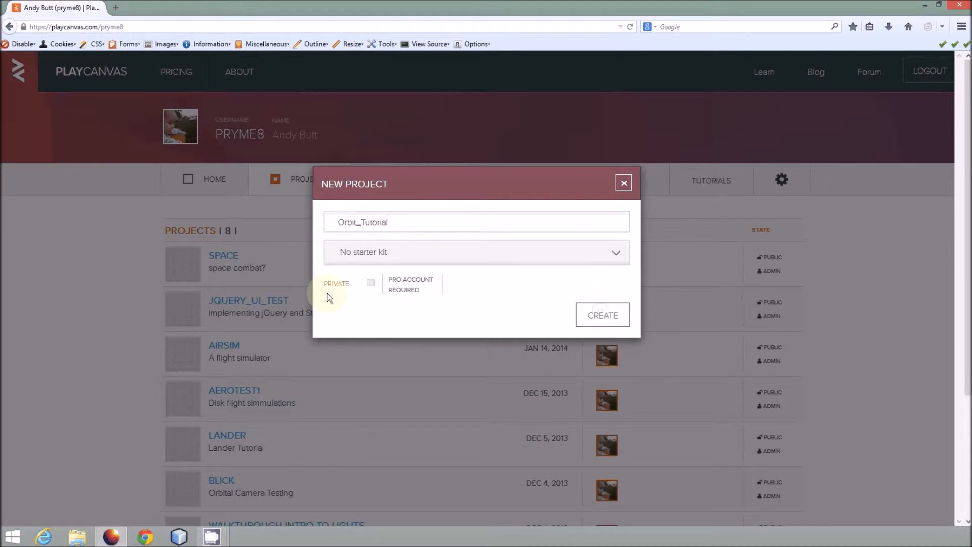
click(601, 314)
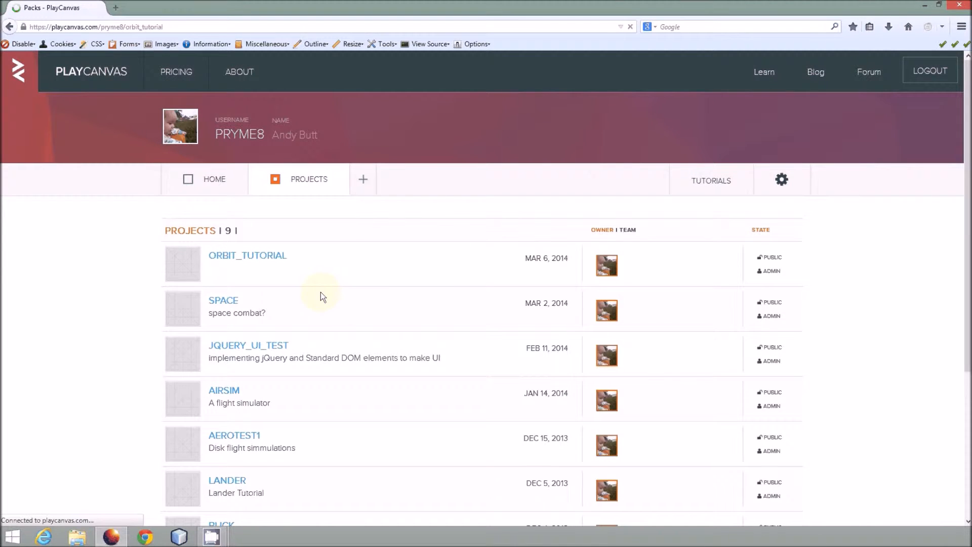
Open the Orbit_Tutorial project and create a pack to launch the Designer.
click(247, 255)
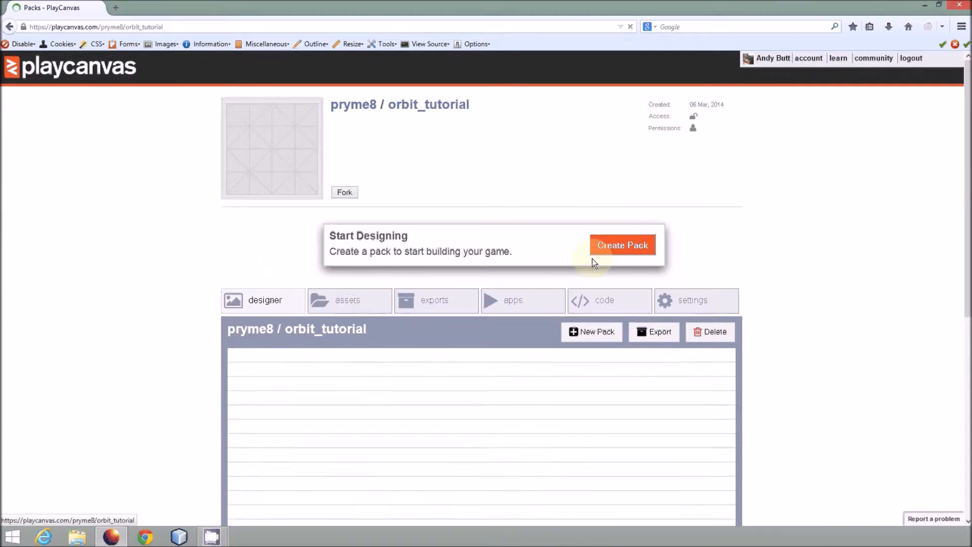
click(621, 244)
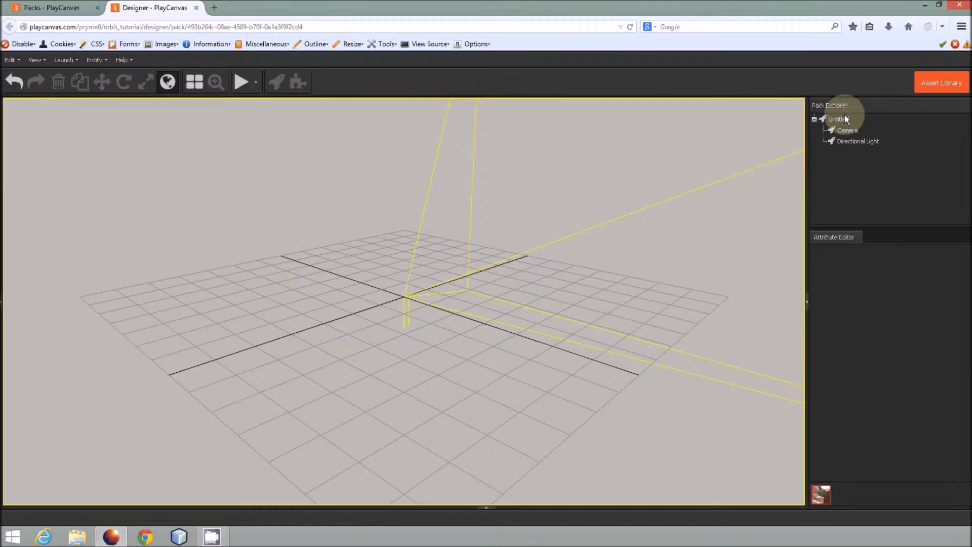
Rename the pack's Untitled root entity to 'Orbit_tut'.
click(839, 119)
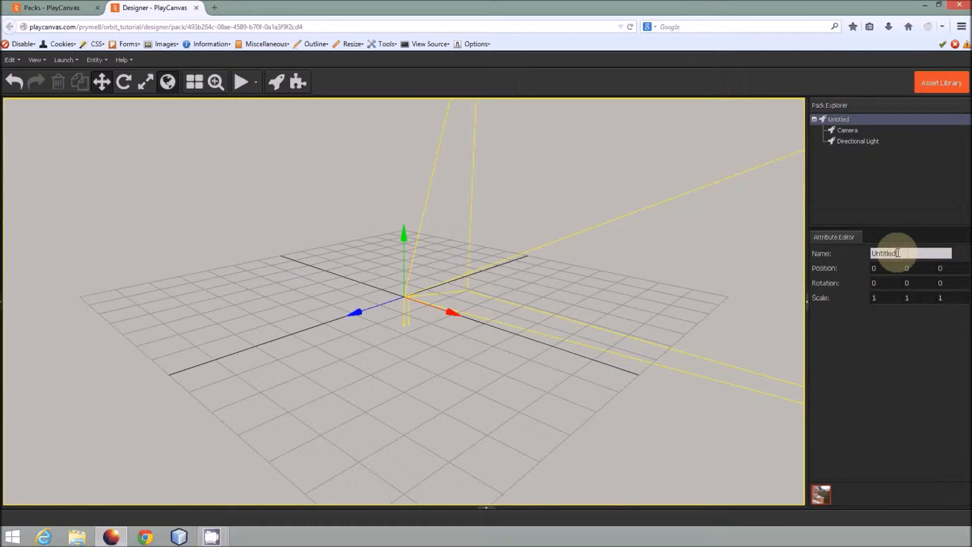
text(Orbi)
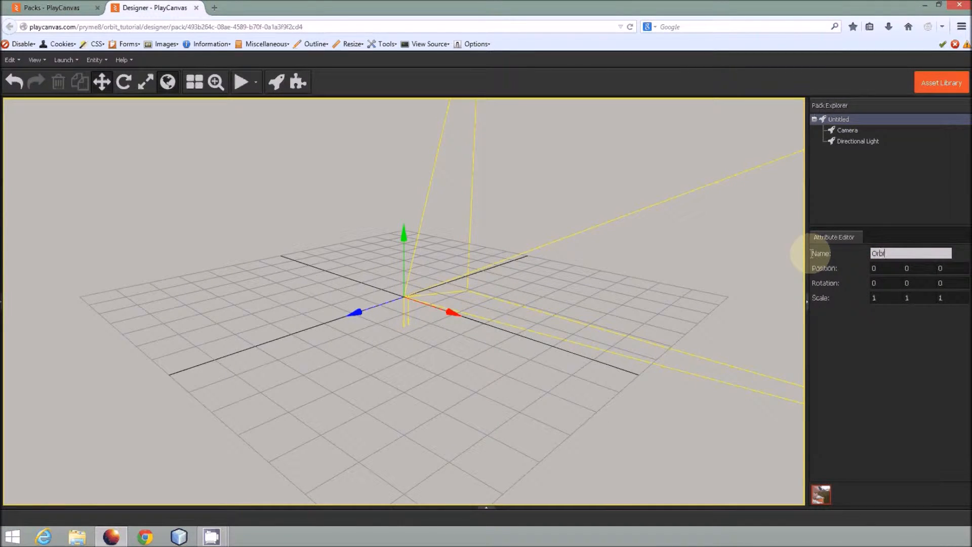
text(t_tu)
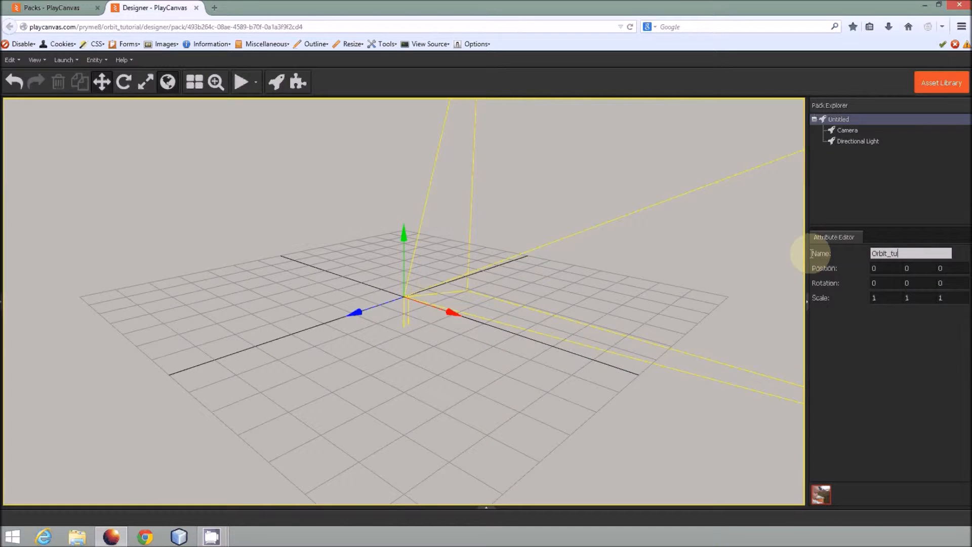
text(t)
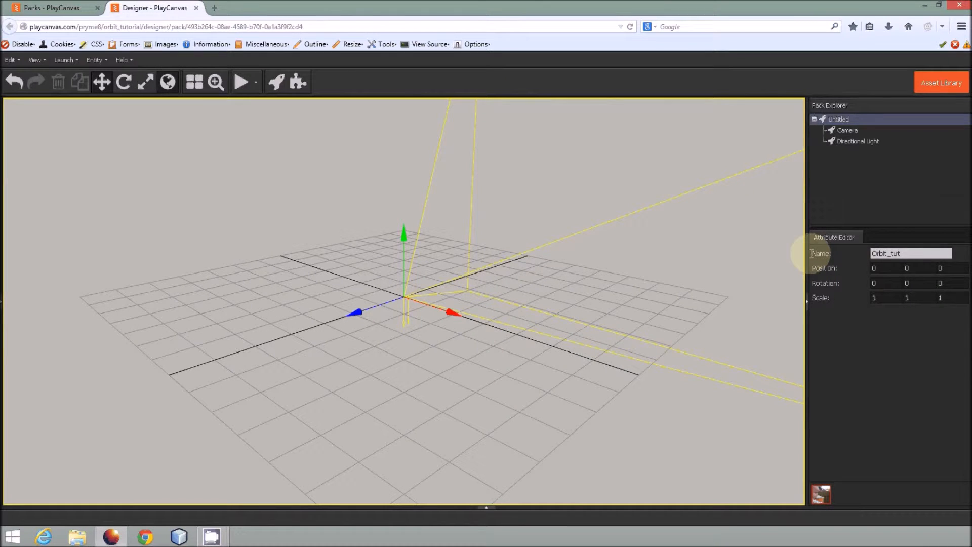
key(Return)
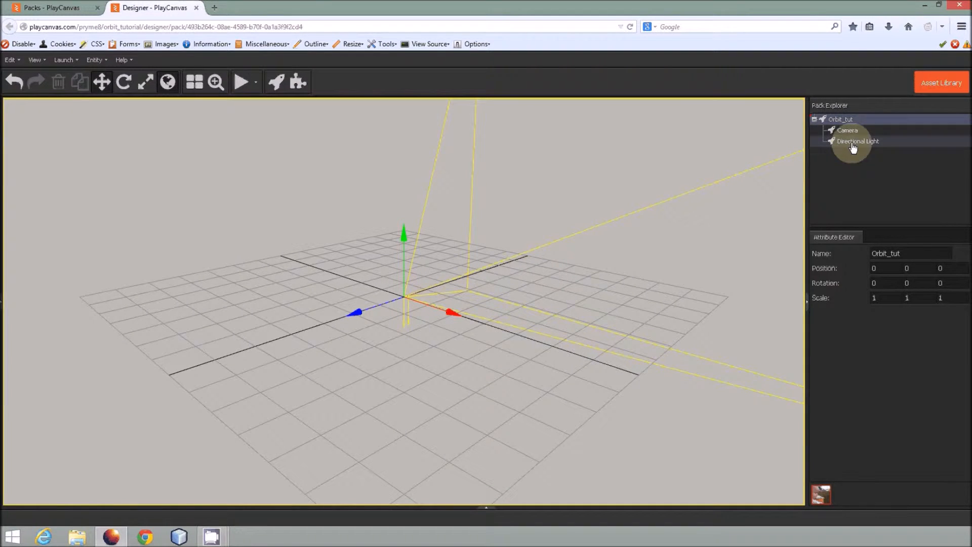
Rotate the Camera downward about 17.5 degrees toward the grid centre, then select Orbit_tut.
click(858, 141)
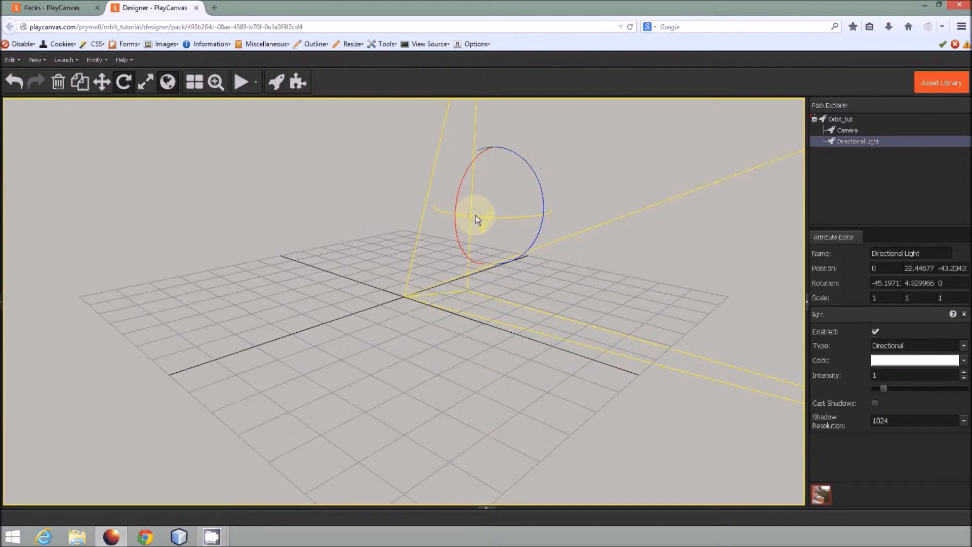
click(432, 296)
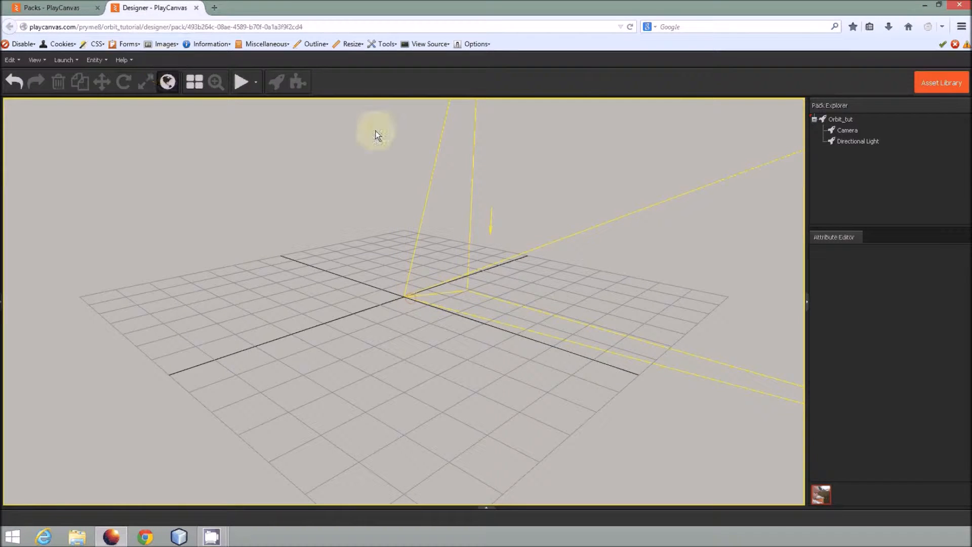
click(847, 130)
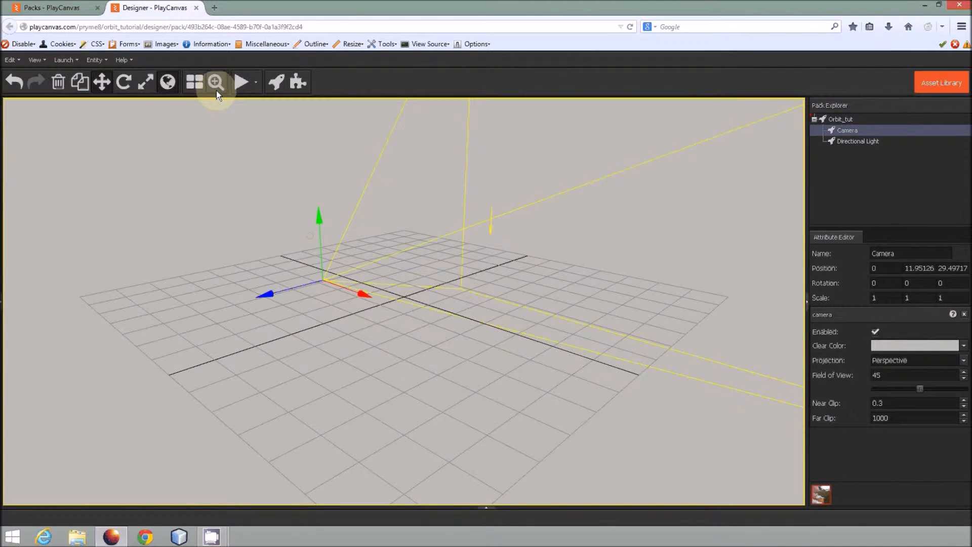
click(124, 81)
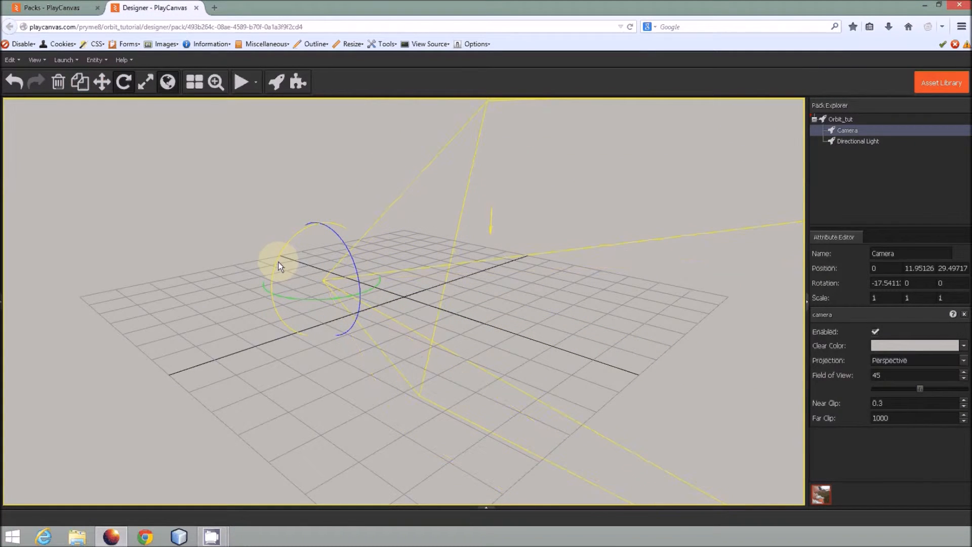
click(242, 173)
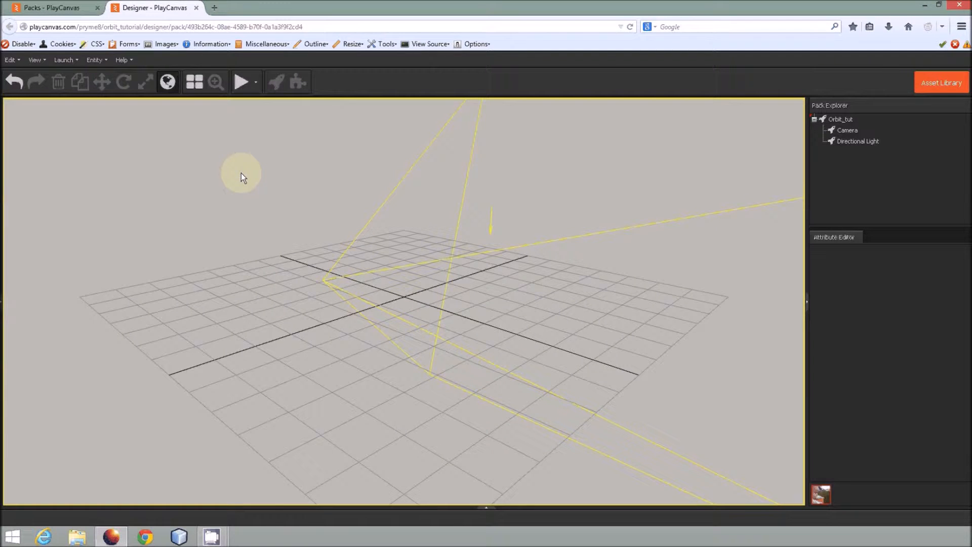
click(839, 119)
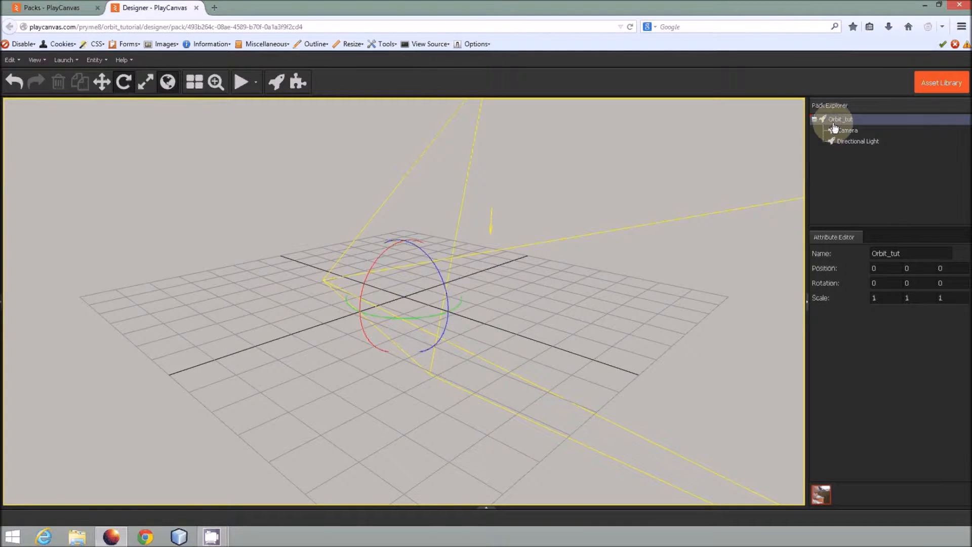
Add a new entity and give the Floor entity a Box model component.
right_click(840, 119)
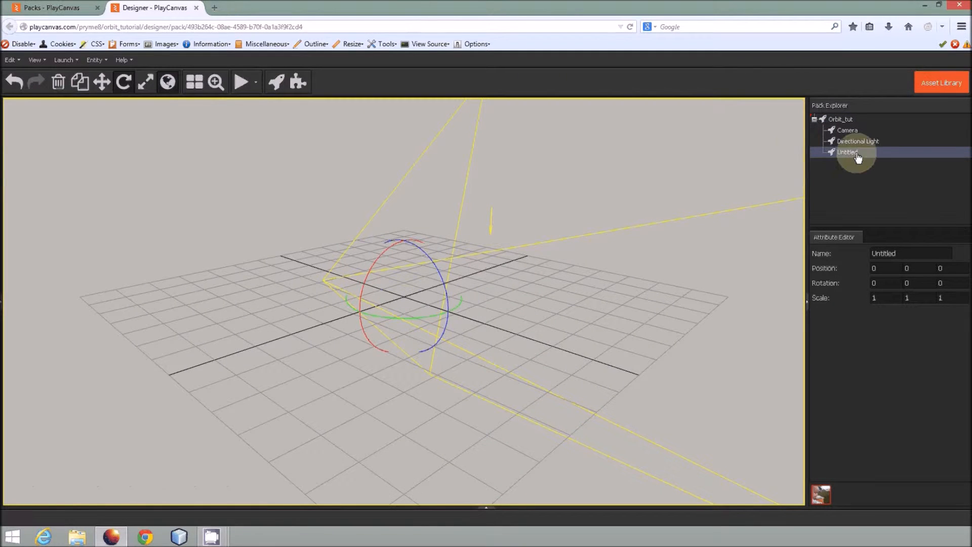
double_click(909, 253)
text(floor)
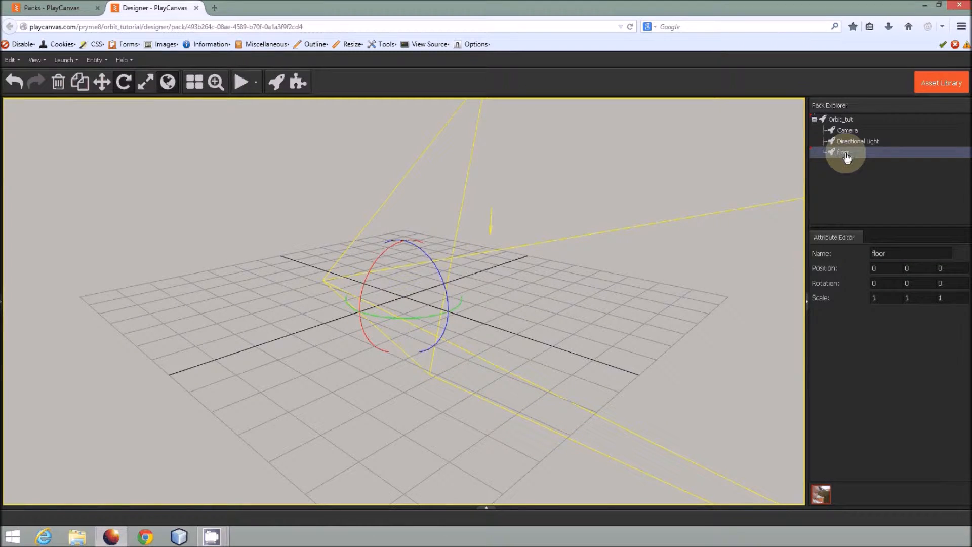
right_click(843, 153)
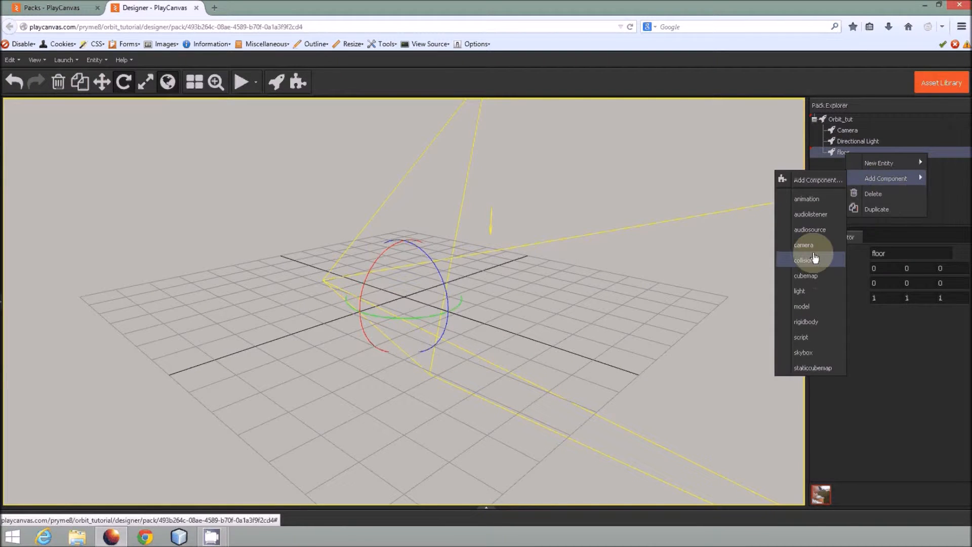
click(801, 306)
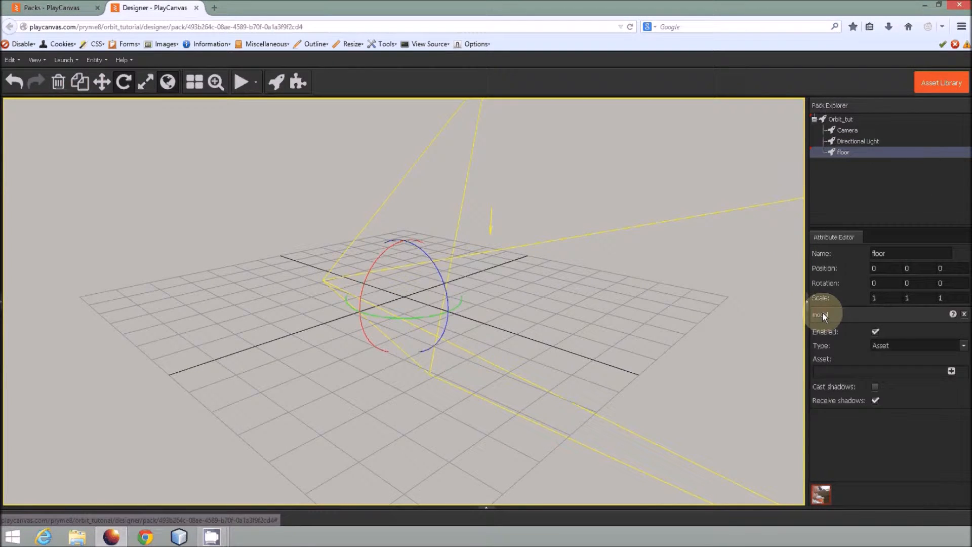
click(954, 345)
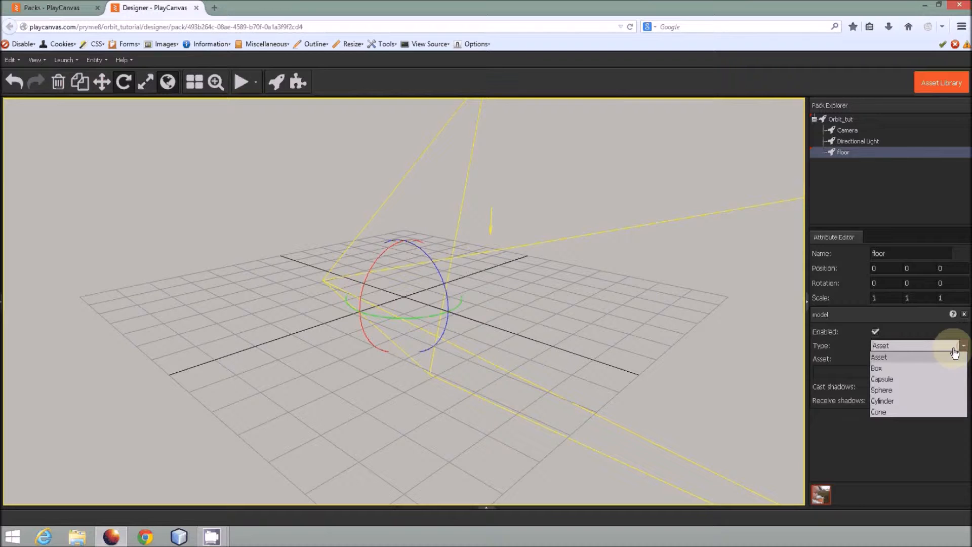
click(877, 367)
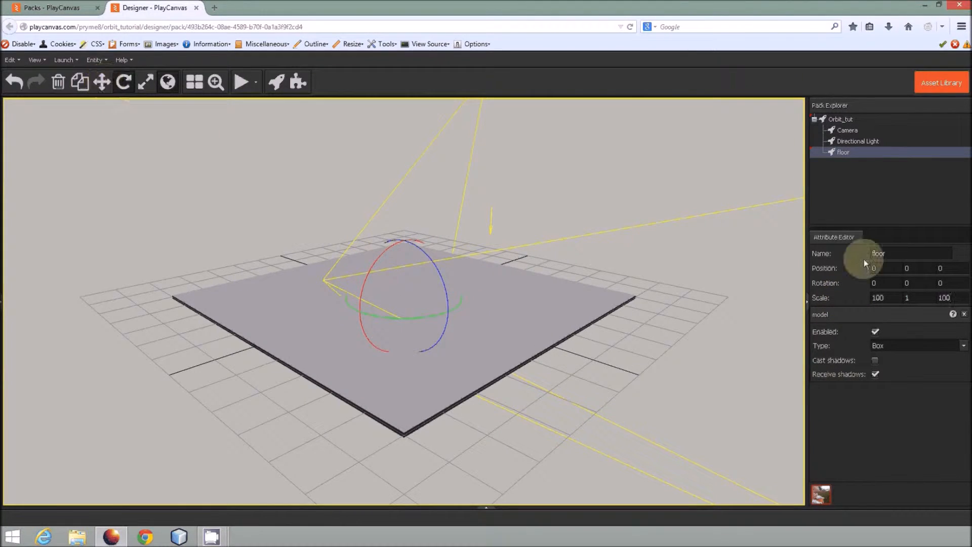
Scale the Floor box to 100, 1, 100 and bring up the root entity's actions.
click(882, 267)
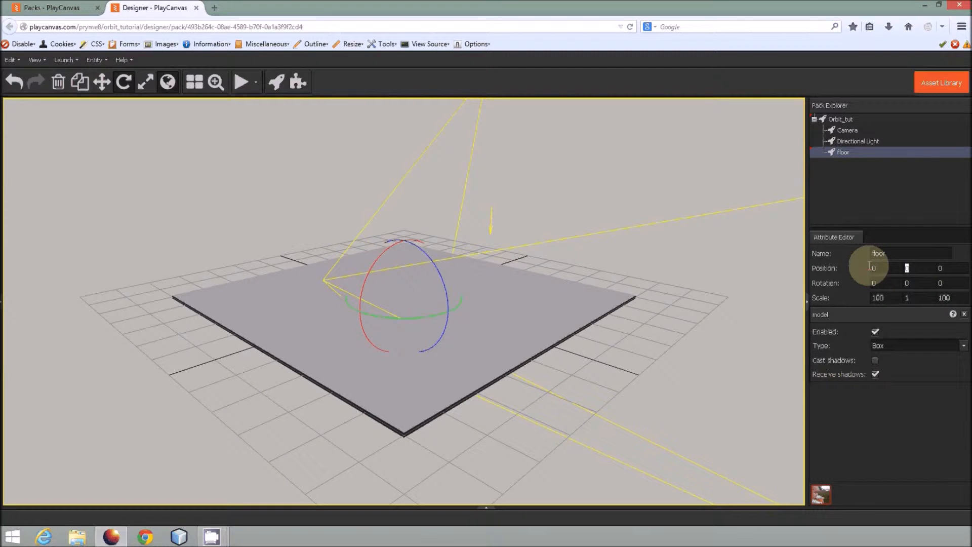
click(598, 363)
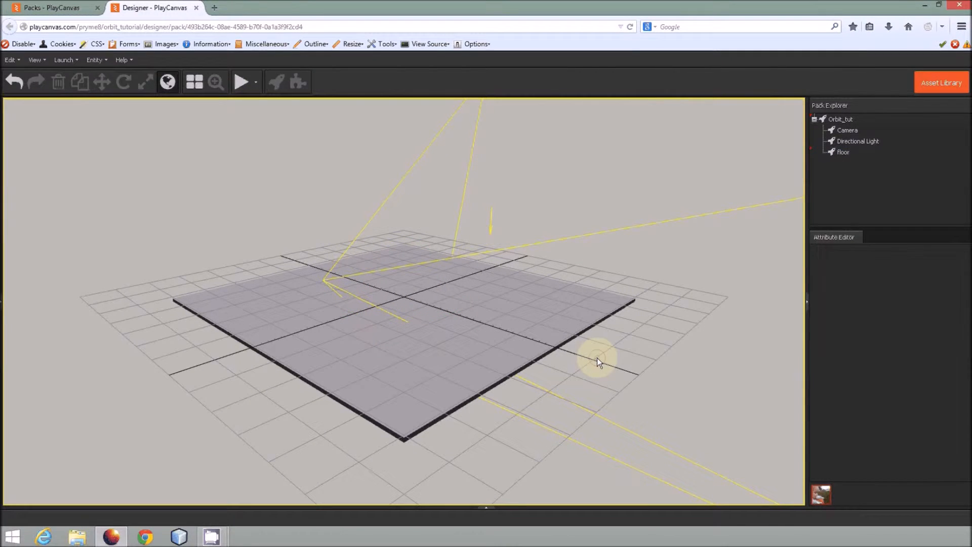
mouse_move(227, 155)
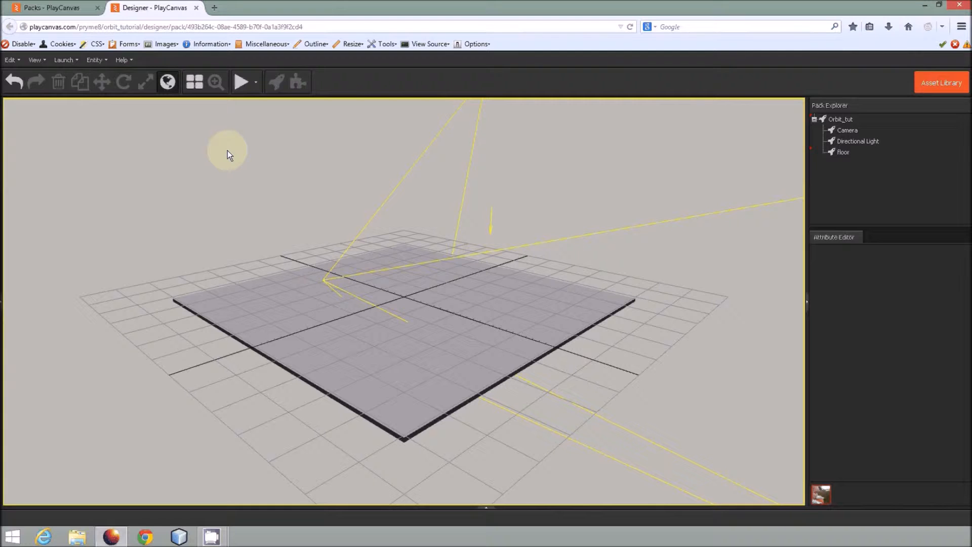
click(840, 119)
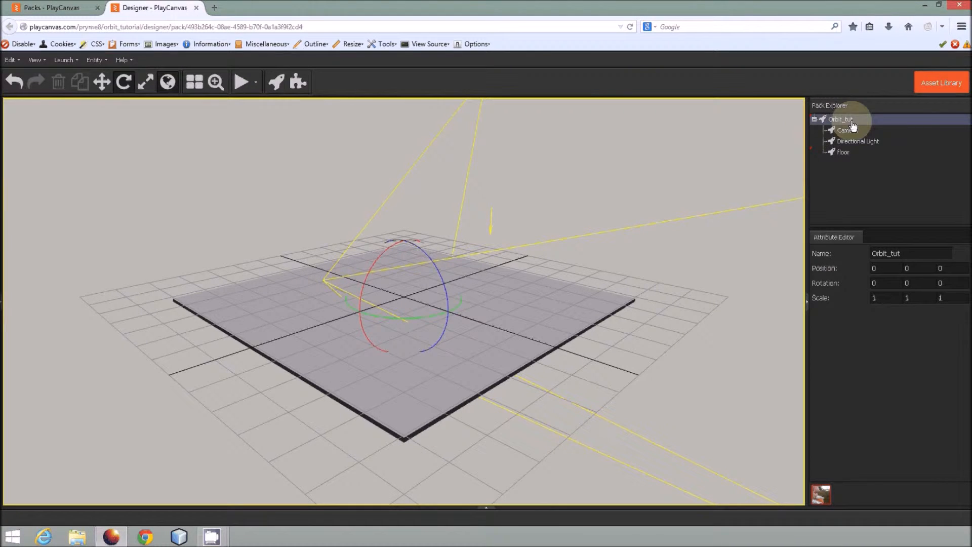
right_click(839, 119)
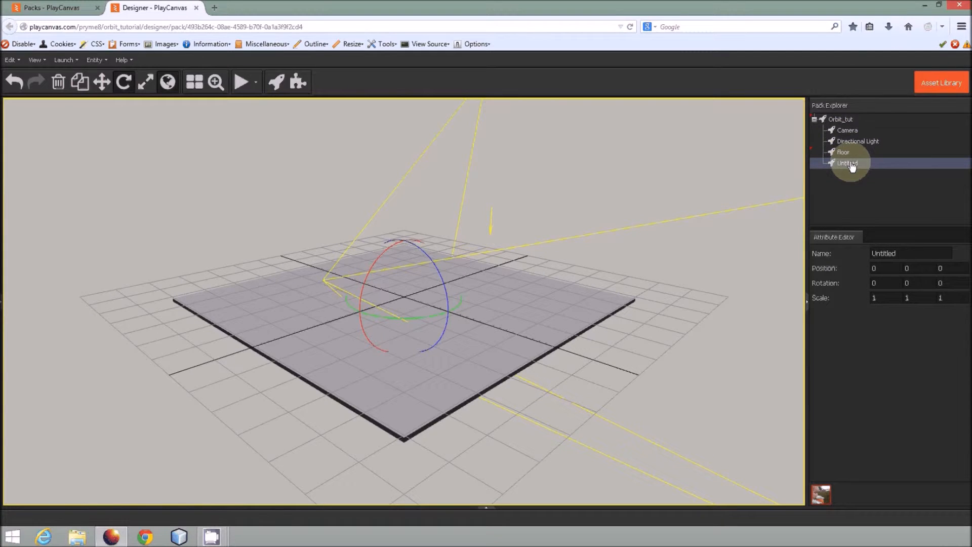
Rename the new entity to 'ball' and give it a shadow-casting Sphere model.
double_click(883, 253)
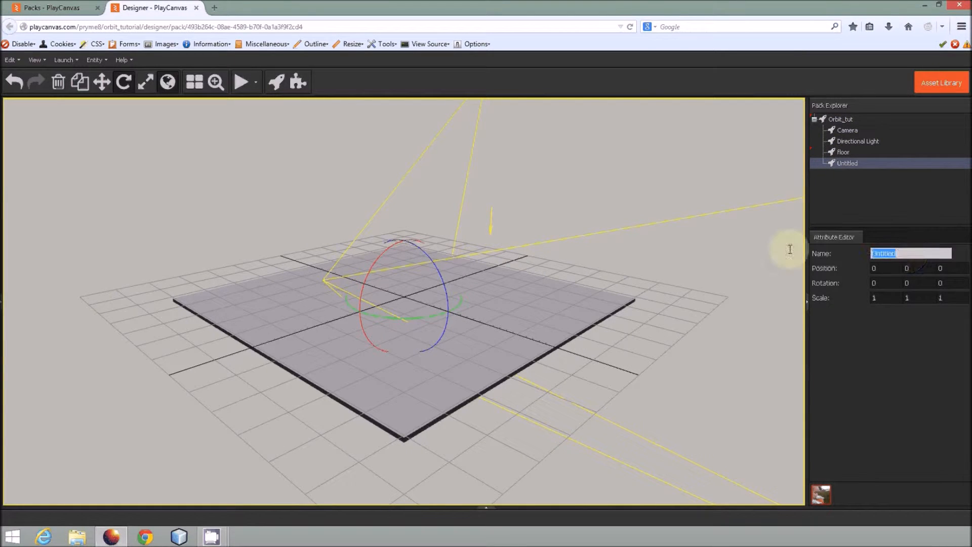
text(ball)
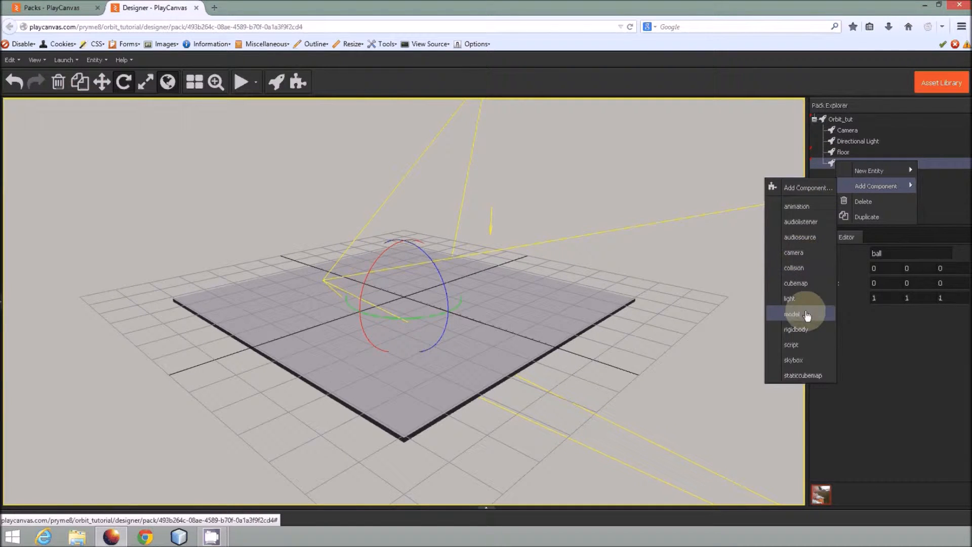
click(791, 313)
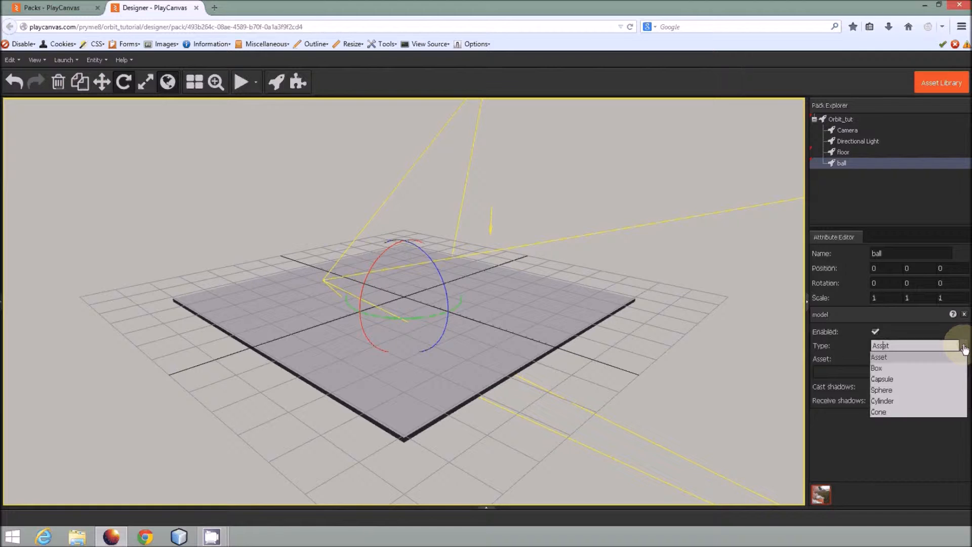
mouse_move(890, 400)
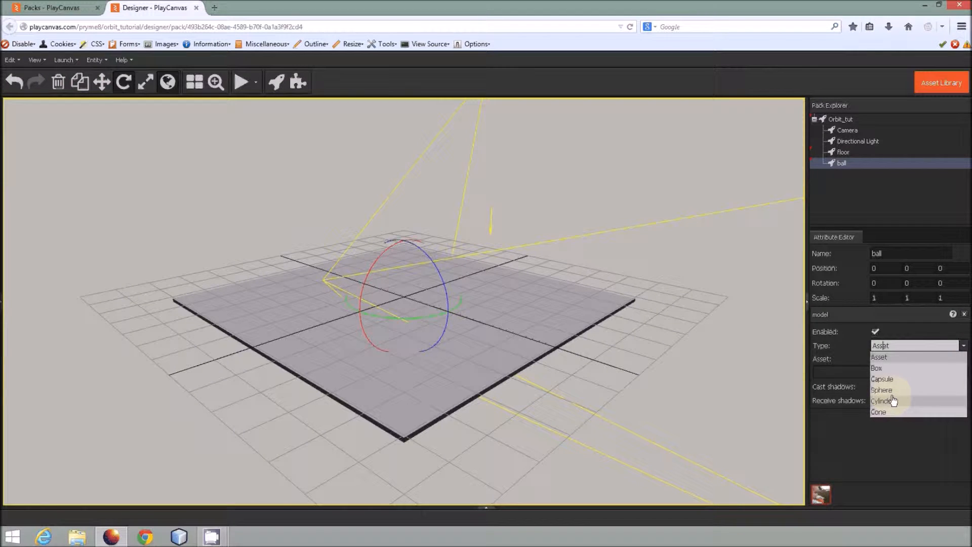
click(881, 389)
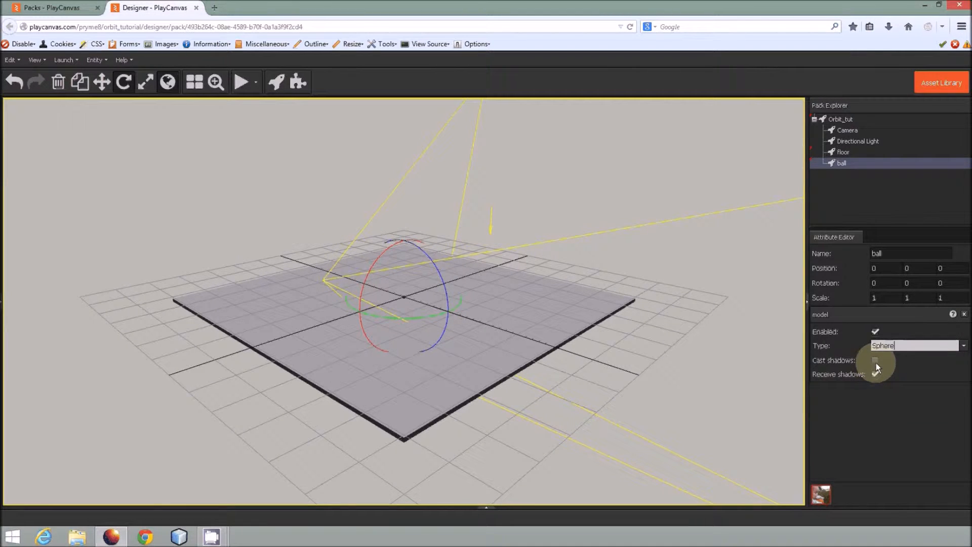
click(875, 360)
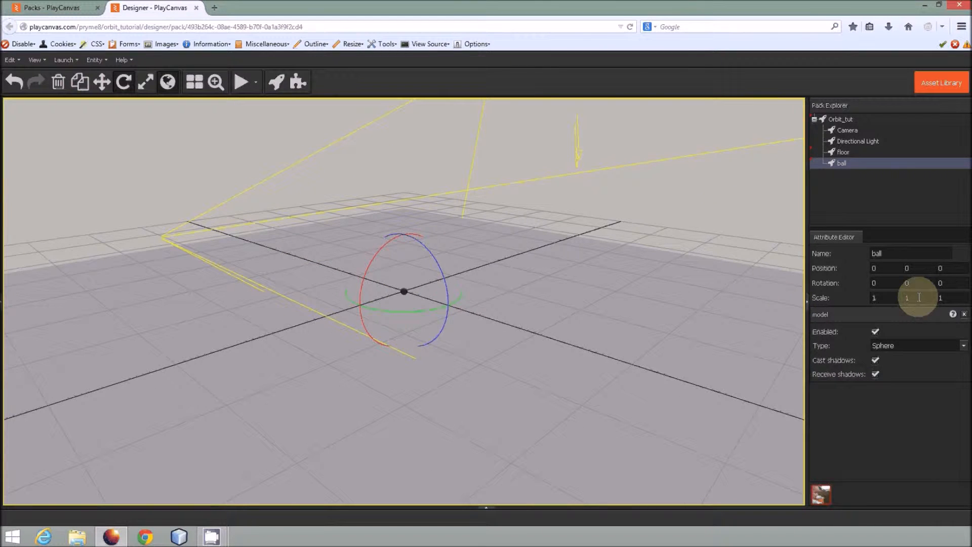
mouse_move(796, 314)
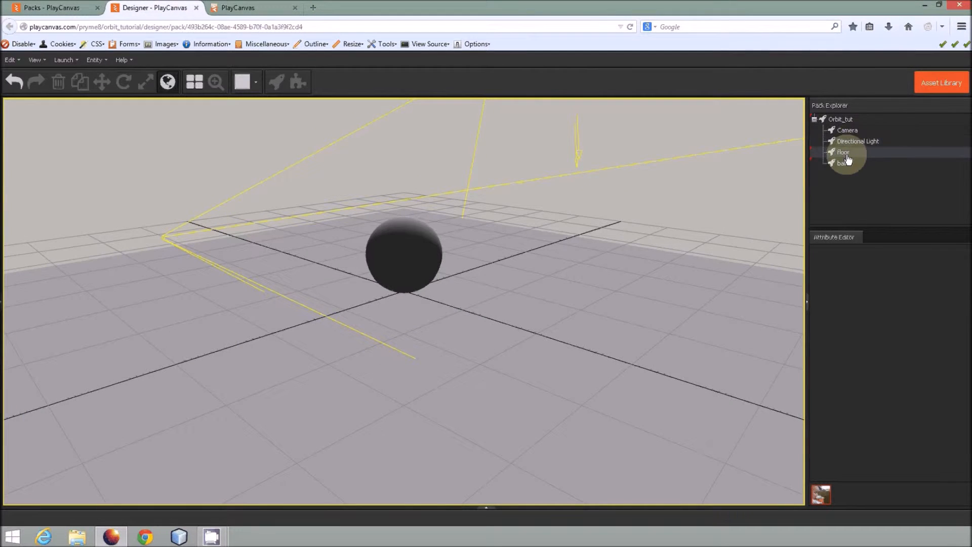
Add a script component to the Camera with 'orbit' entered in its URLs.
click(847, 129)
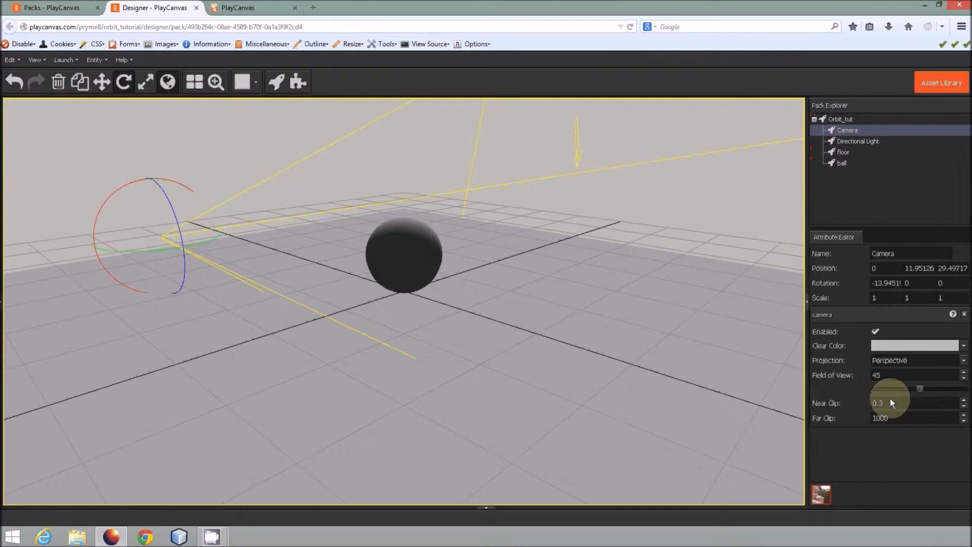
right_click(847, 130)
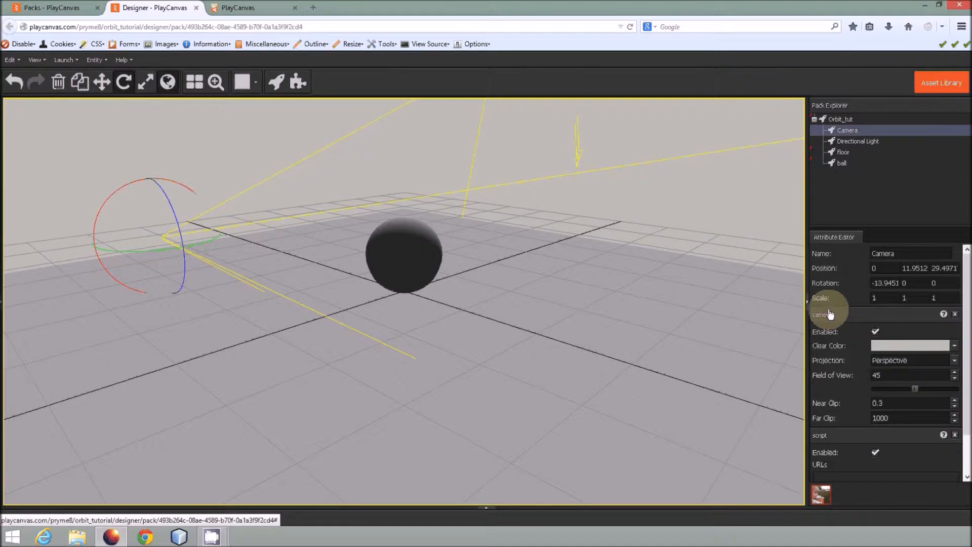
scroll(down, 3)
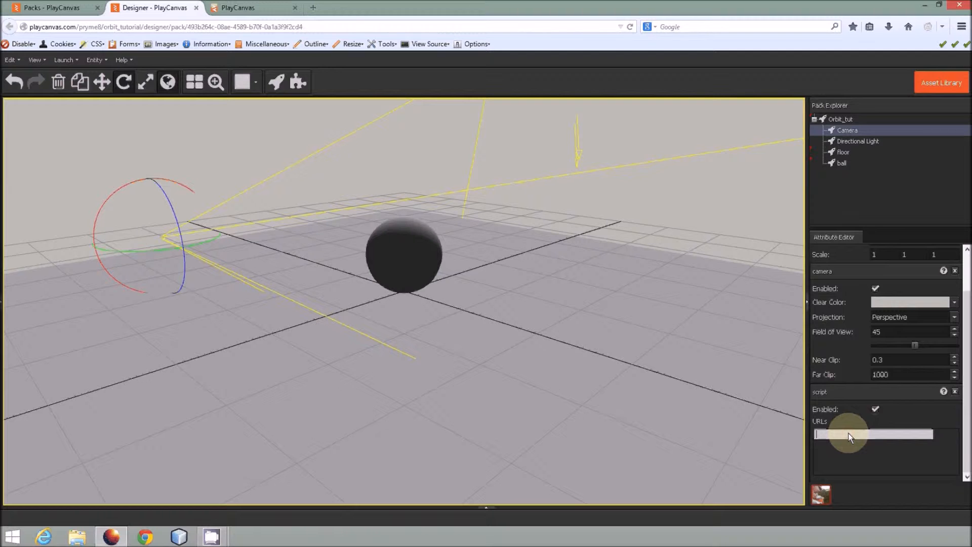
text(orbit)
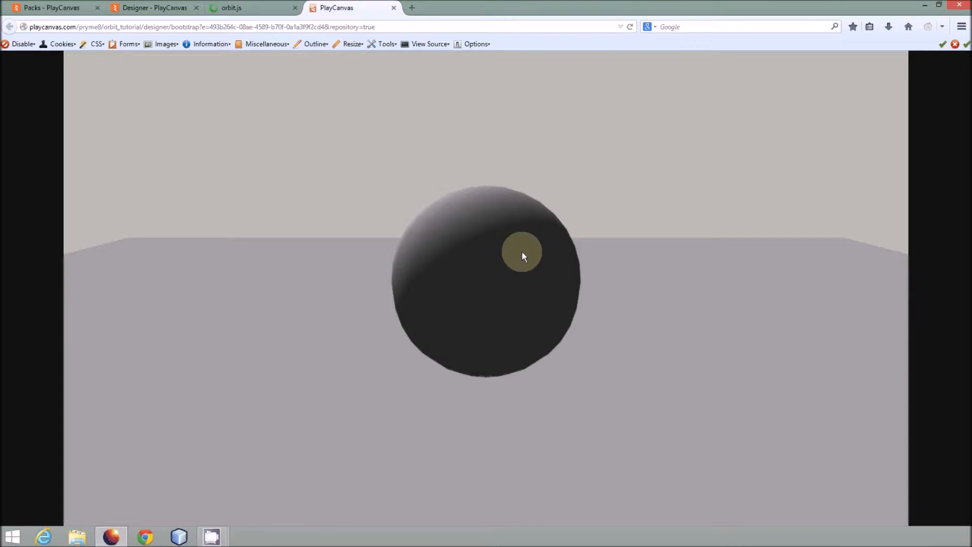
Check the launched ball scene preview, then switch to the orbit.js editor.
click(154, 7)
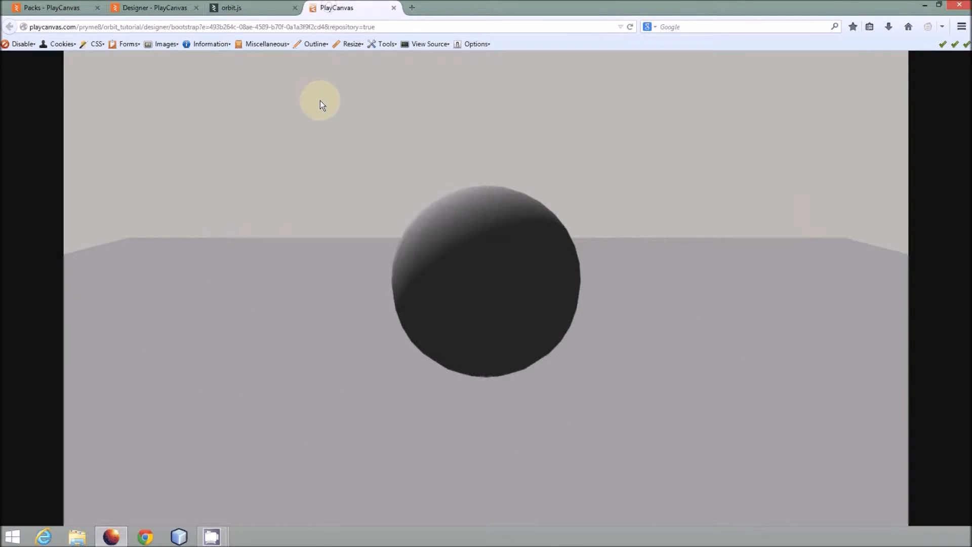
click(252, 8)
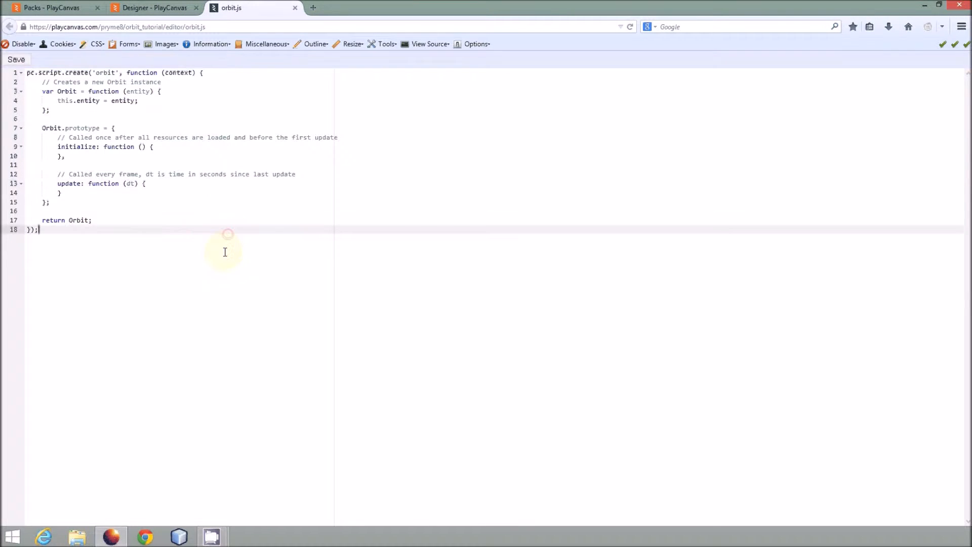
Paste the prepared orbit code into orbit.js and cut out the ball and chase lines.
key(enter)
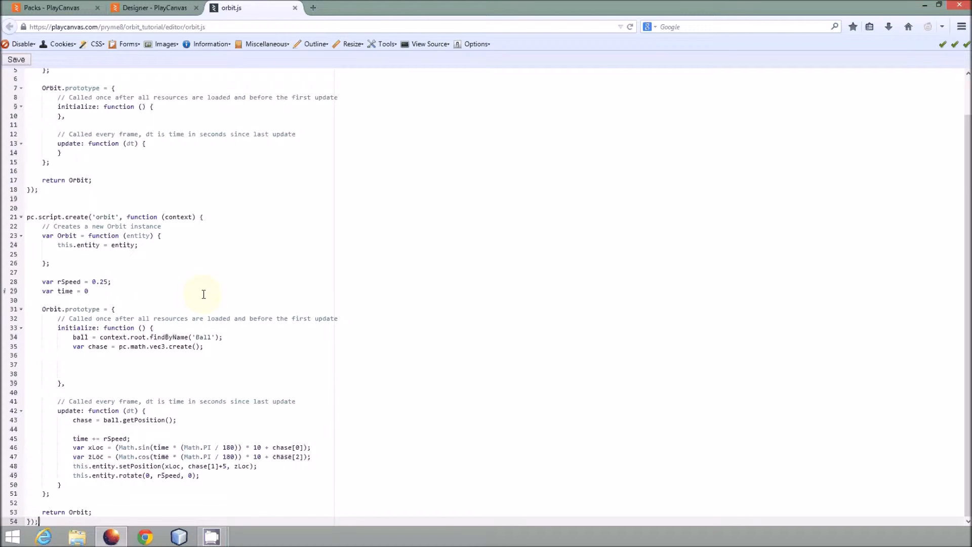
scroll(up, 3)
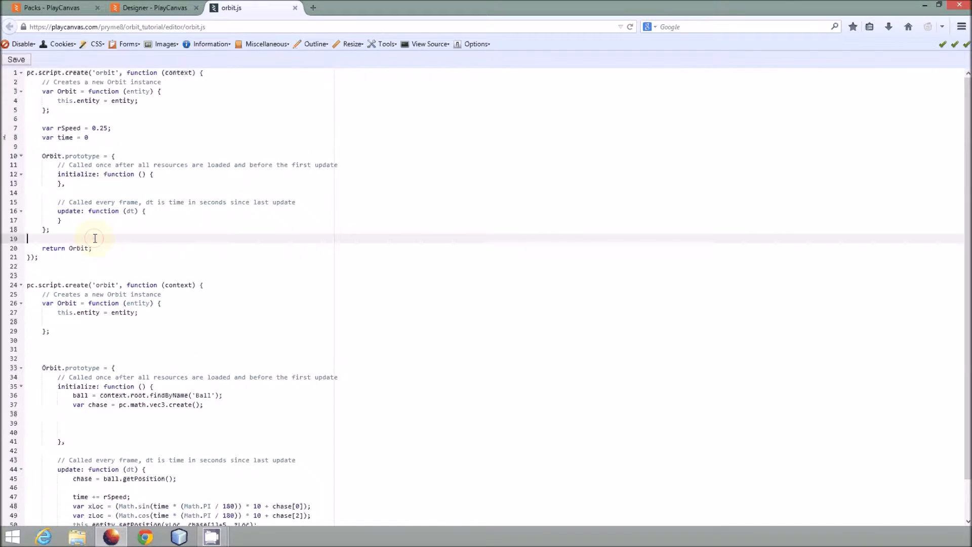
scroll(down, 3)
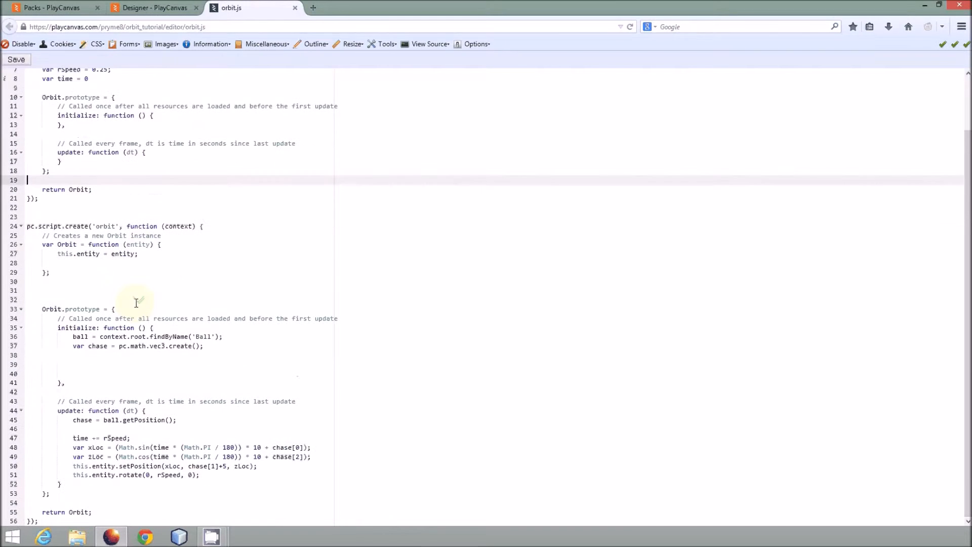
click(205, 346)
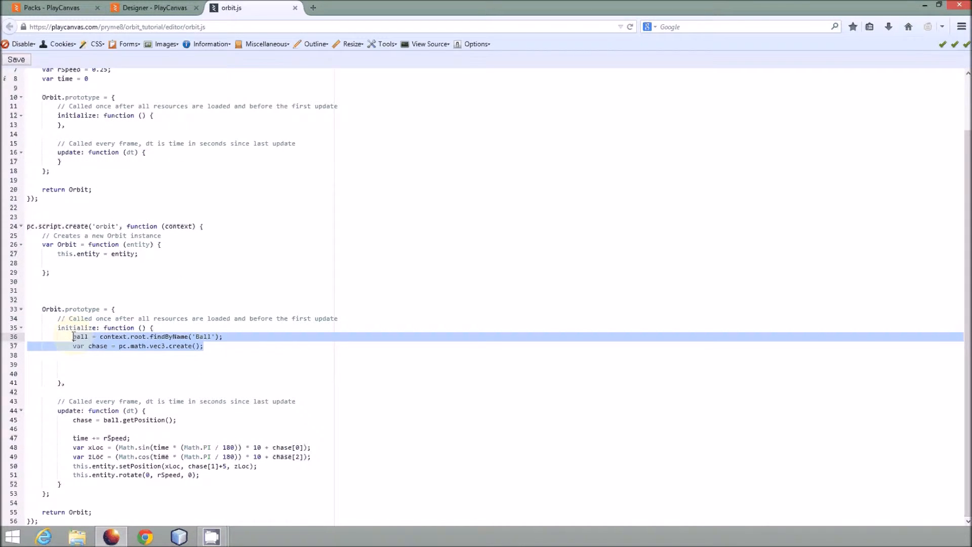
key(Delete)
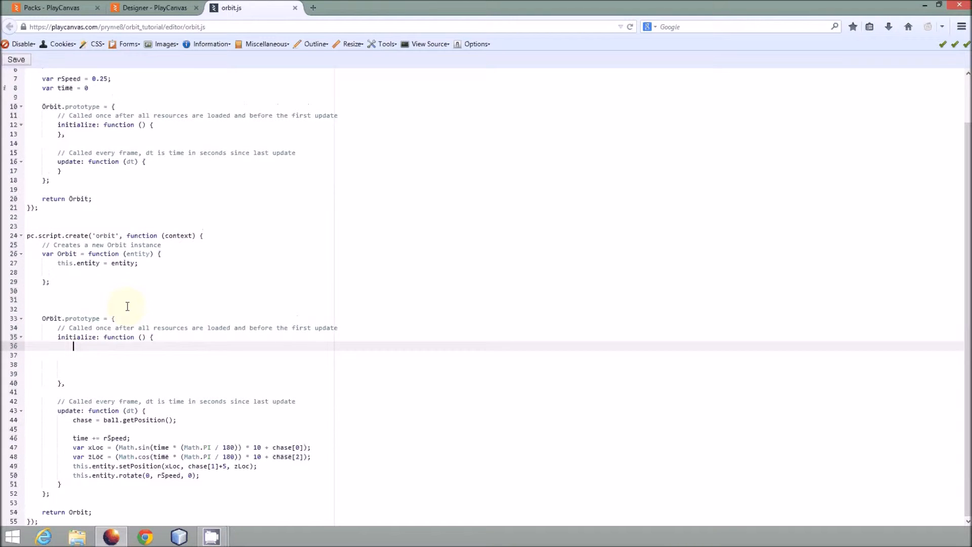
scroll(up, 3)
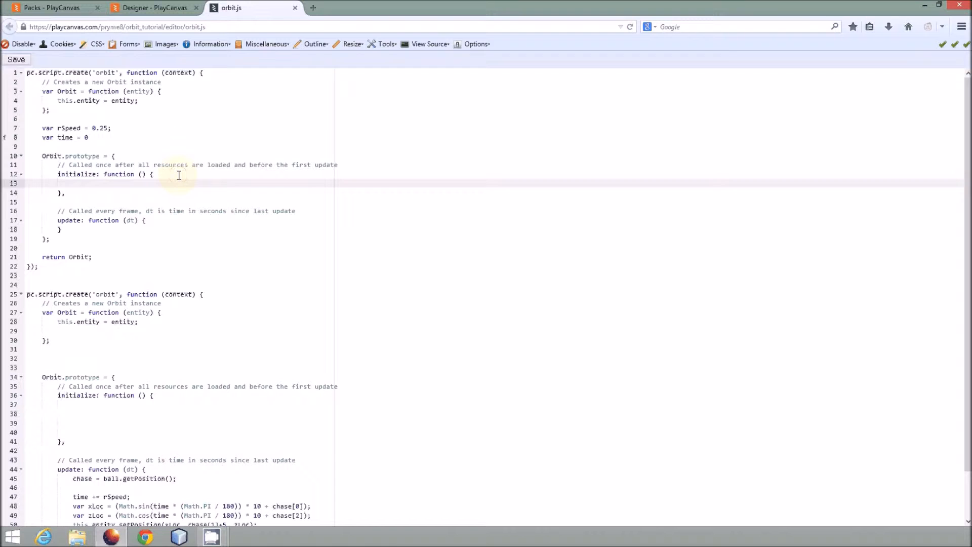
Add the 'Ball' lookup in initialize and create this.target as a new pc.Vec3.
text(ball = context.root.findByName('Ball');)
text(this.chase = pc.math.vec3.create();)
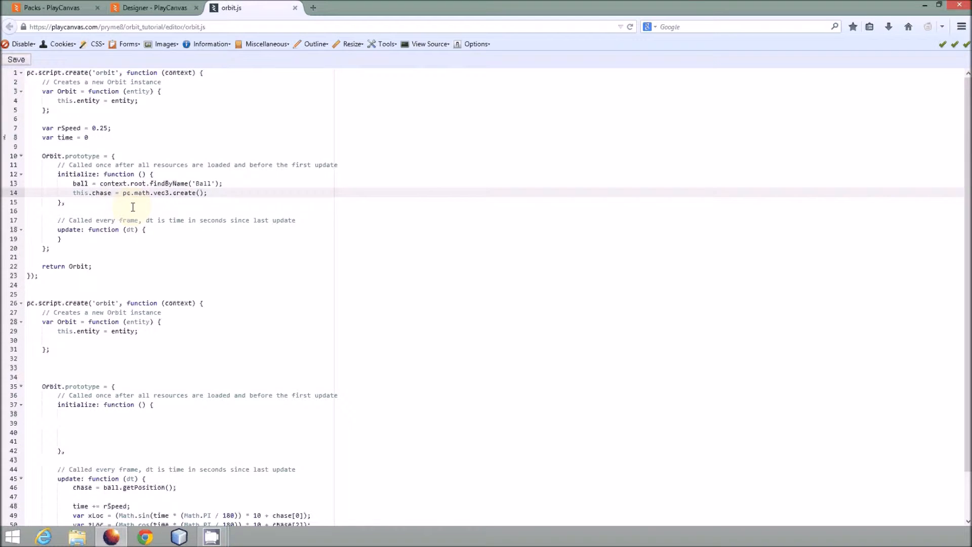
double_click(101, 193)
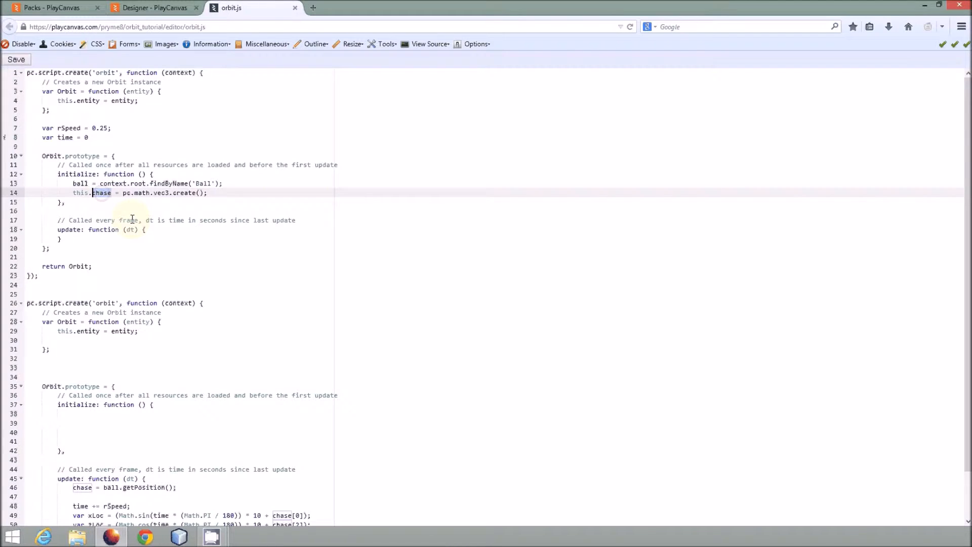
text(target)
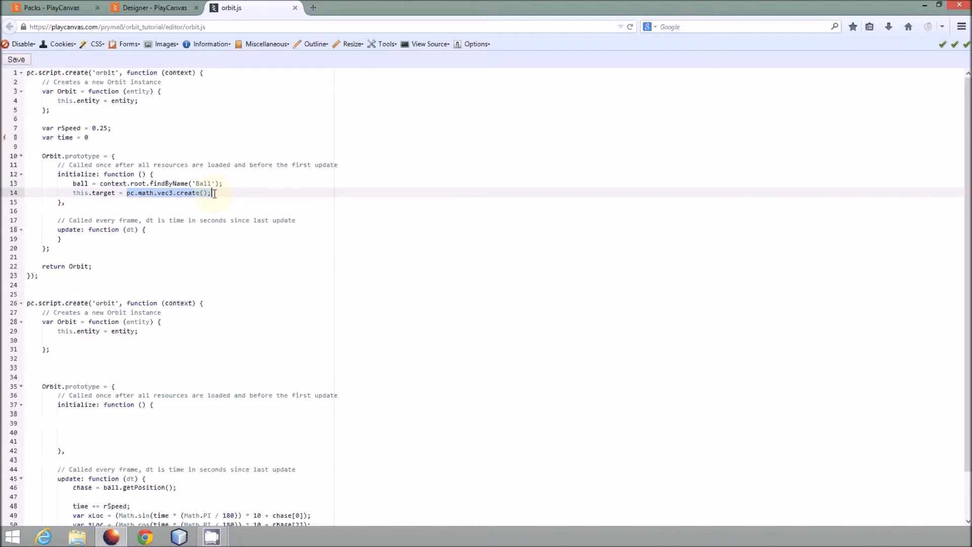
key(Backspace)
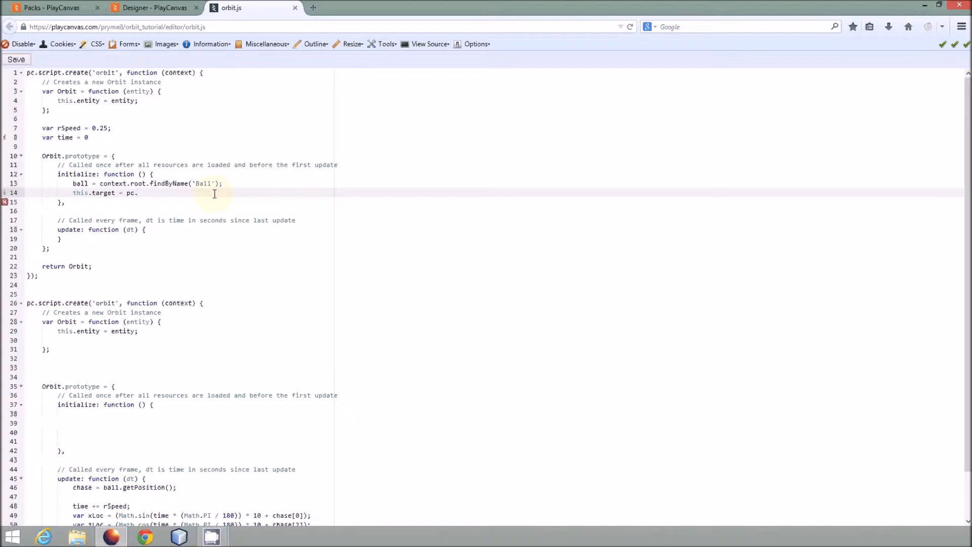
text(Vec3)
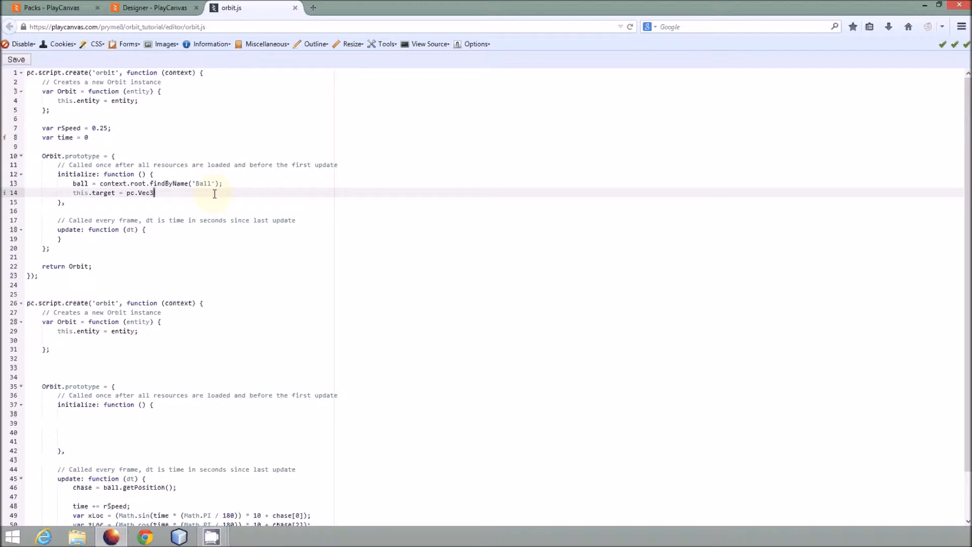
text(();)
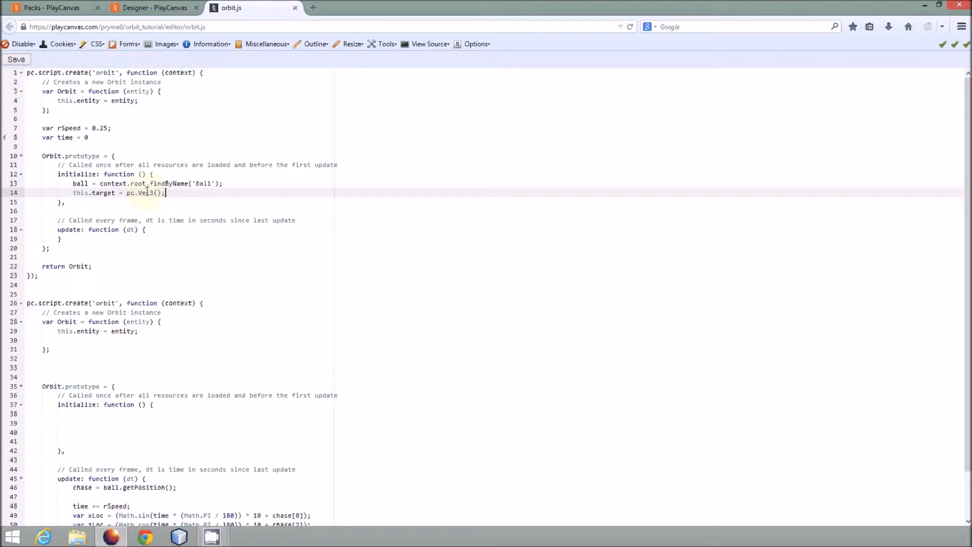
text(new)
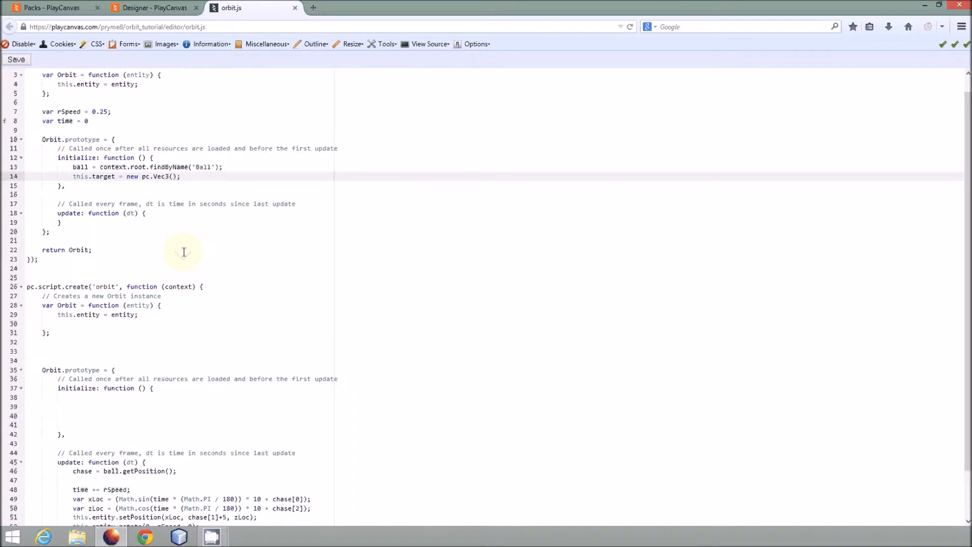
mouse_move(136, 275)
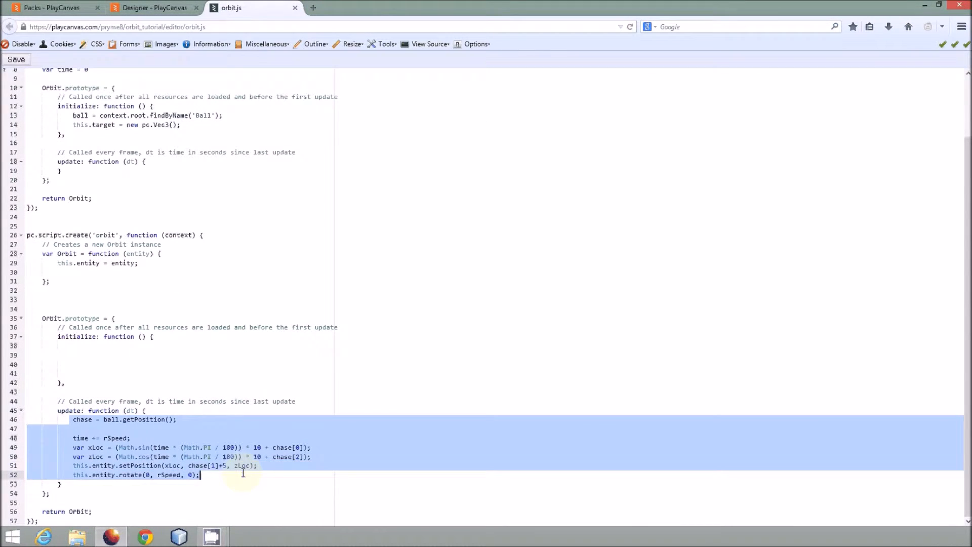
Delete the duplicate script once its orbit update code is in the first script's update.
key(Delete)
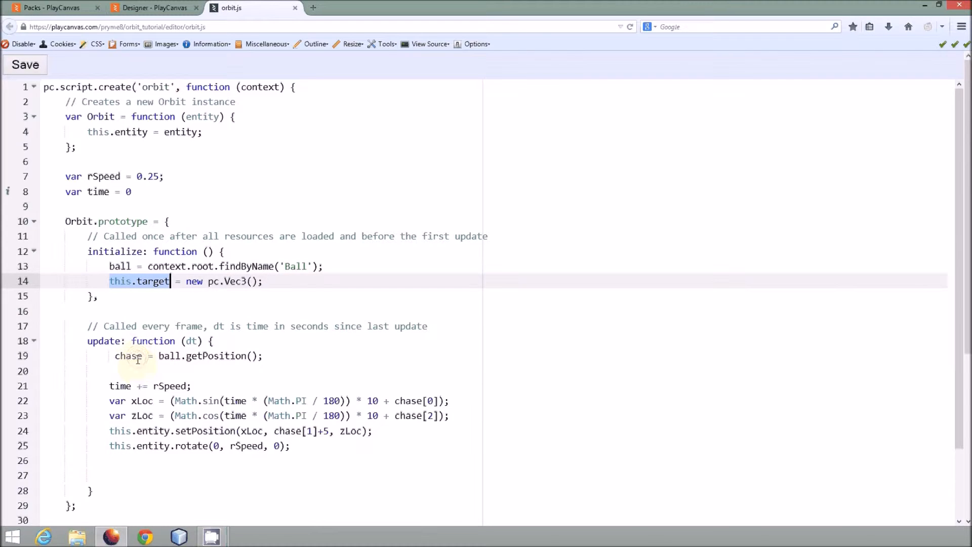
mouse_move(124, 329)
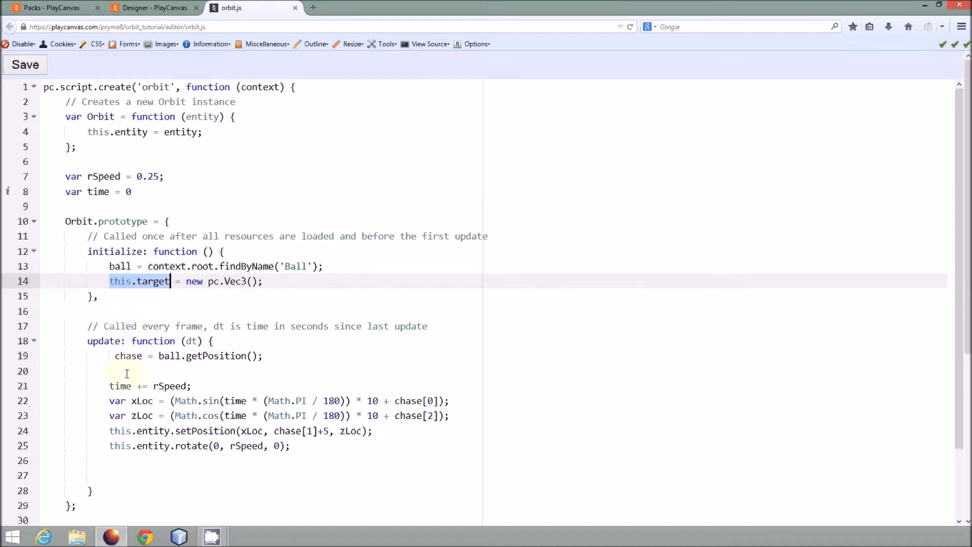
Store the ball's position in this.target in the update function.
click(142, 355)
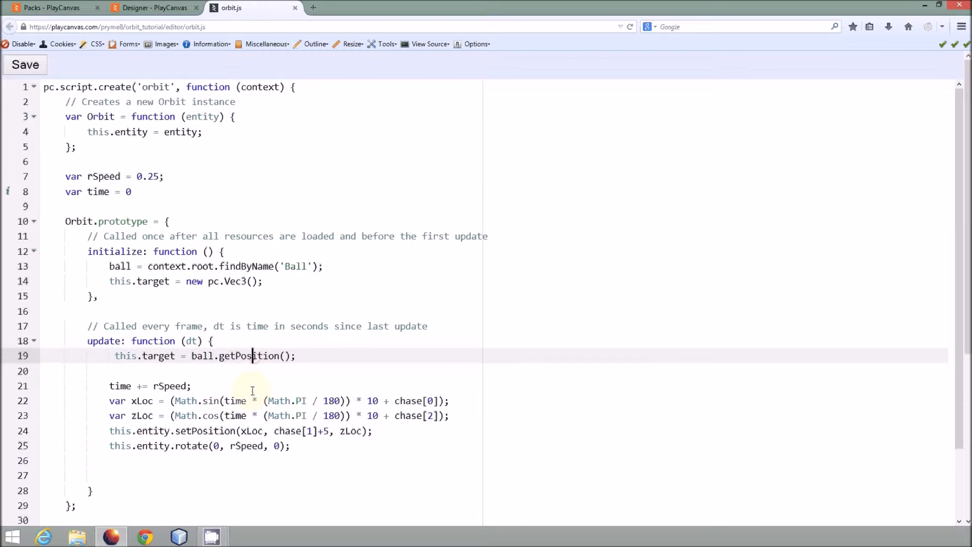
scroll(down, 3)
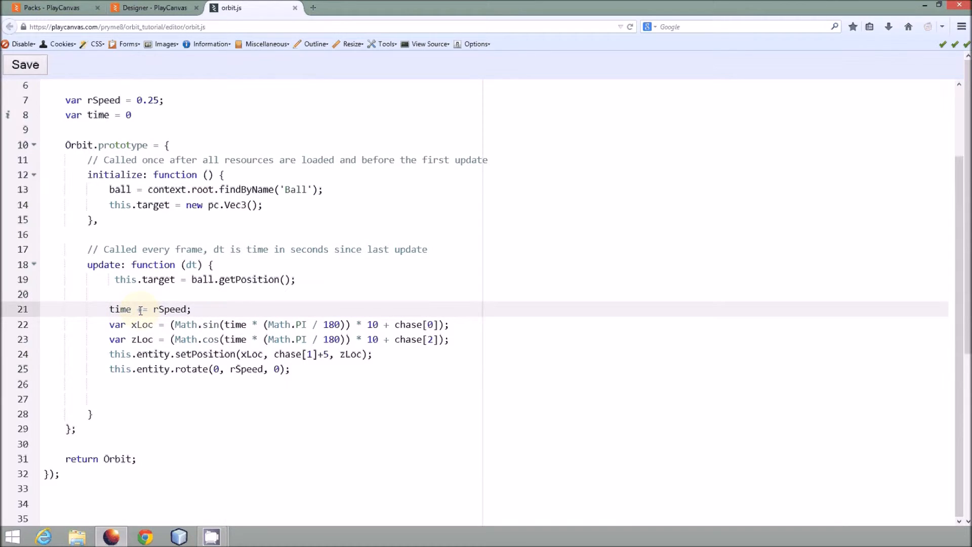
text(+)
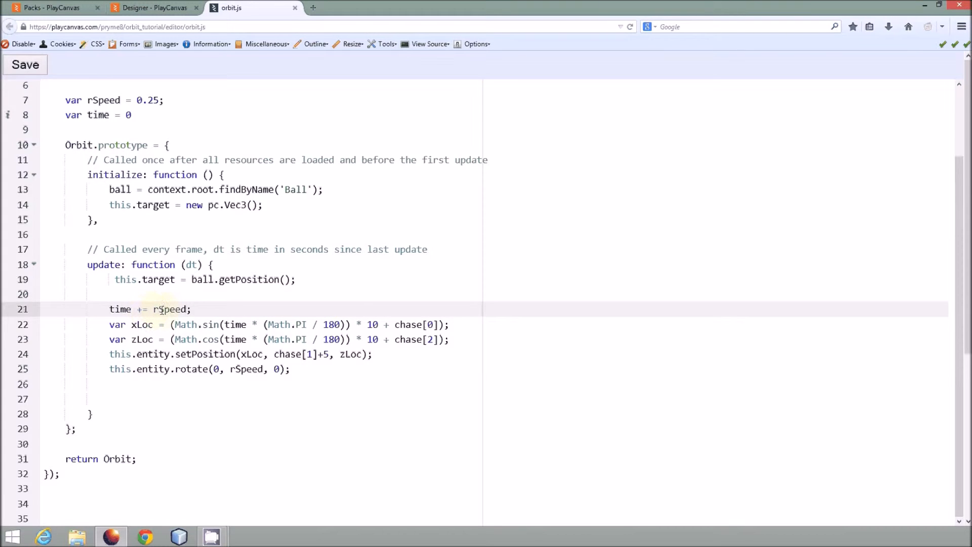
click(133, 309)
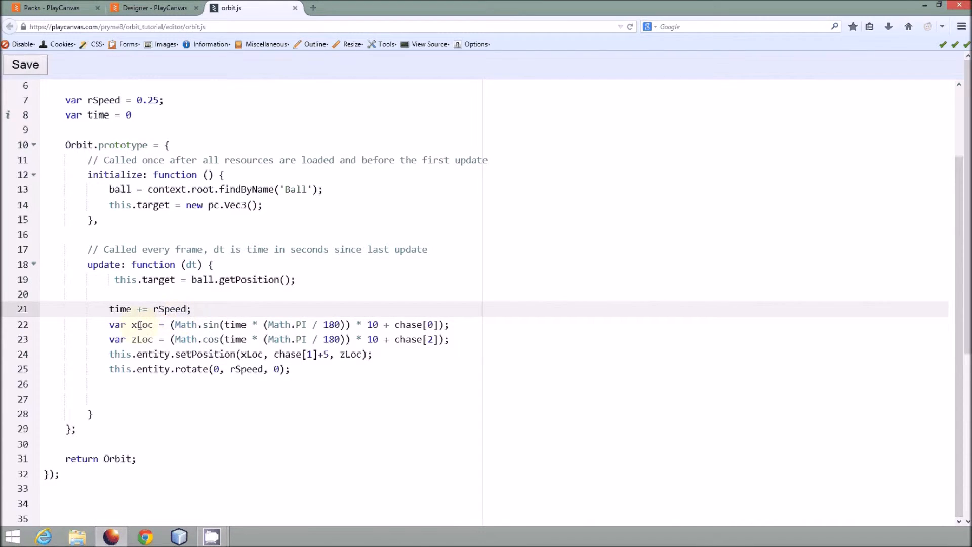
click(148, 324)
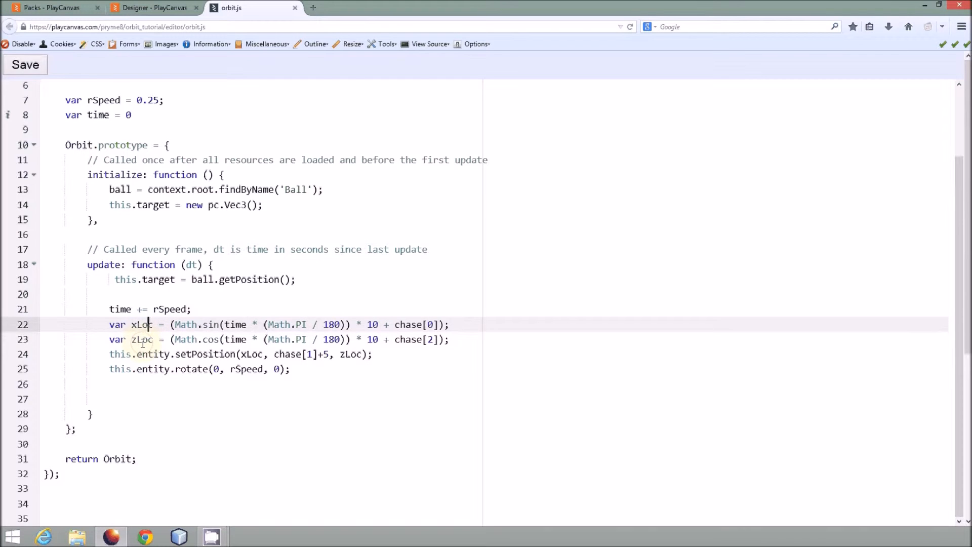
click(143, 339)
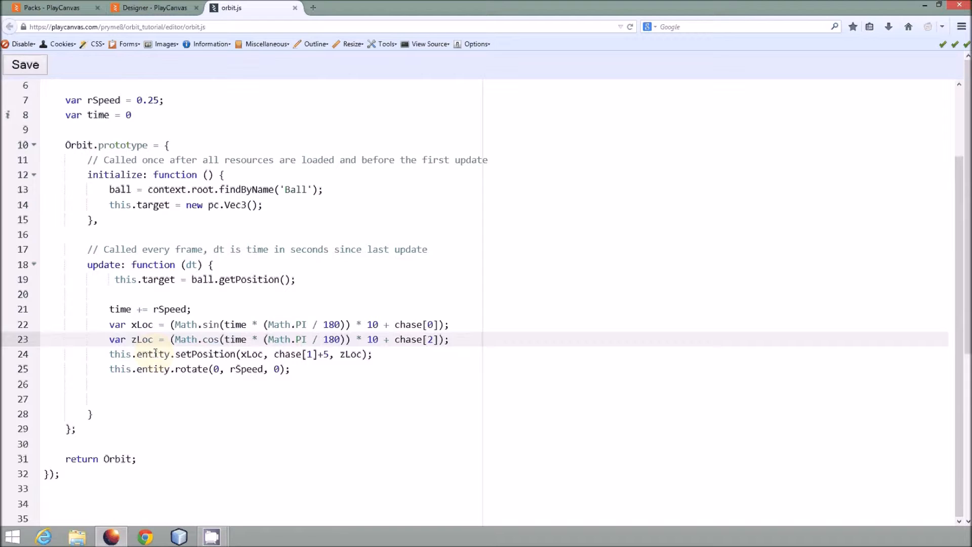
mouse_move(157, 342)
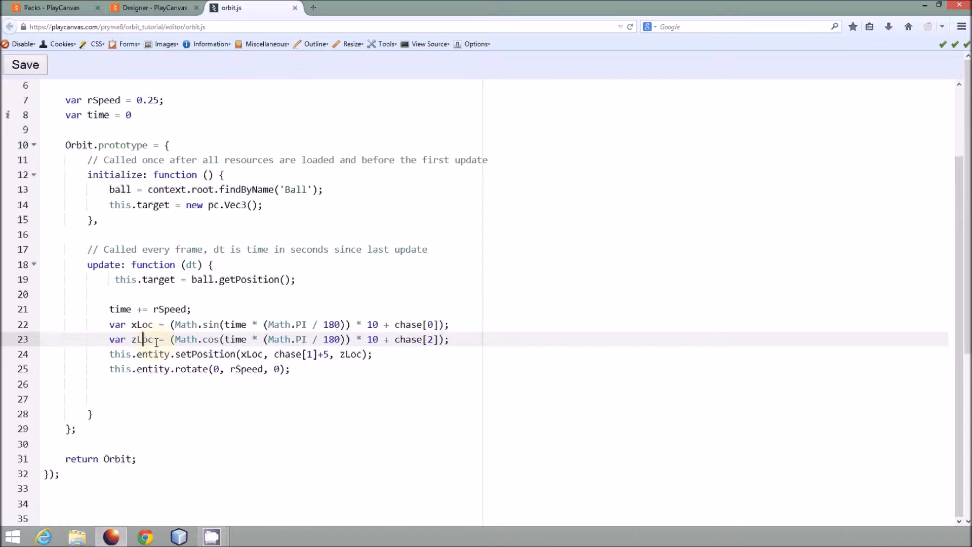
click(180, 324)
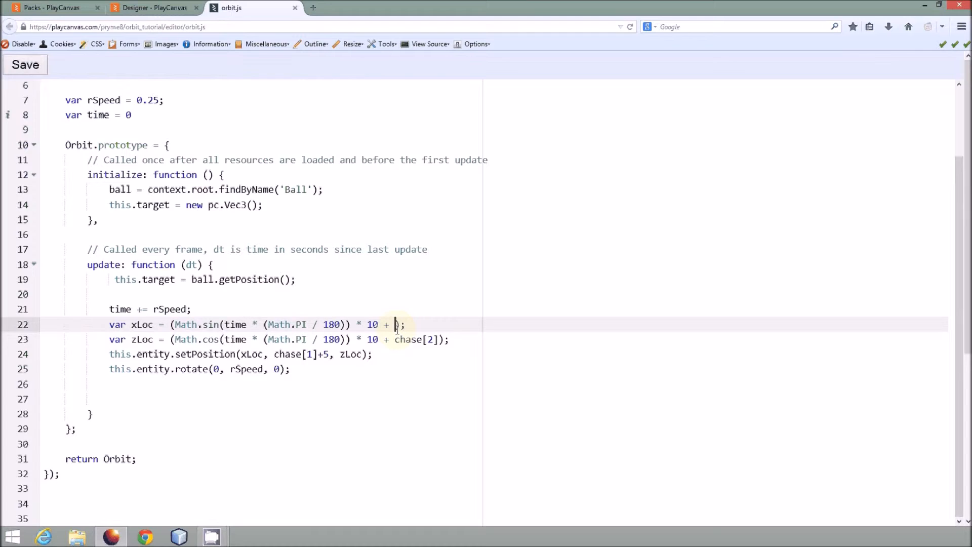
text(this.ta)
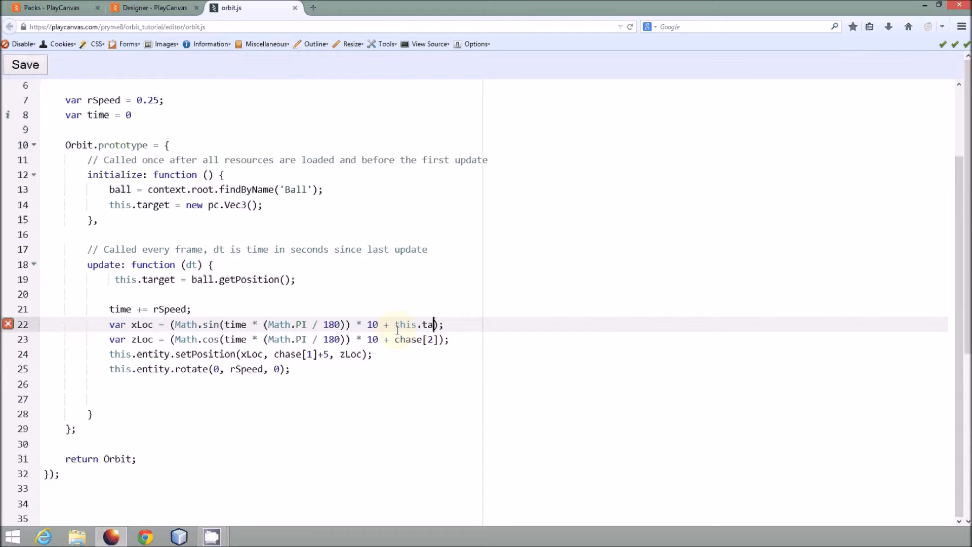
text(rget)
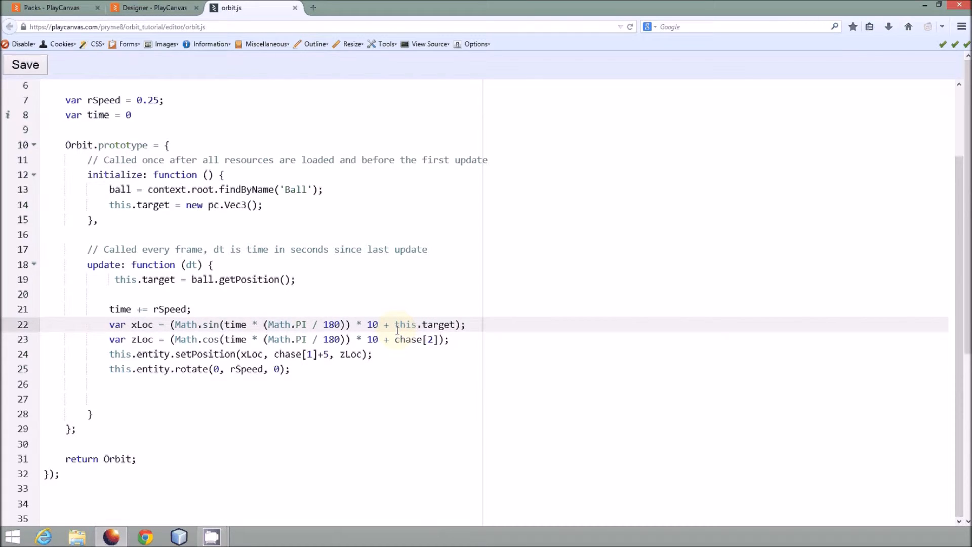
text(.)
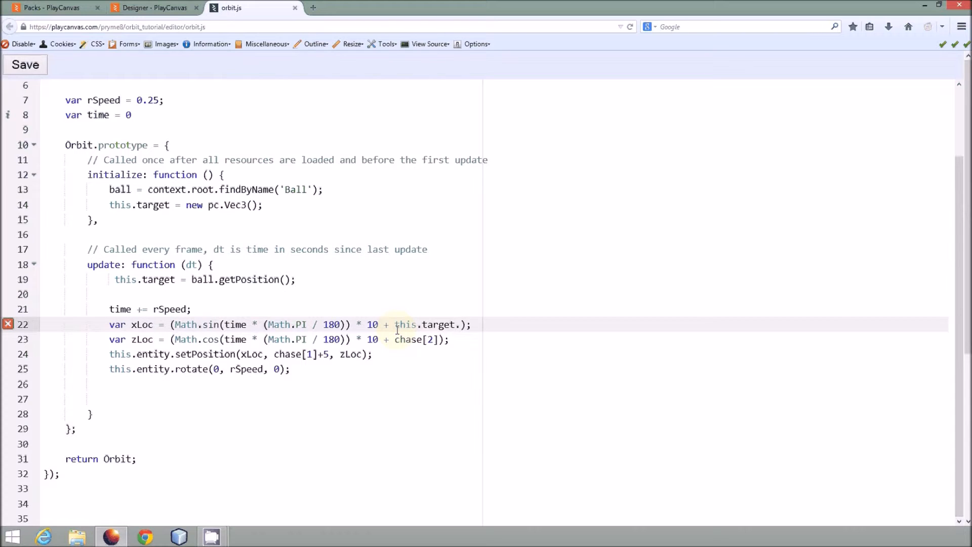
key(Backspace)
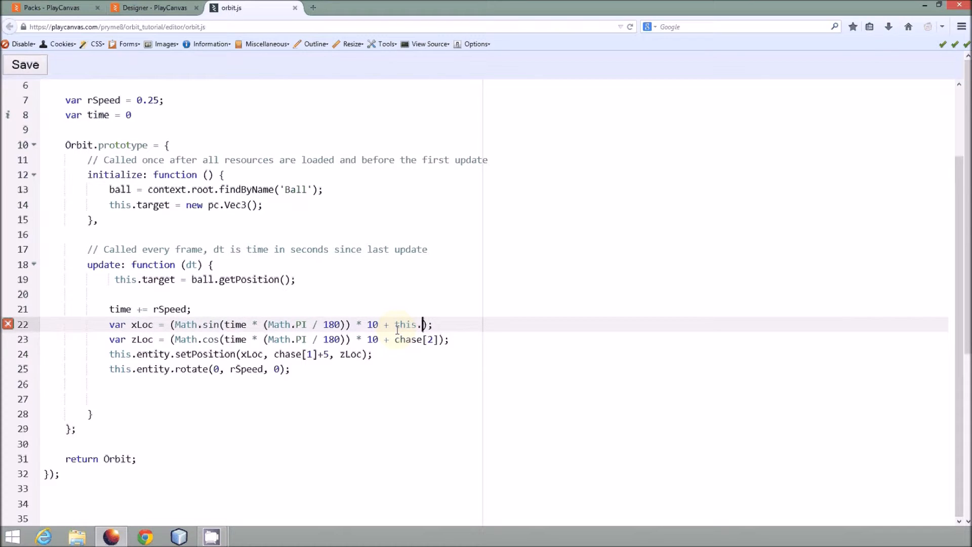
Replace chase[0], chase[2] and chase[1] with this.target.x, this.target.y and target.x.
text(chase[0])
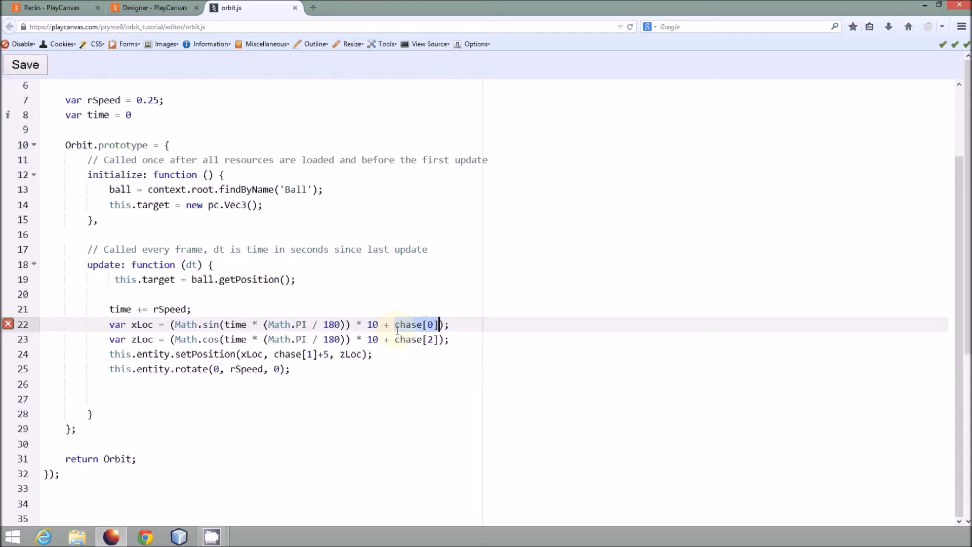
text(this.)
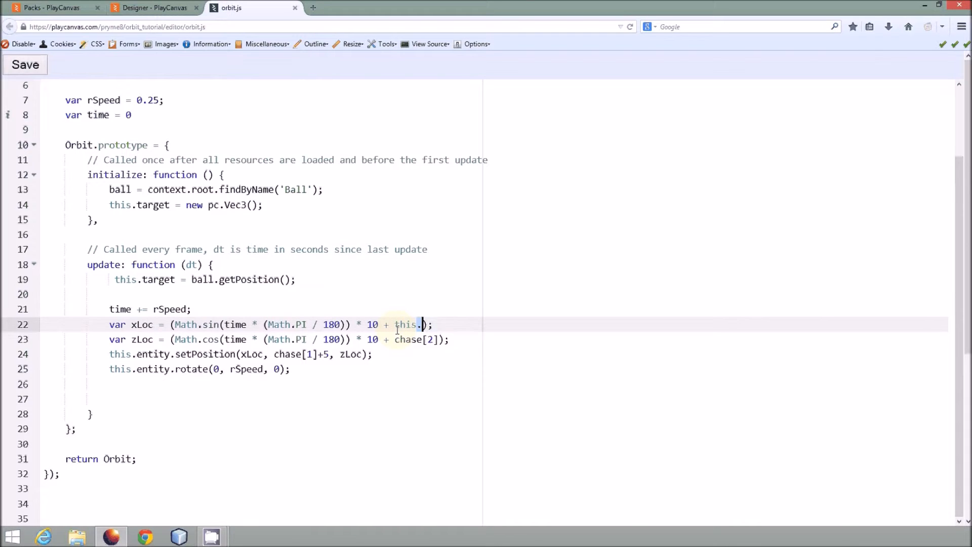
text(target.)
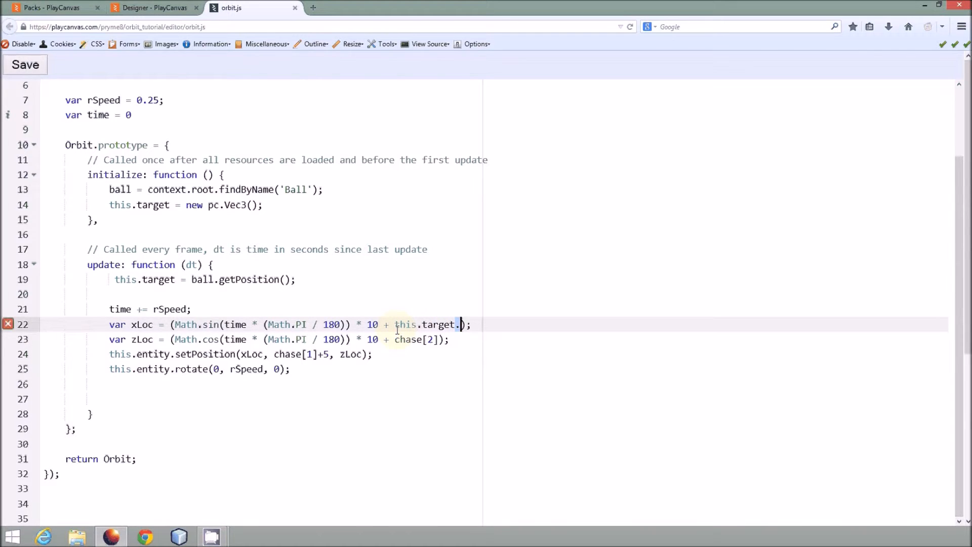
text(x)
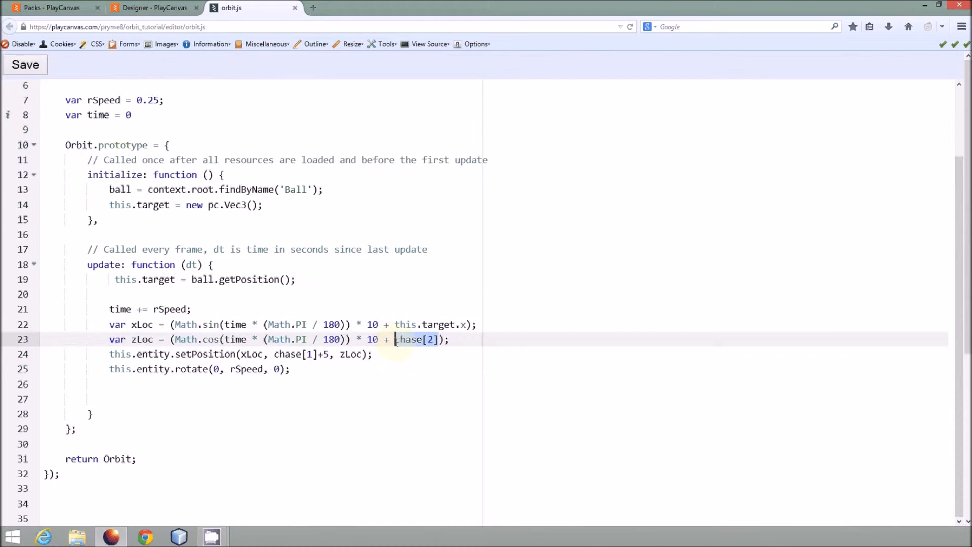
text(this.)
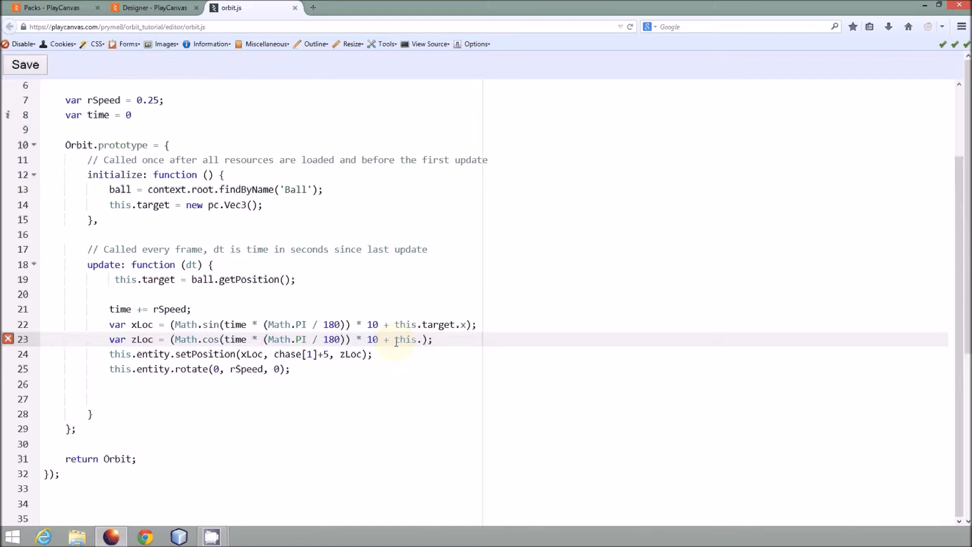
text(chase[2])
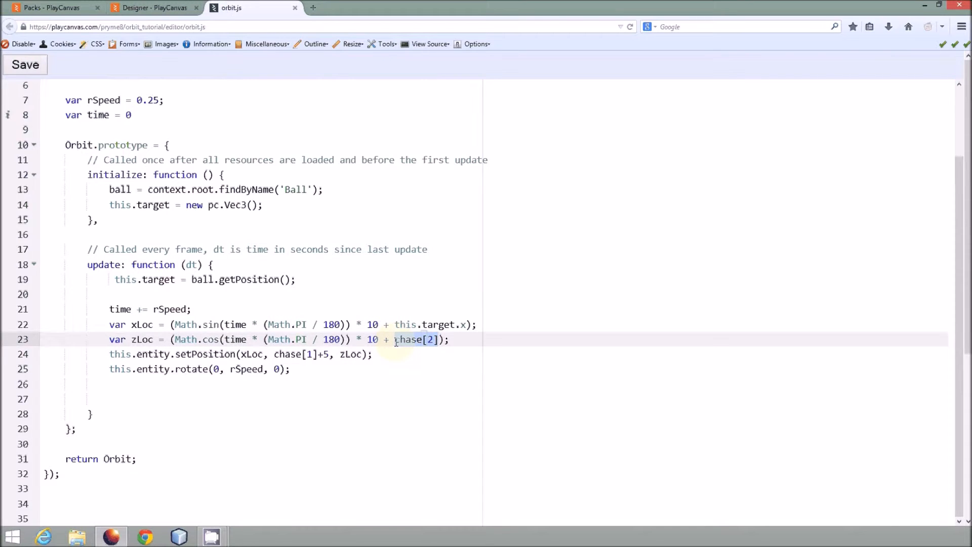
text(this.)
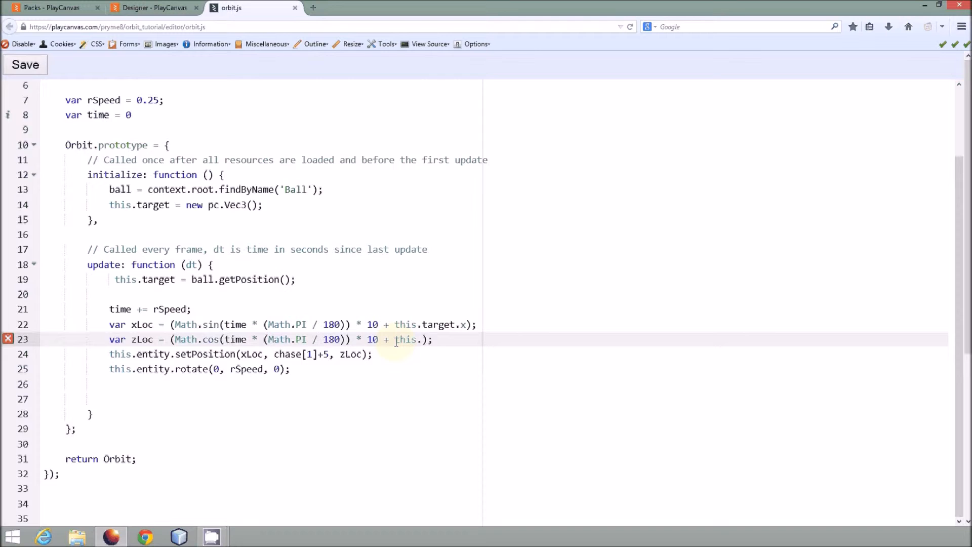
text(target.)
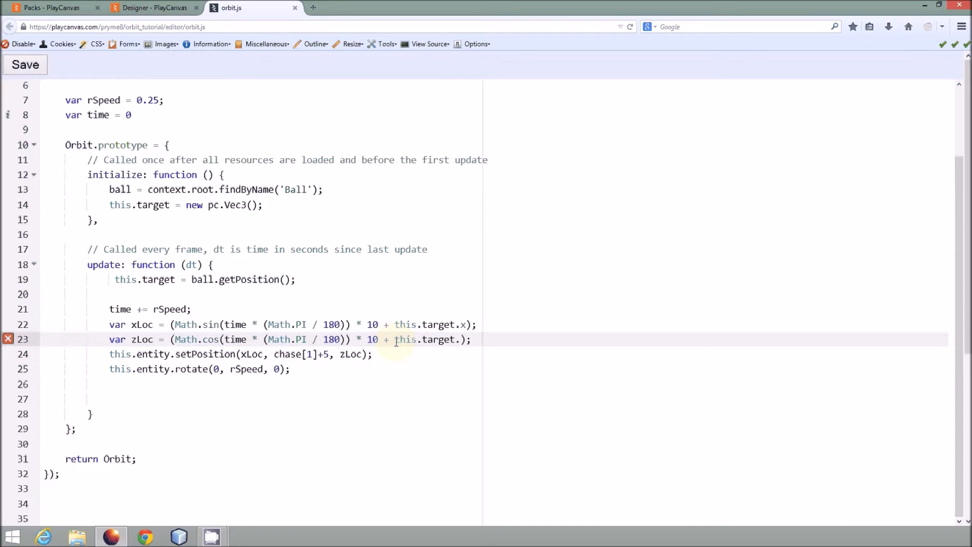
text(y)
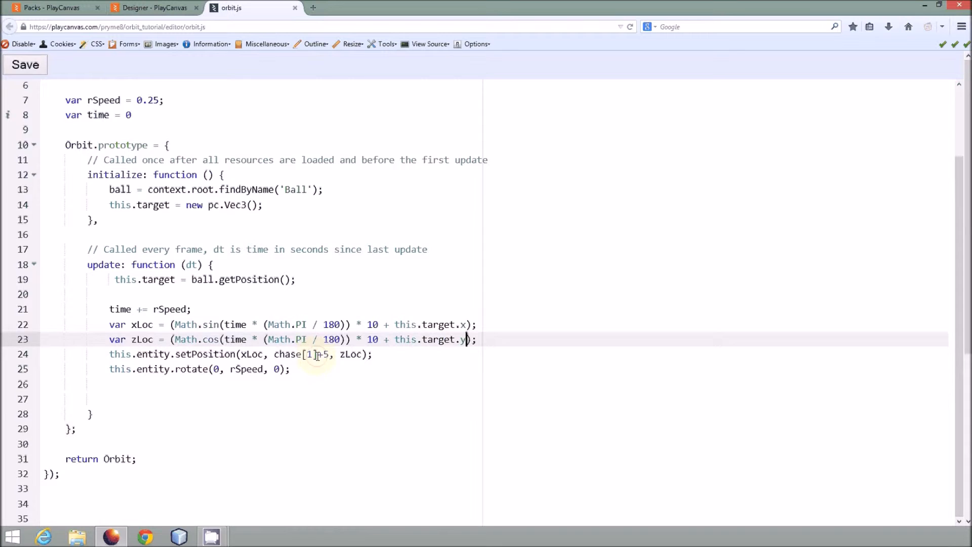
click(274, 354)
text(this.)
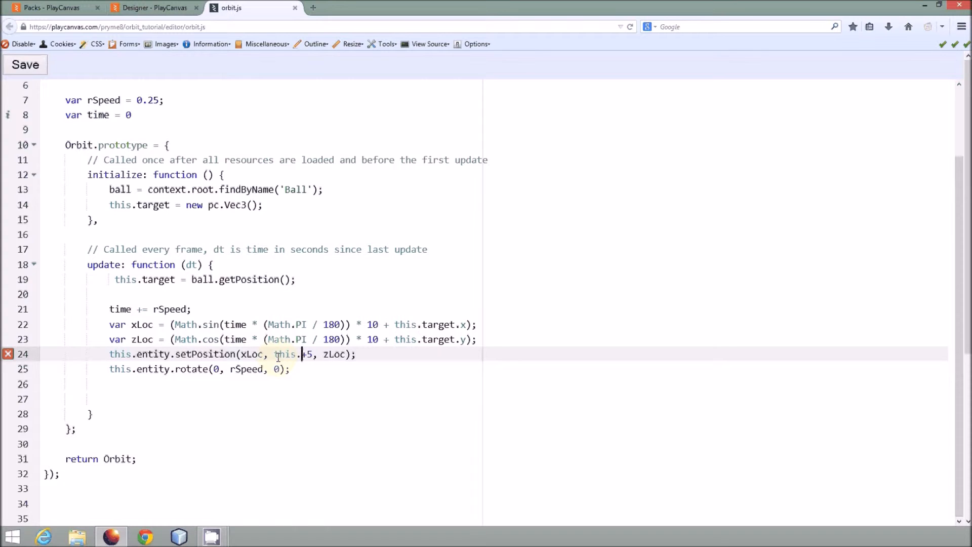
text(target.x)
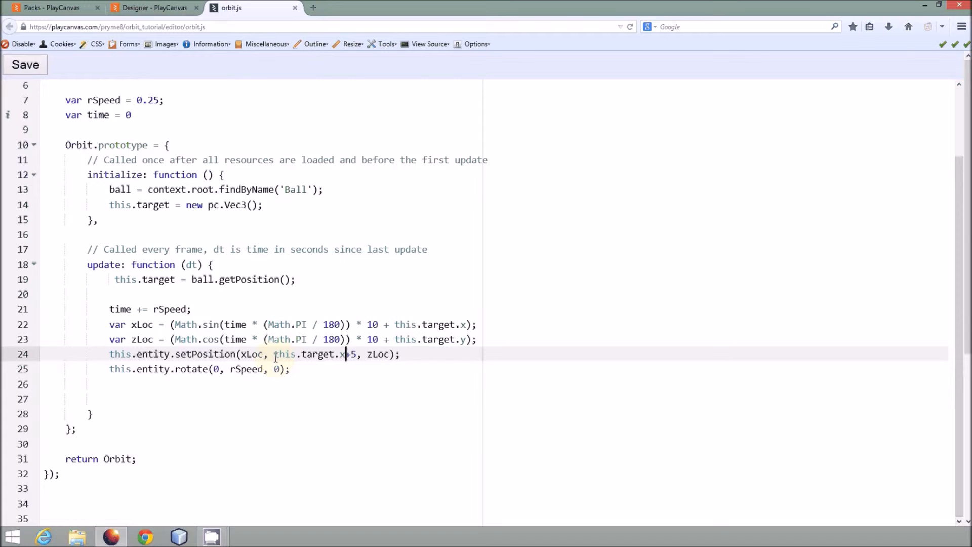
click(109, 384)
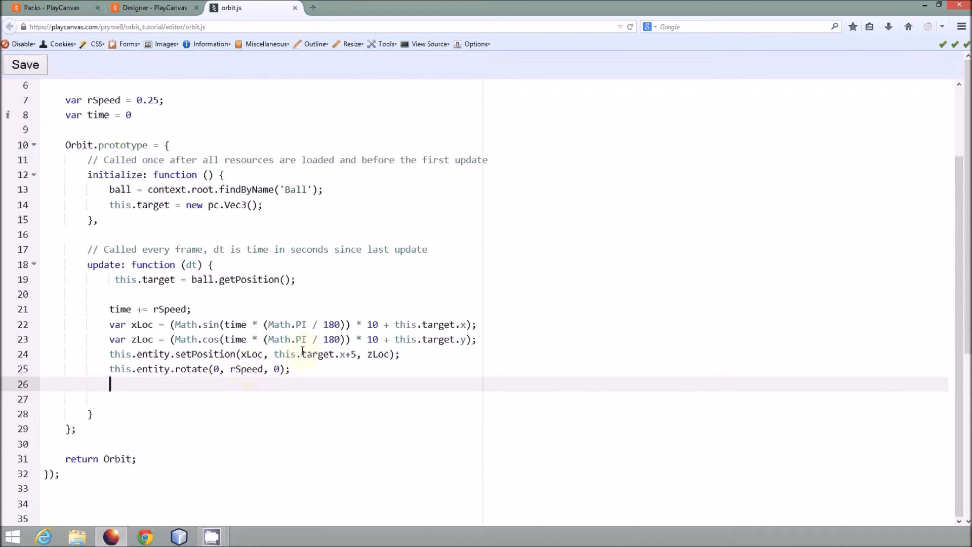
mouse_move(166, 374)
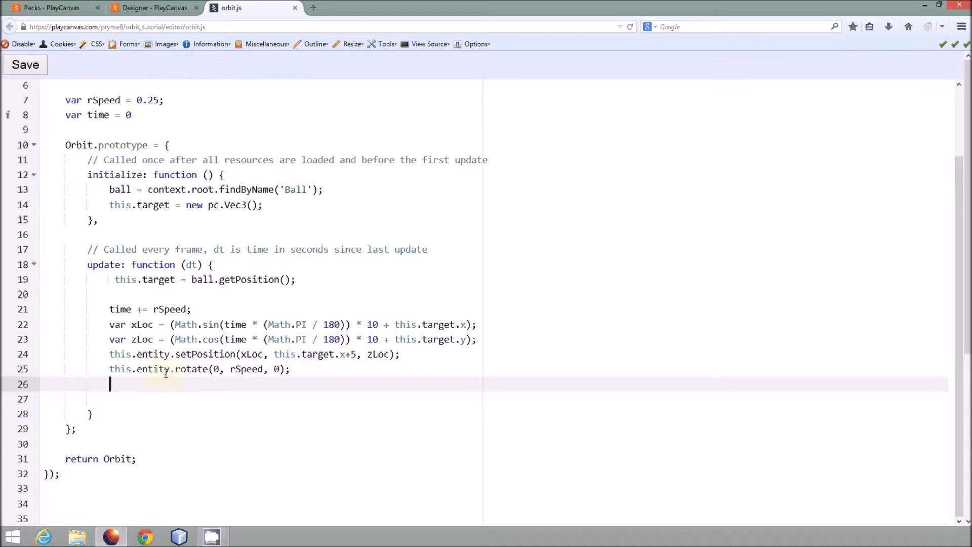
click(166, 369)
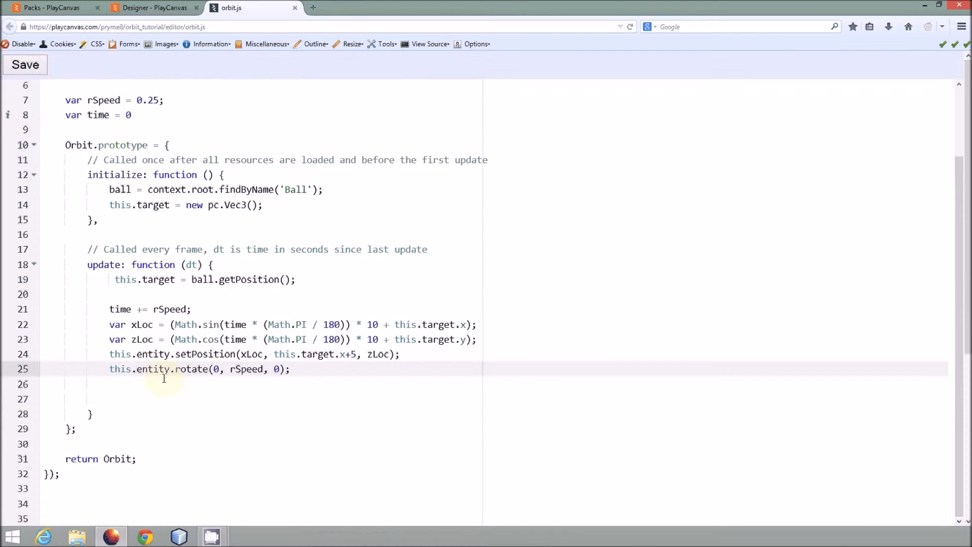
Save this.entity as cam in initialize and use cam in setPosition and rotate.
scroll(up, 3)
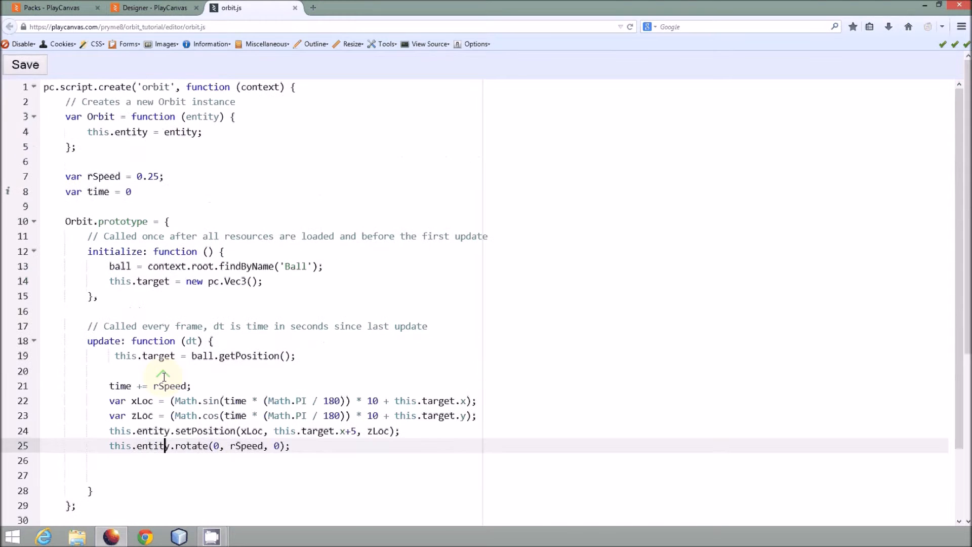
scroll(down, 3)
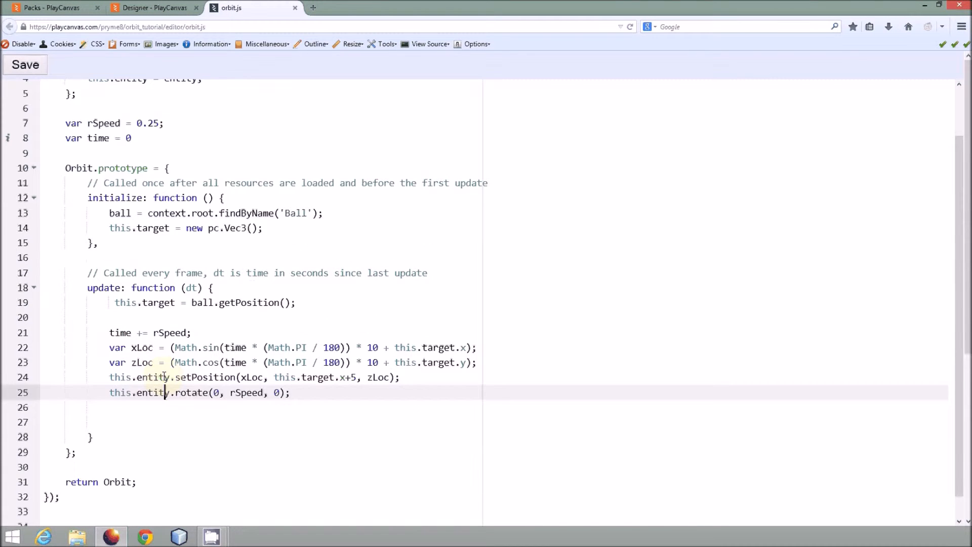
click(262, 227)
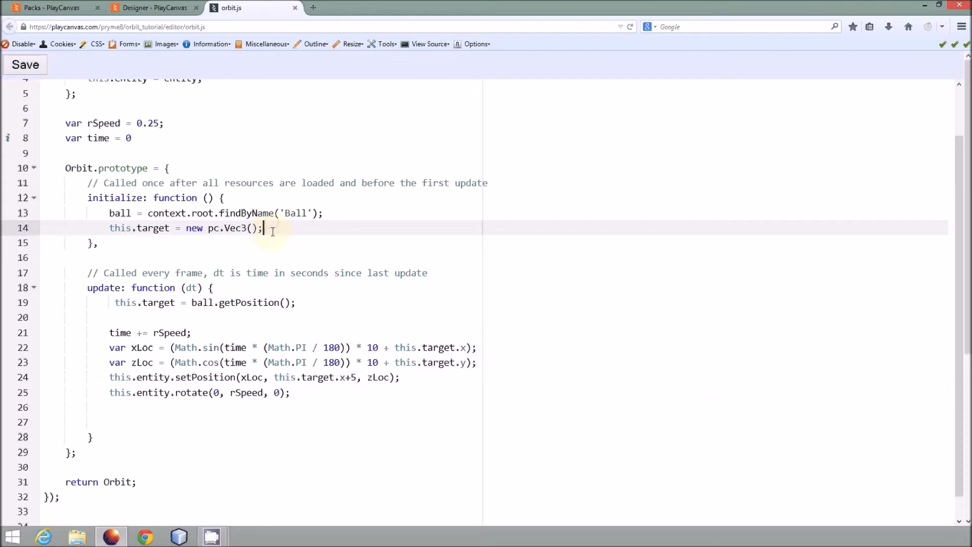
click(326, 213)
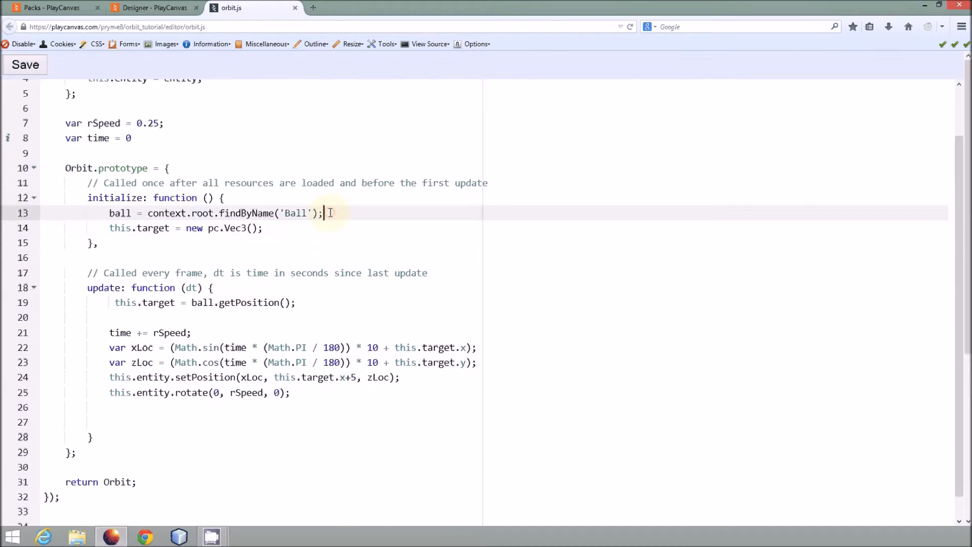
text(cam =)
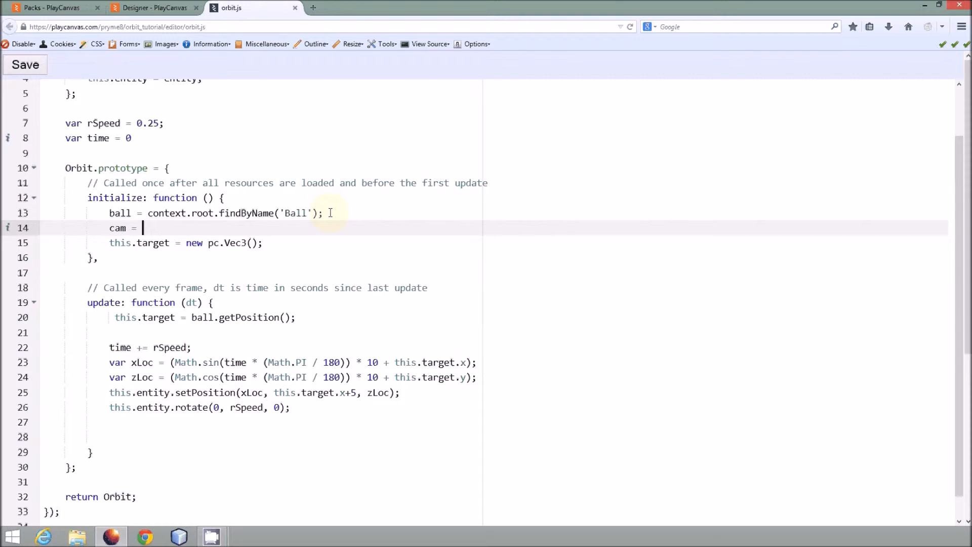
text(this.entiti)
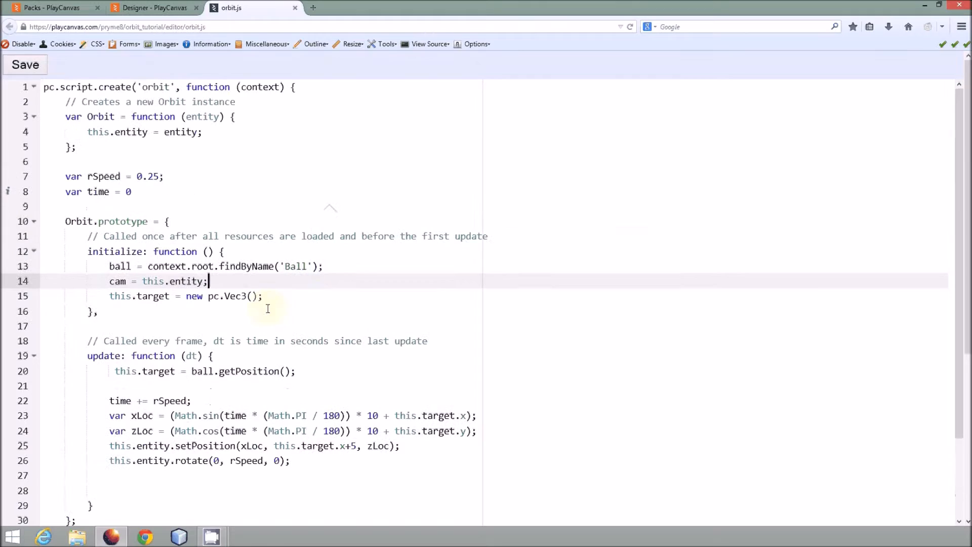
scroll(down, 3)
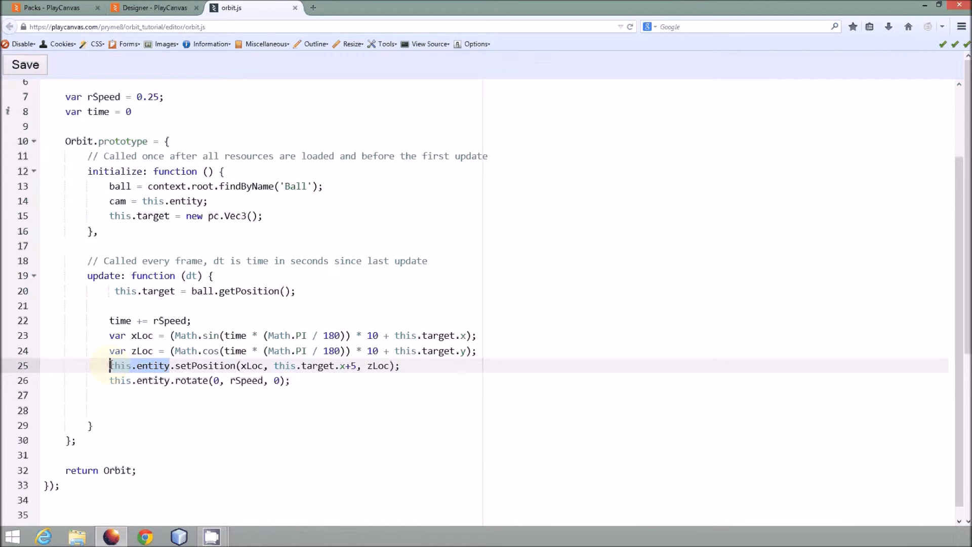
text(cam)
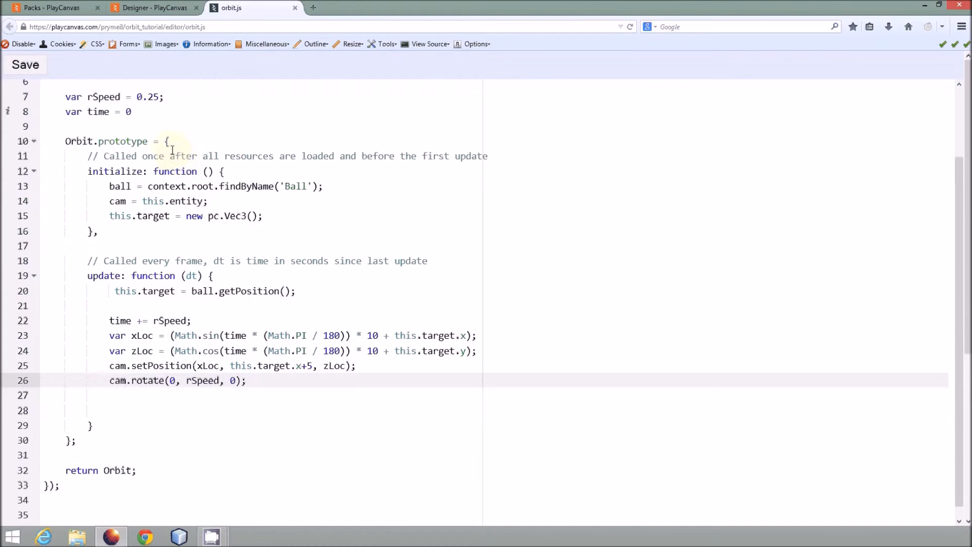
Launch the scene from the Designer to test the orbit script.
click(154, 7)
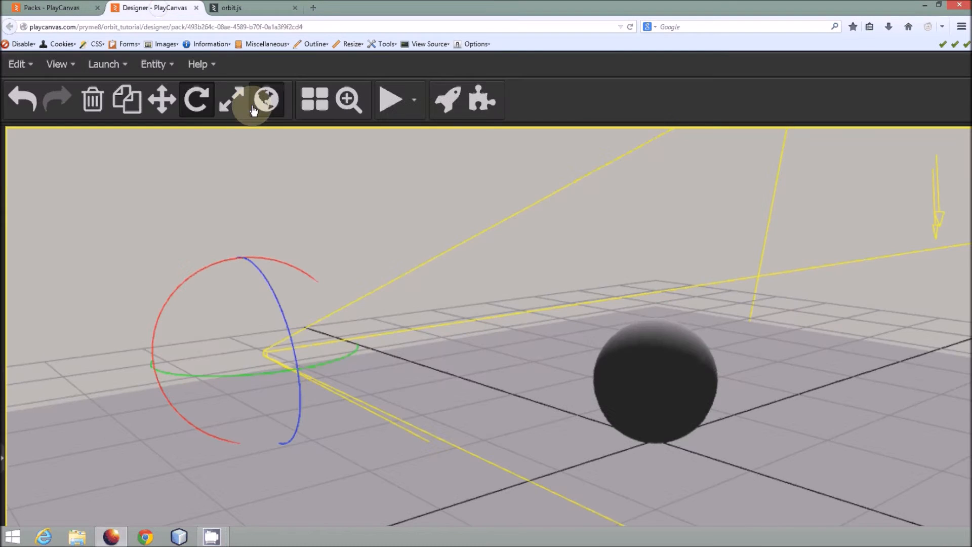
click(334, 7)
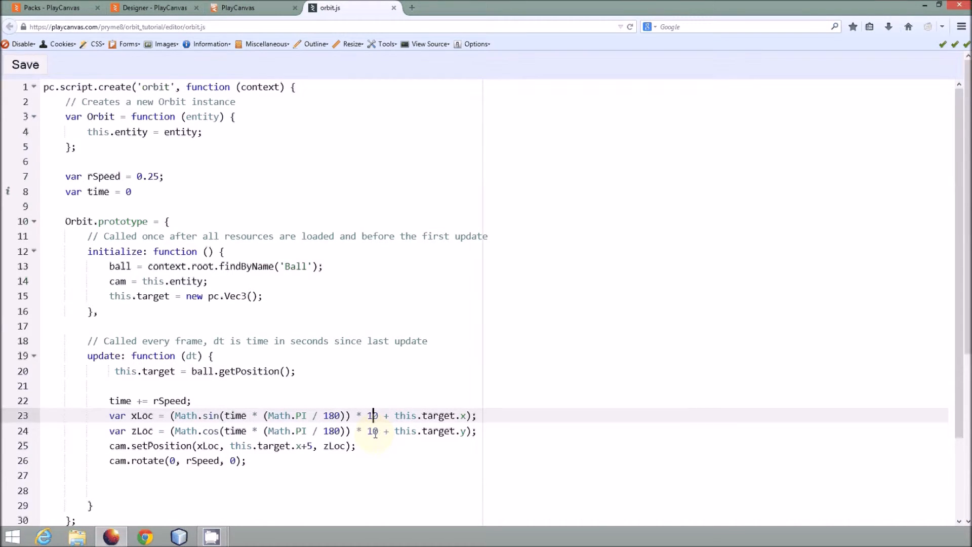
mouse_move(359, 284)
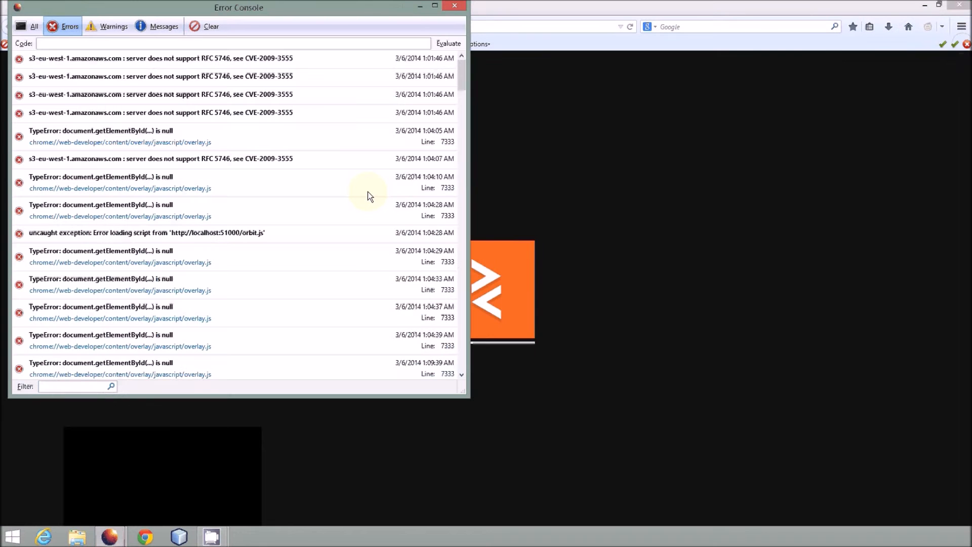
Review the 'ball is null' errors, then close the error log and launched tab.
scroll(down, 3)
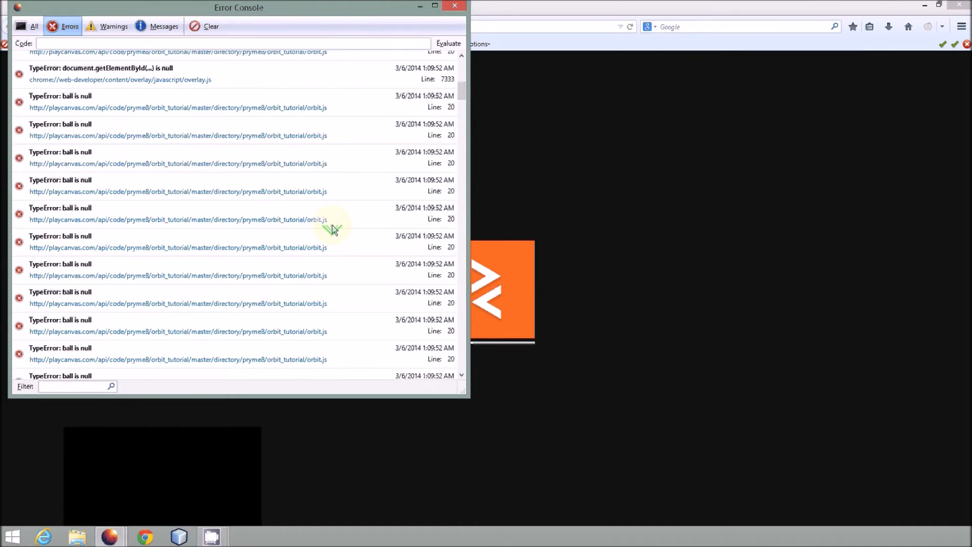
scroll(up, 3)
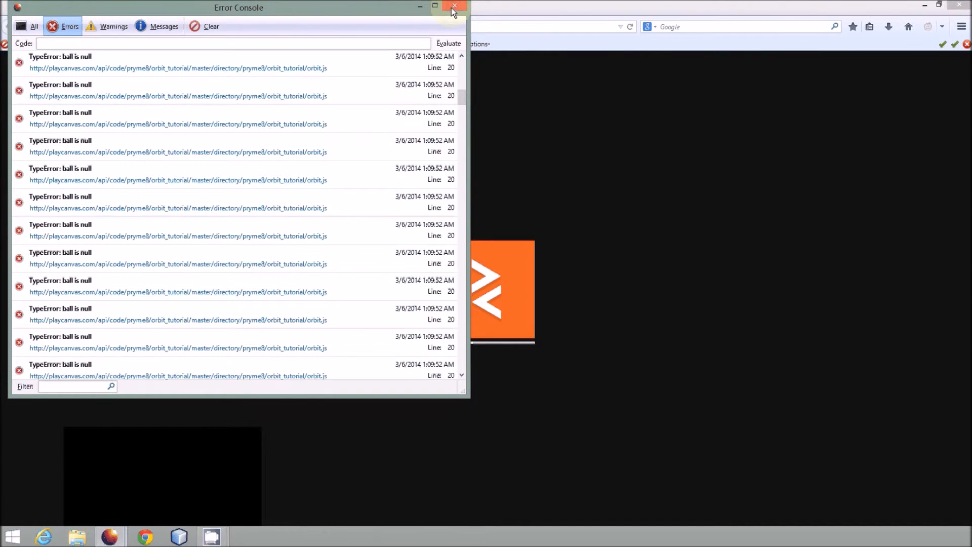
click(455, 7)
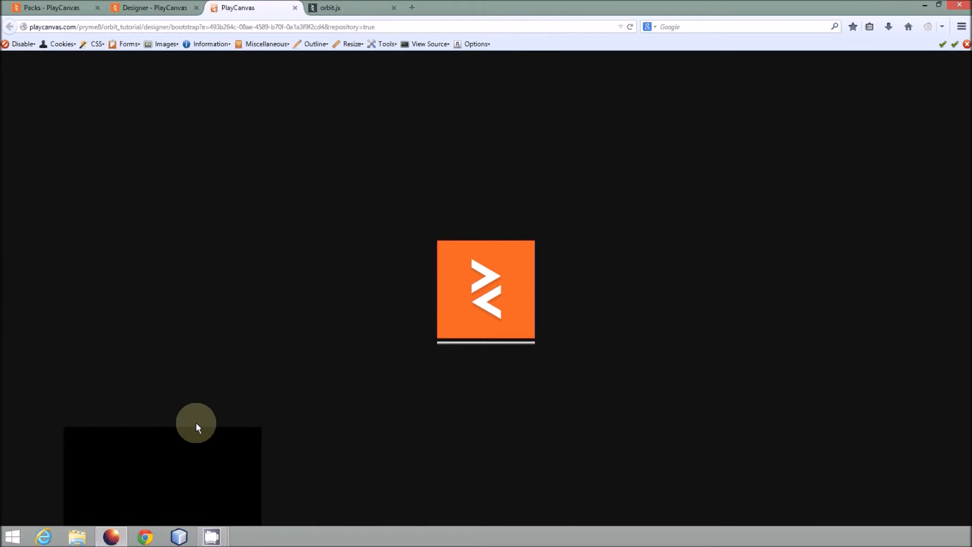
right_click(110, 535)
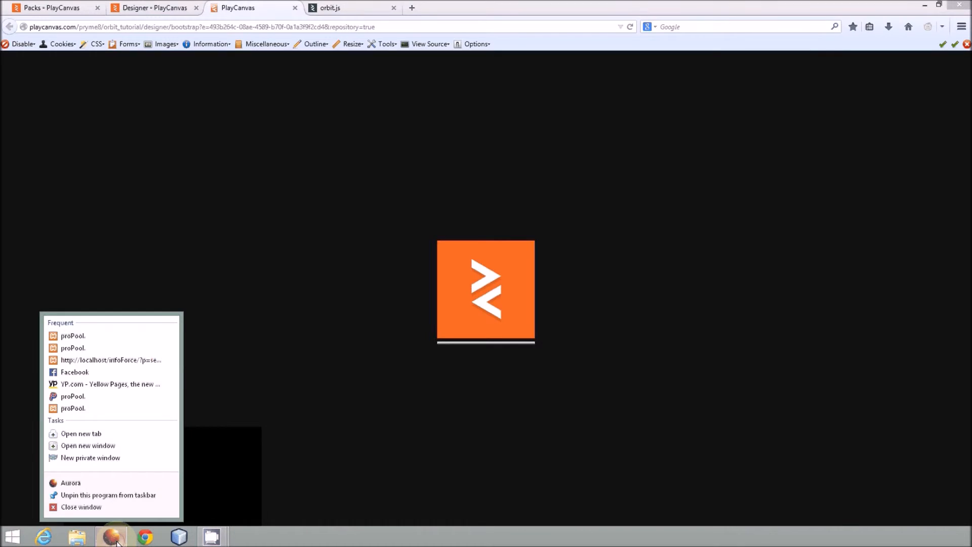
click(248, 7)
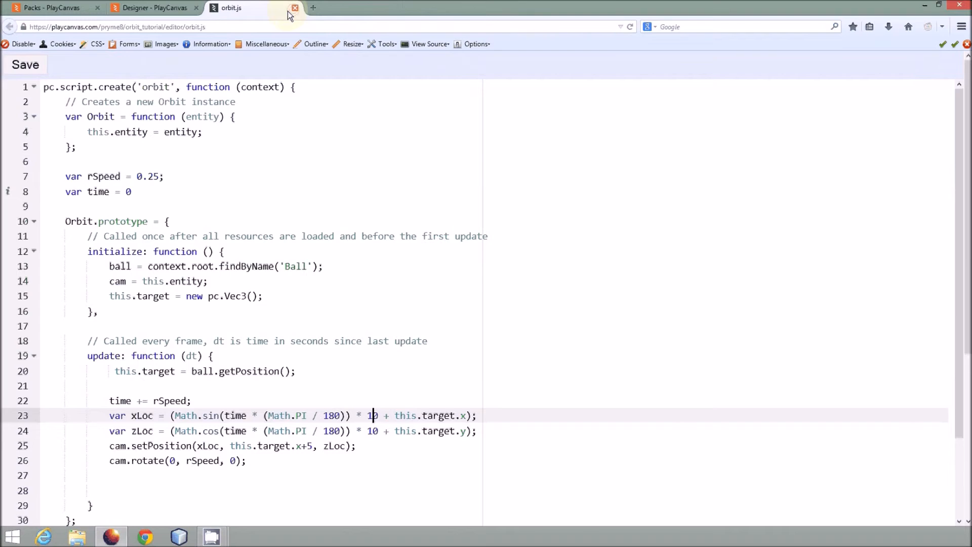
Select the ball entity in the Designer to confirm its lowercase name.
click(154, 8)
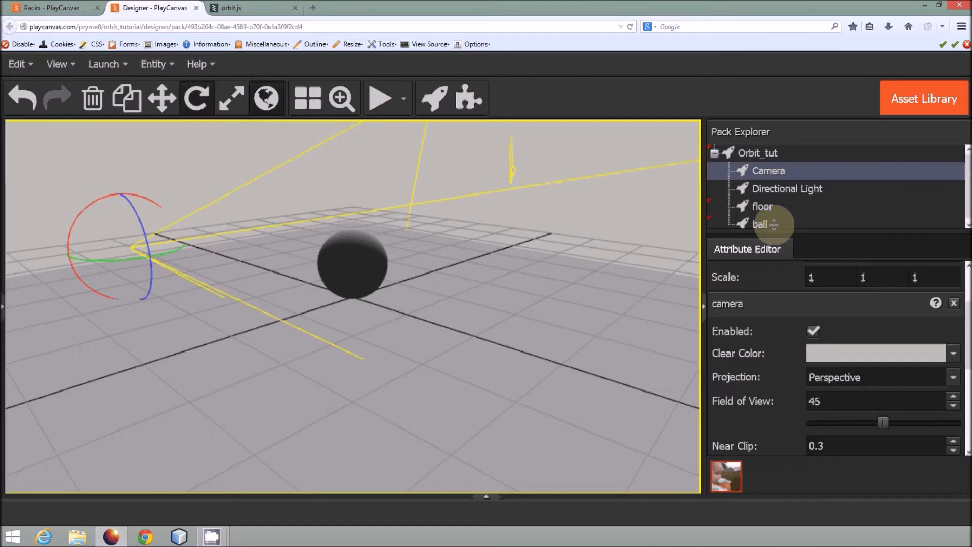
click(759, 224)
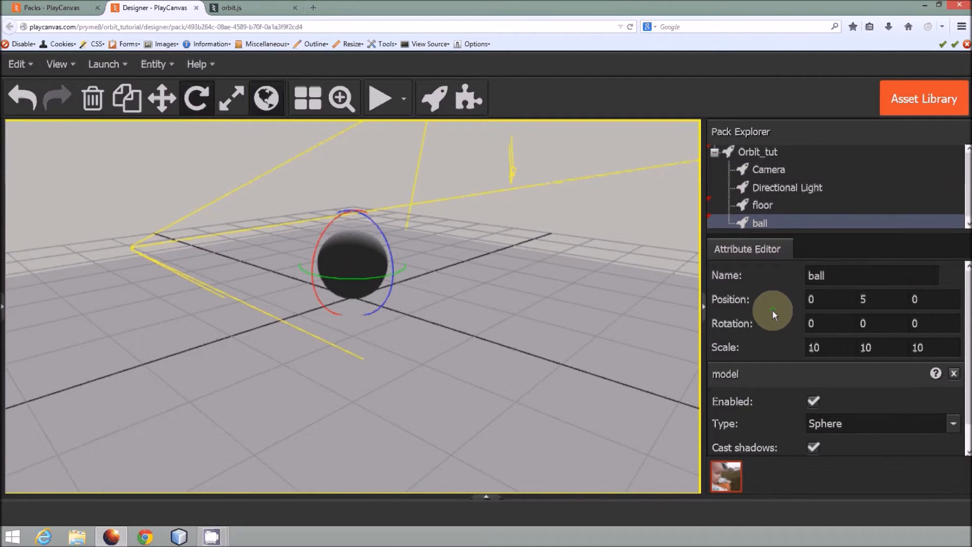
mouse_move(421, 97)
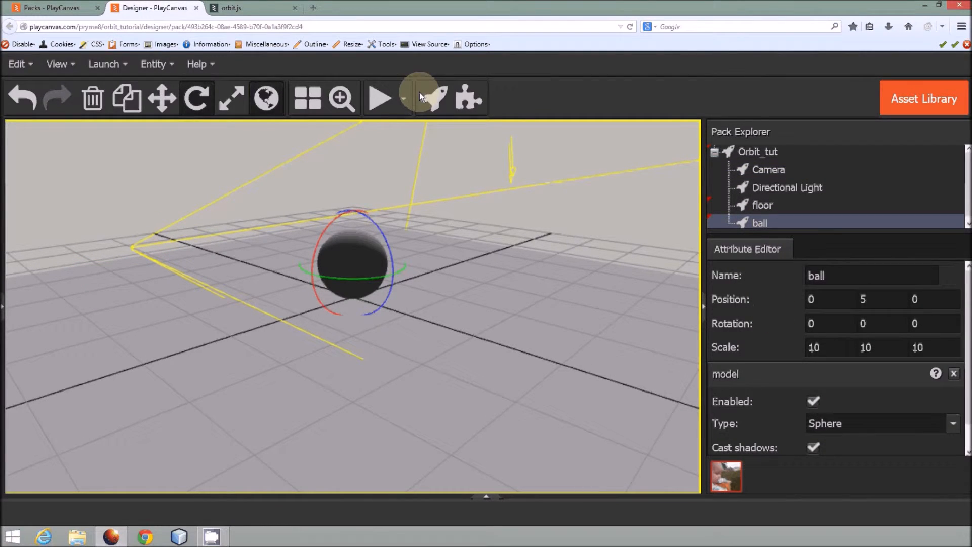
click(231, 7)
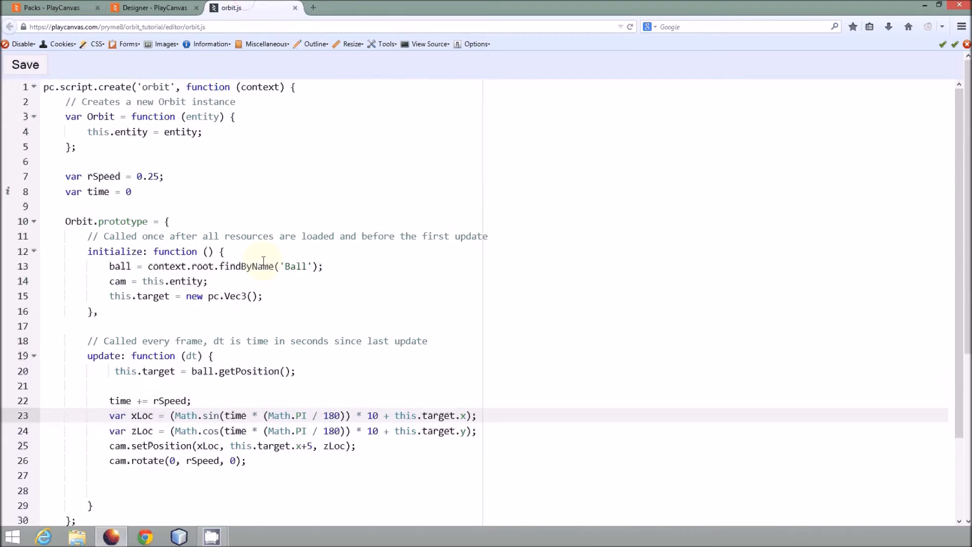
Change findByName('Ball') to use lowercase 'ball'.
click(211, 281)
text(b)
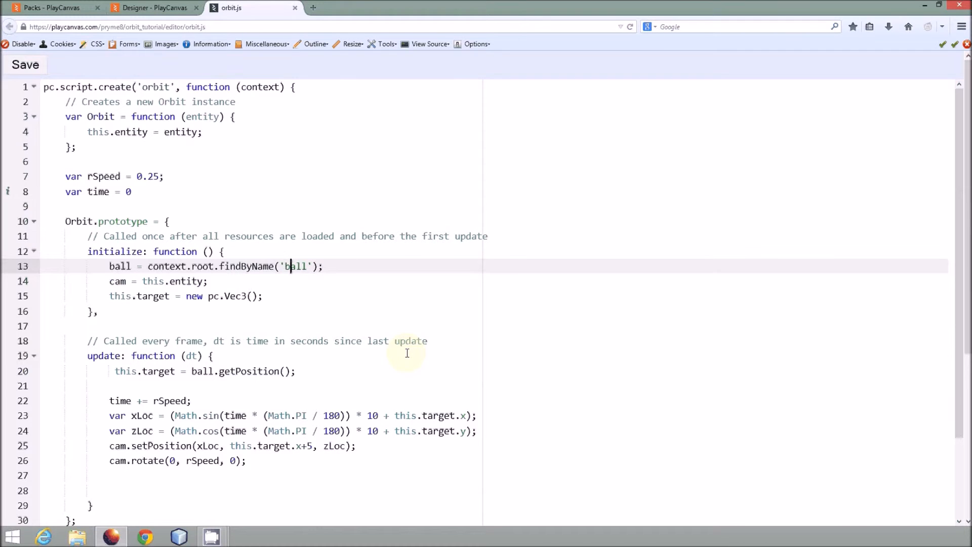
mouse_move(320, 328)
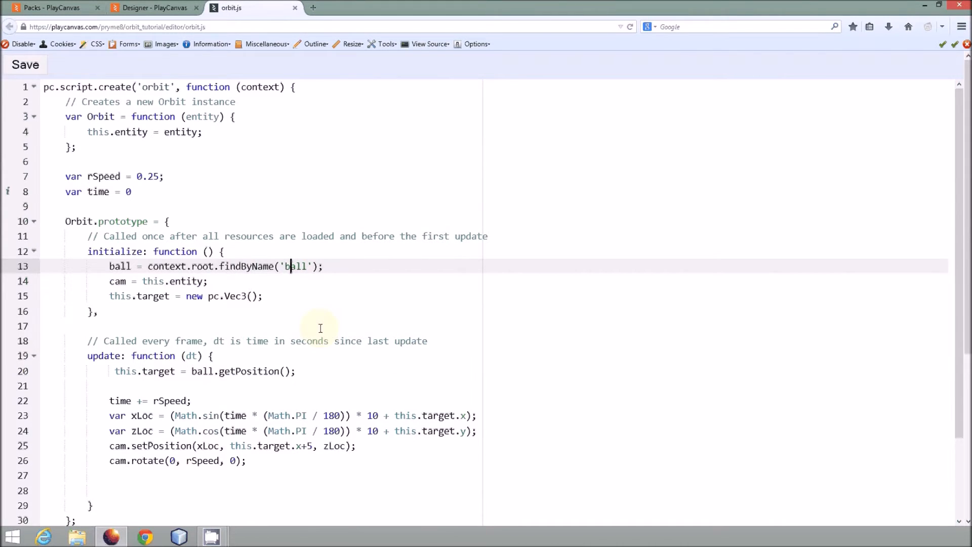
click(154, 8)
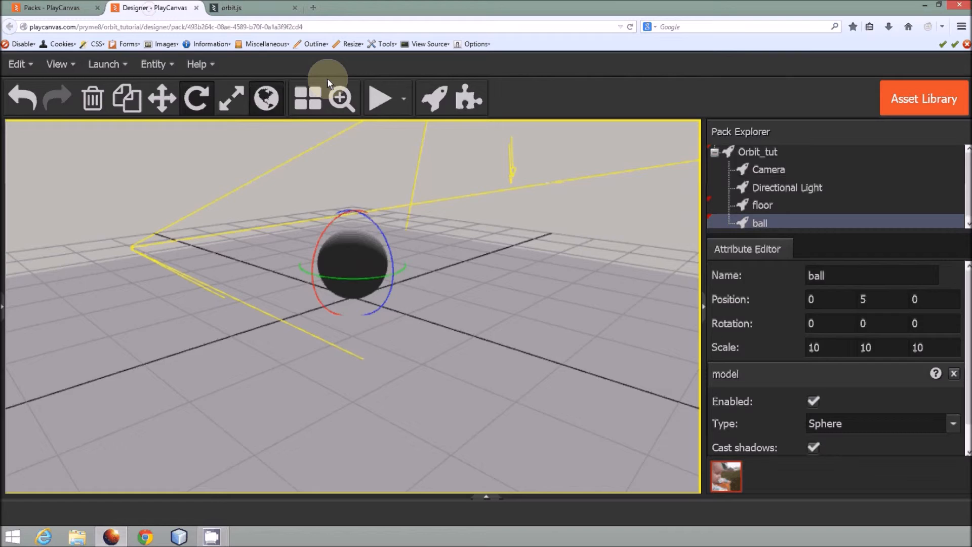
Relaunch the scene to see the camera close to the ball.
click(380, 98)
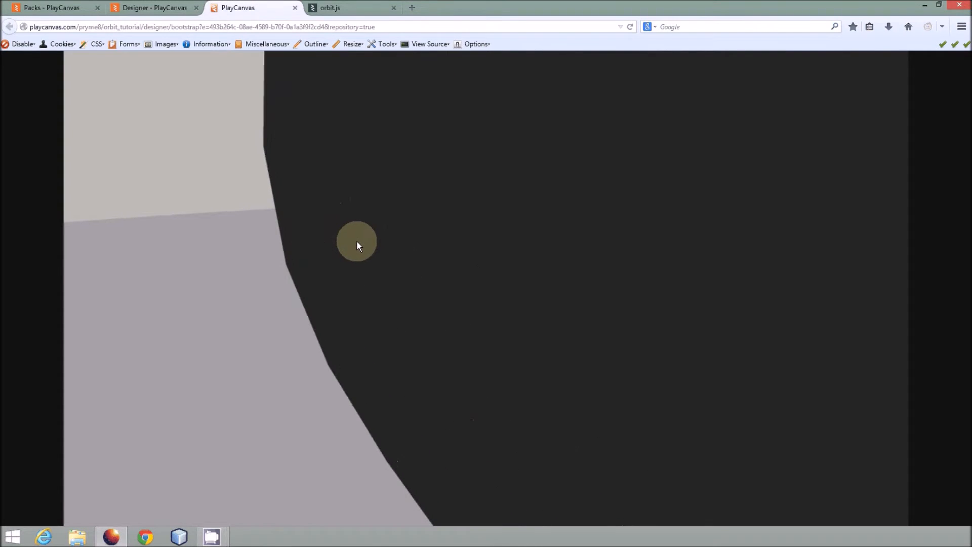
click(351, 8)
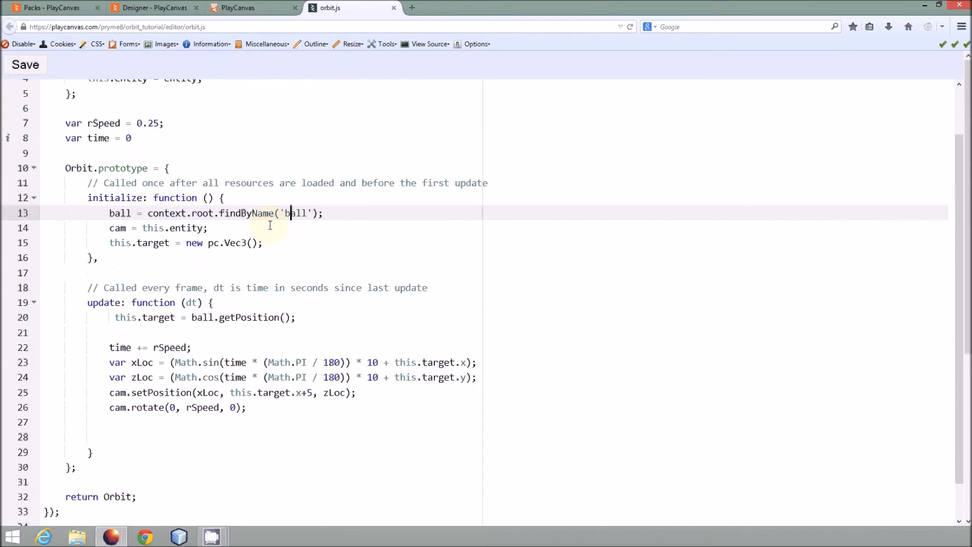
Find the xLoc line in orbit.js and place the cursor on its radius 10.
scroll(up, 3)
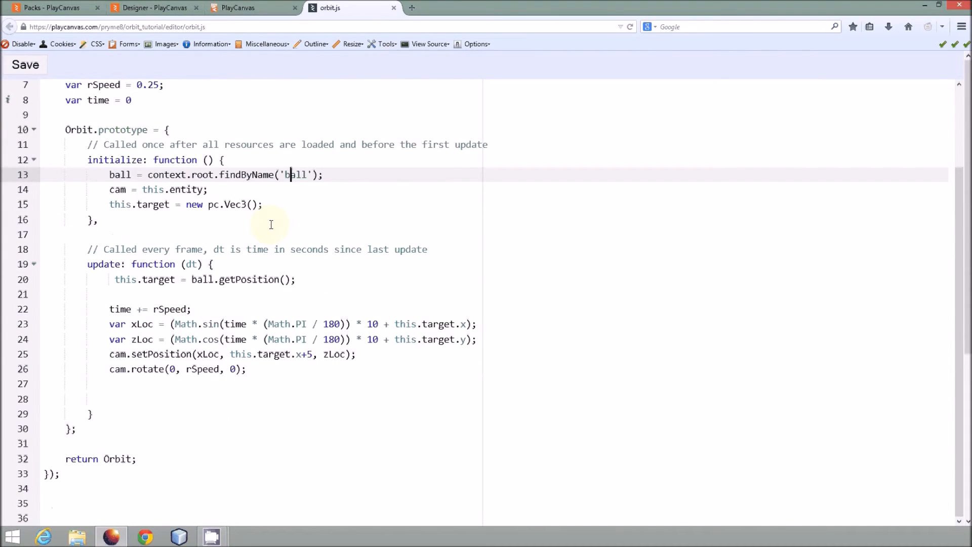
scroll(down, 3)
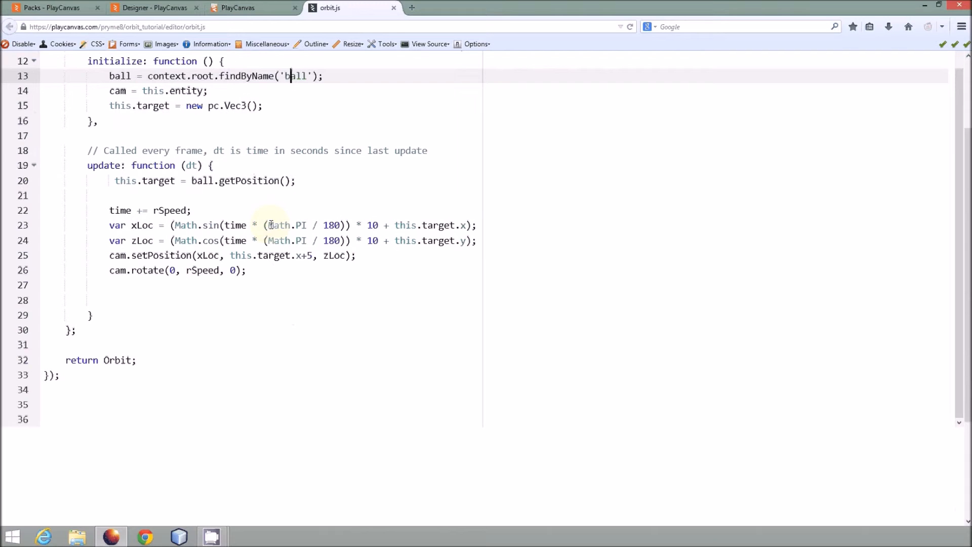
scroll(down, 3)
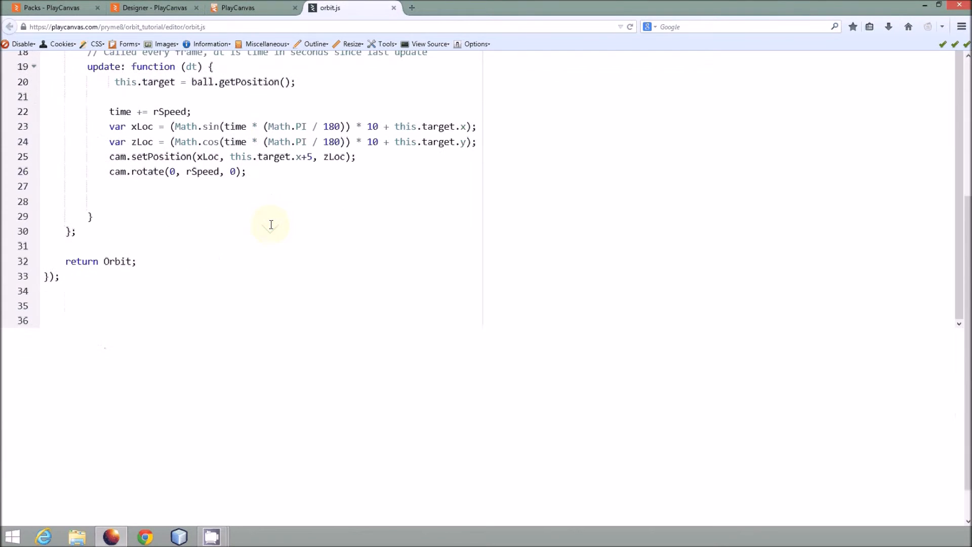
scroll(up, 3)
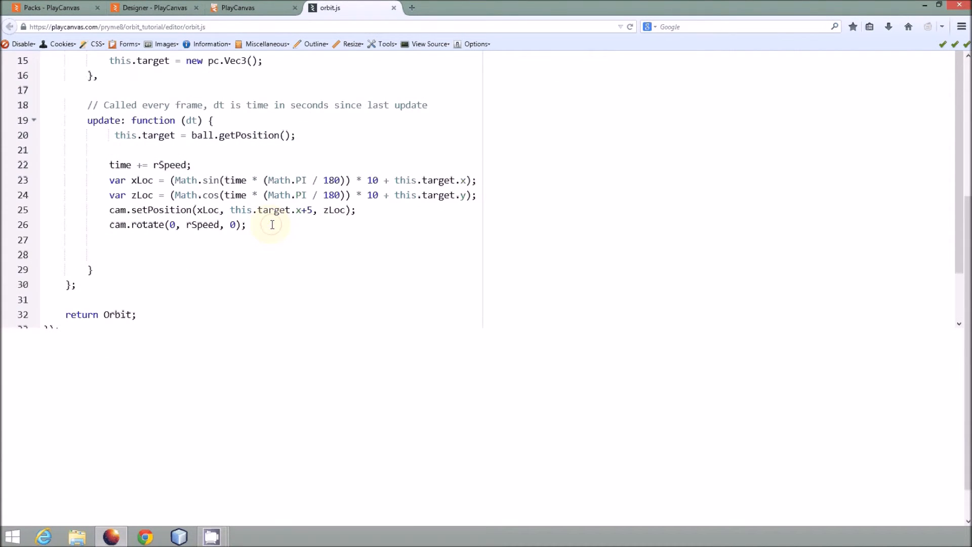
click(372, 180)
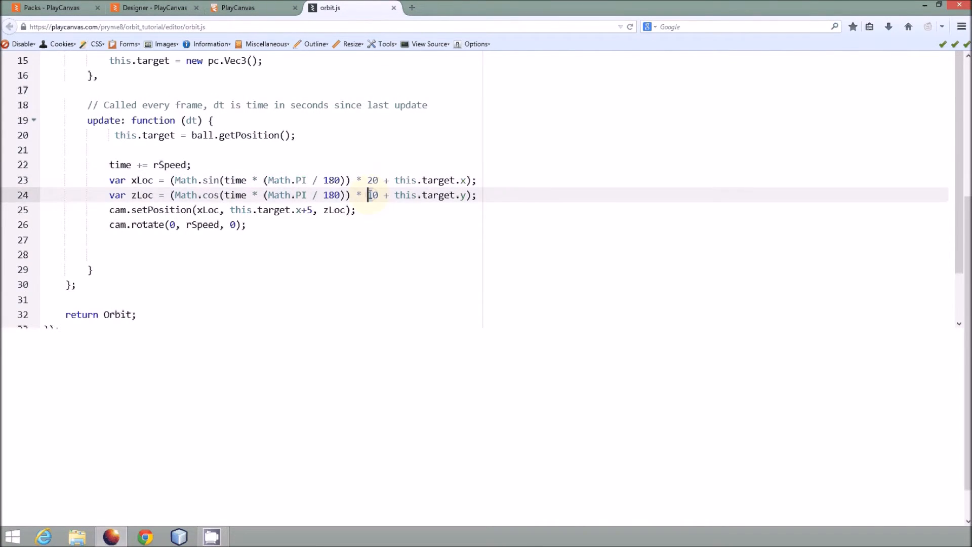
Set both orbit radii to 20 and base the camera height on this.target.y.
text(2)
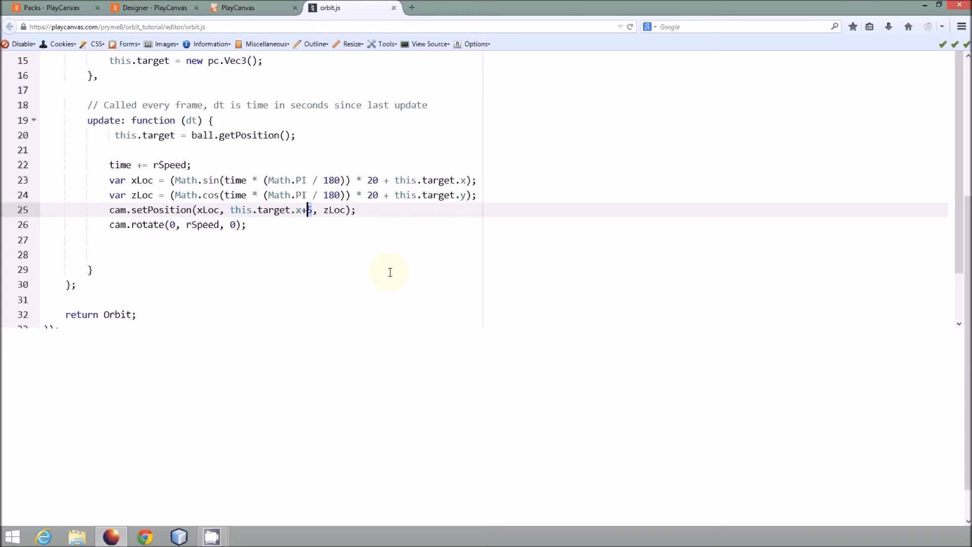
text(20)
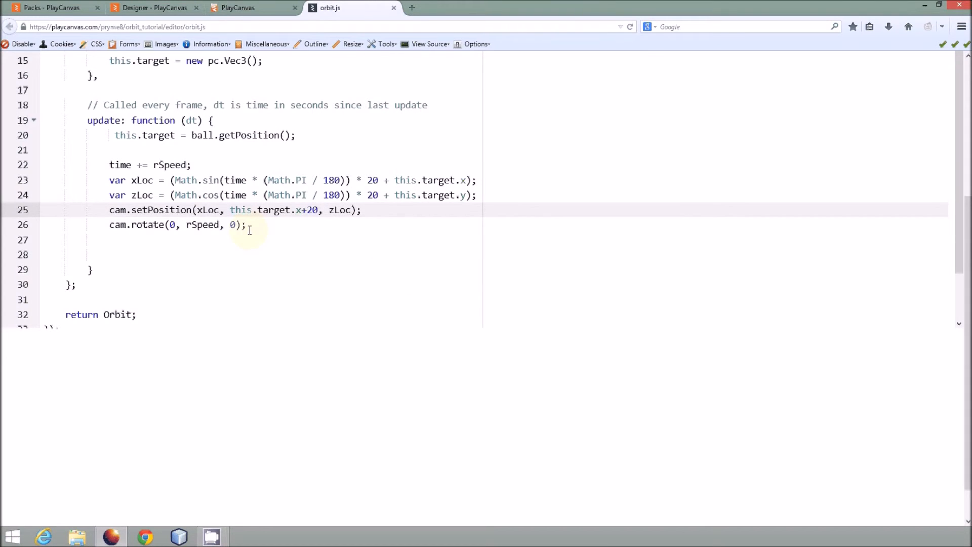
mouse_move(251, 7)
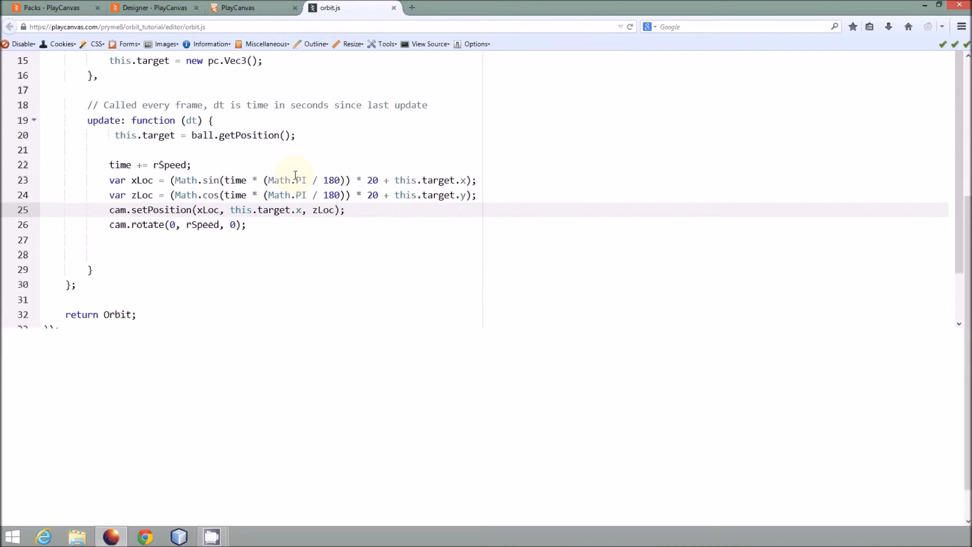
click(302, 210)
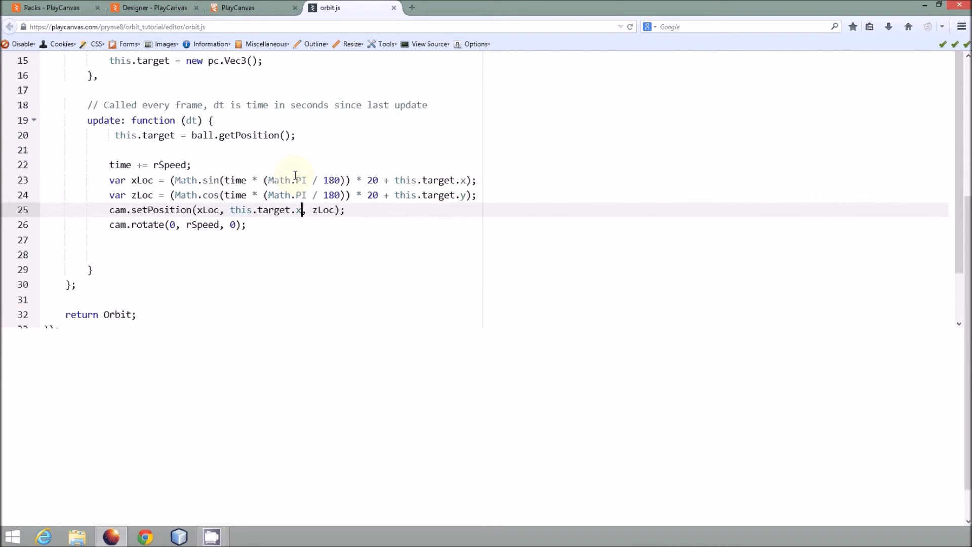
mouse_move(294, 209)
text(y)
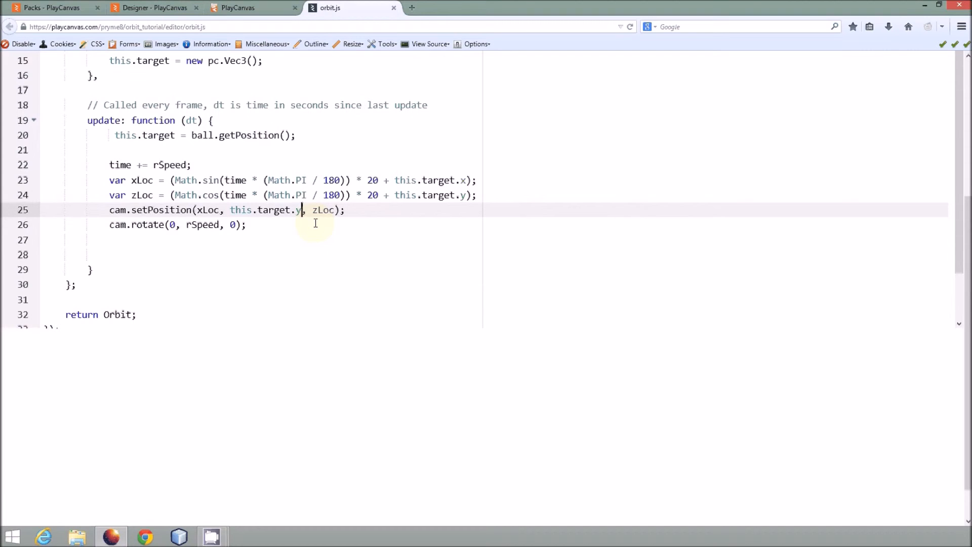
key(Backspace)
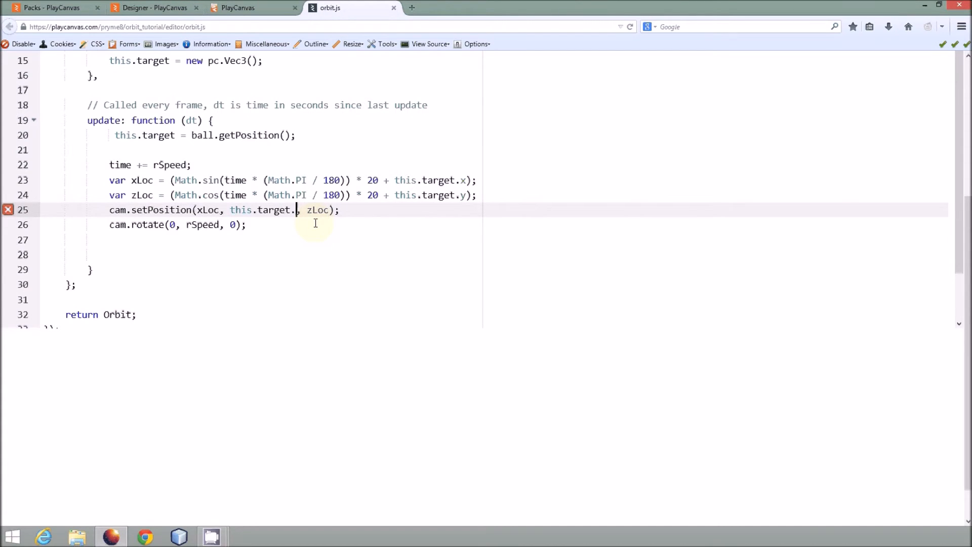
text(y)
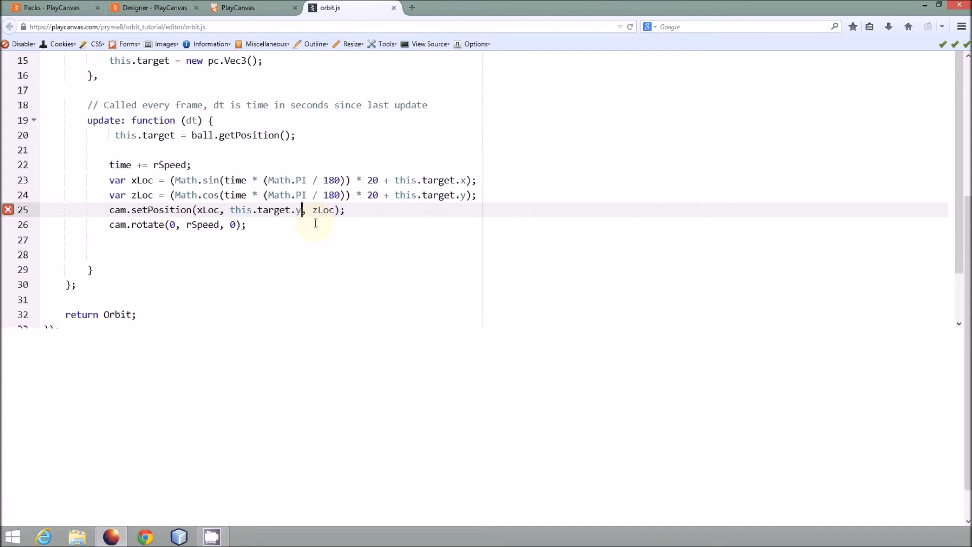
click(254, 8)
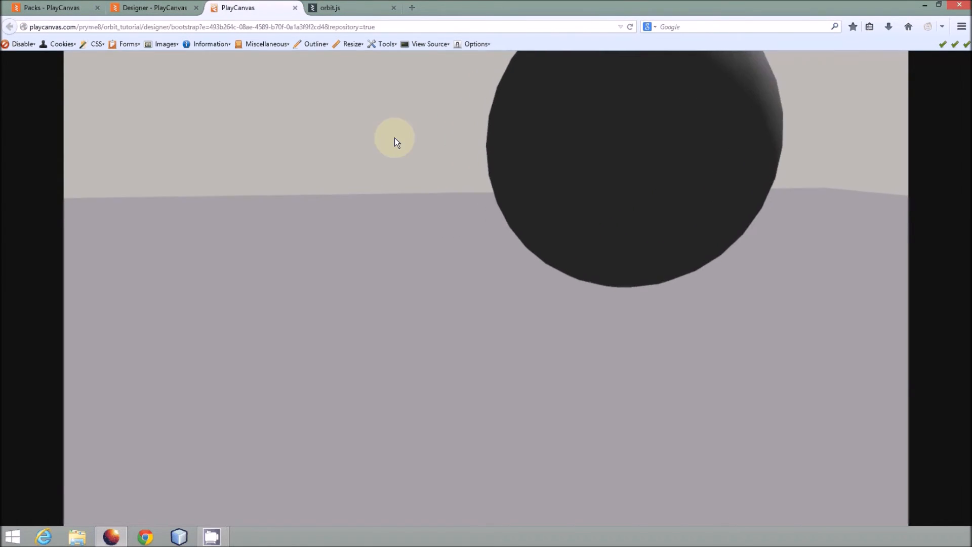
mouse_move(352, 44)
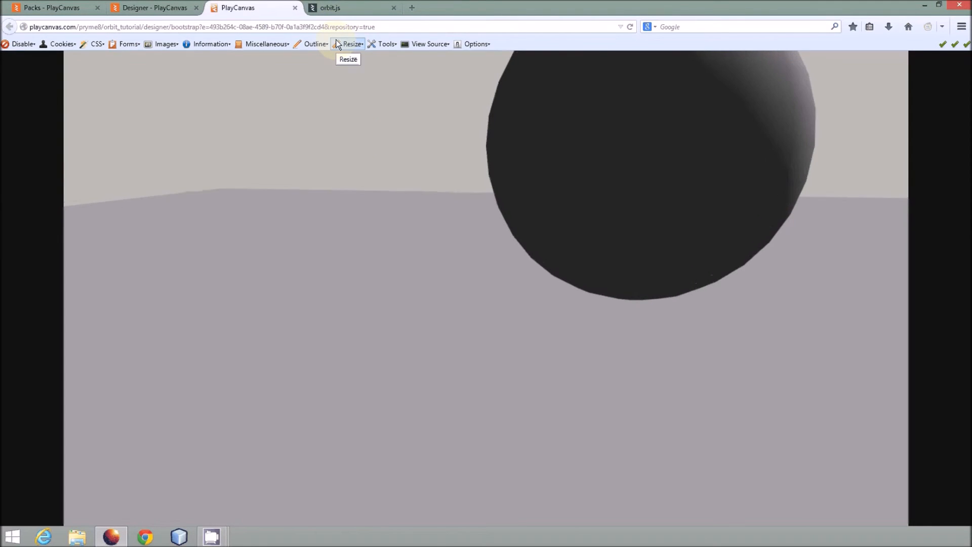
mouse_move(334, 35)
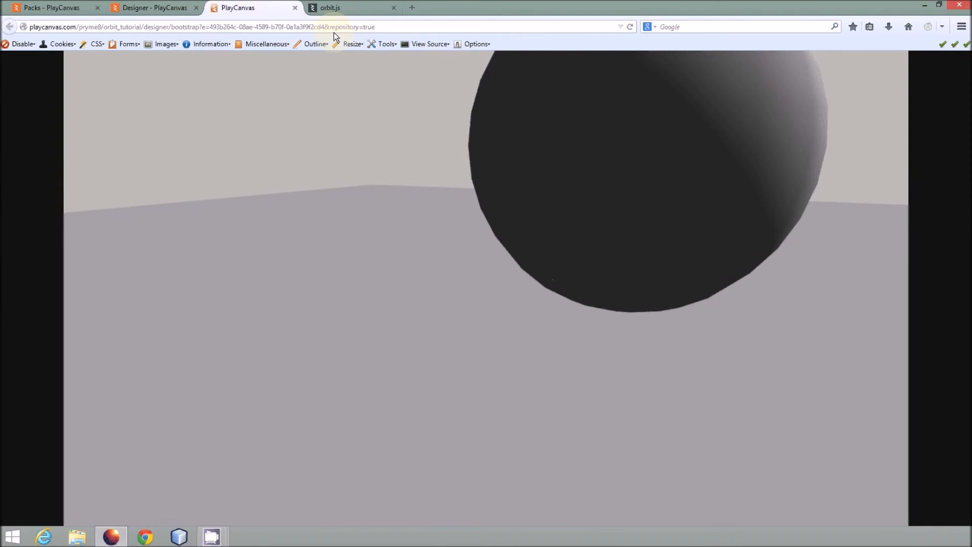
Confirm in the Designer that the ball sits at 0, 5, 0 with scale 10, then return to orbit.js.
click(154, 8)
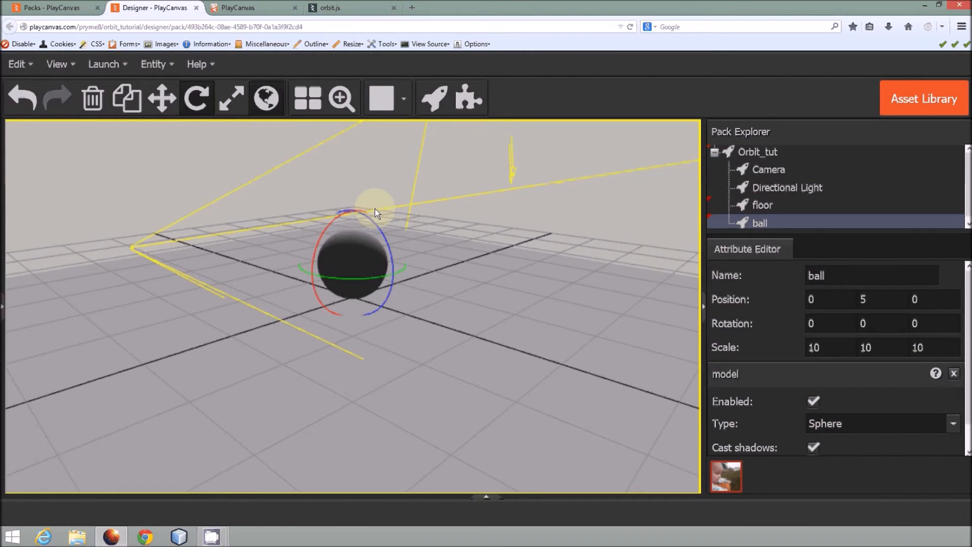
click(353, 8)
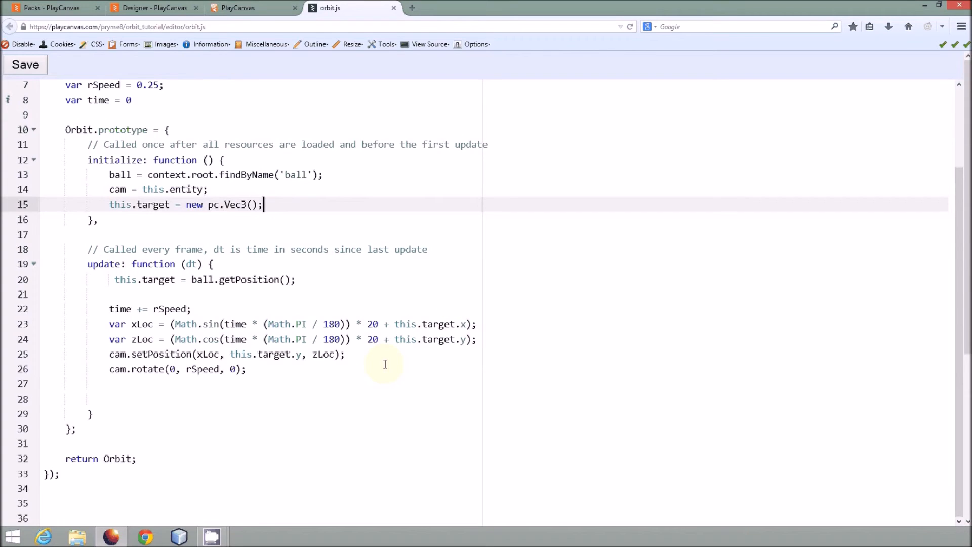
mouse_move(298, 361)
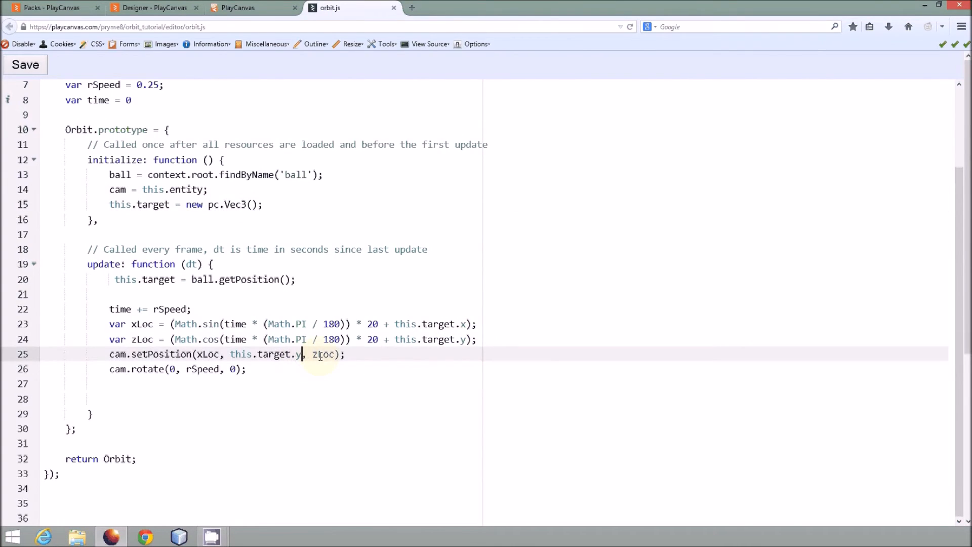
Set camera height to this.target.y+10 and base zLoc on this.target.z, then view the preview.
text(+5)
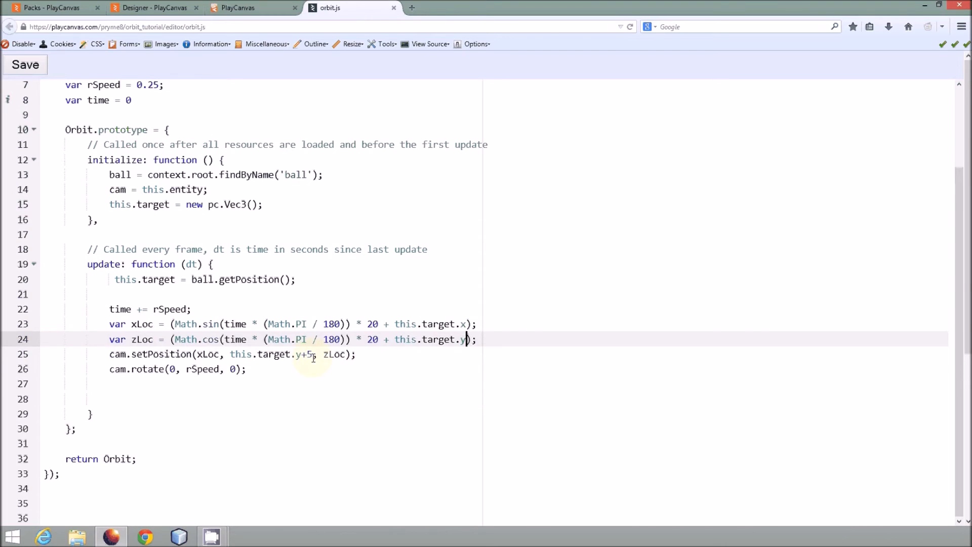
text(0)
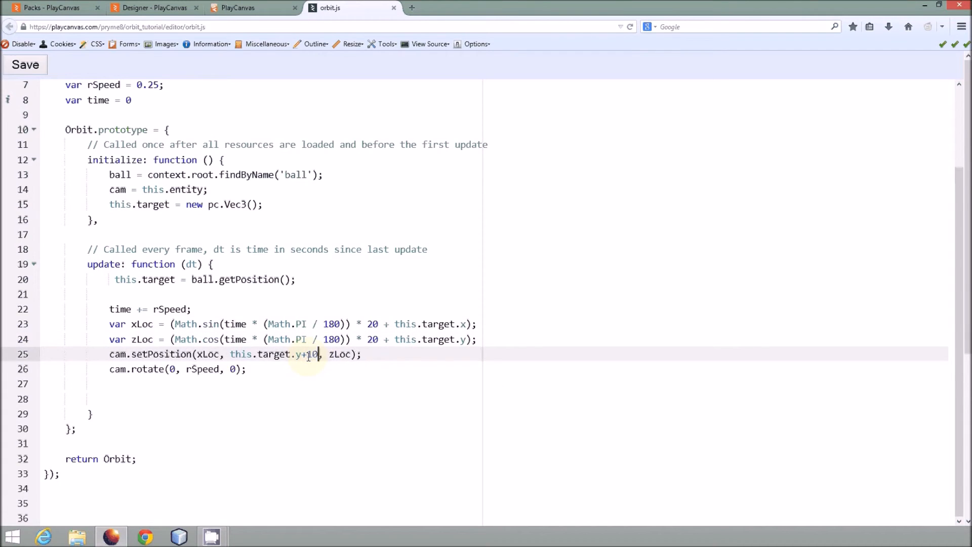
mouse_move(444, 339)
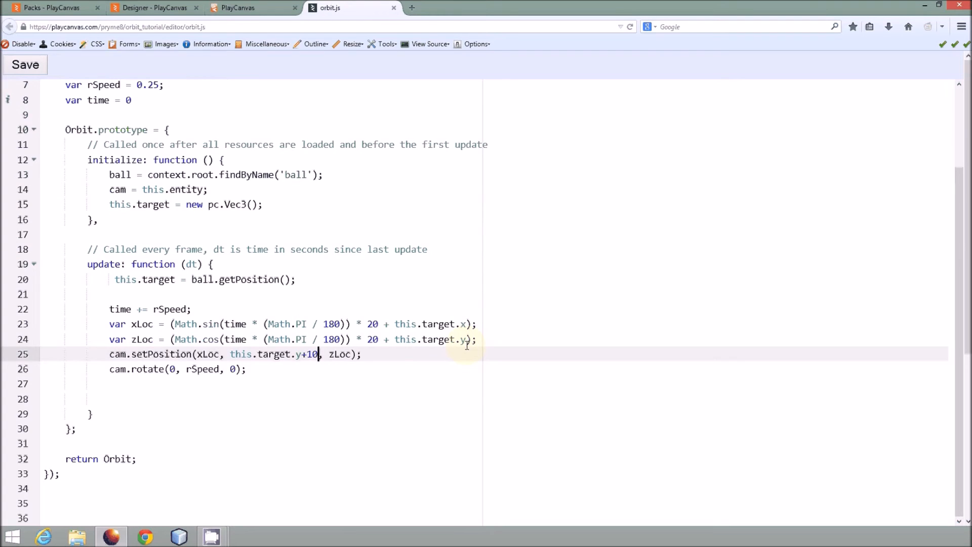
click(462, 339)
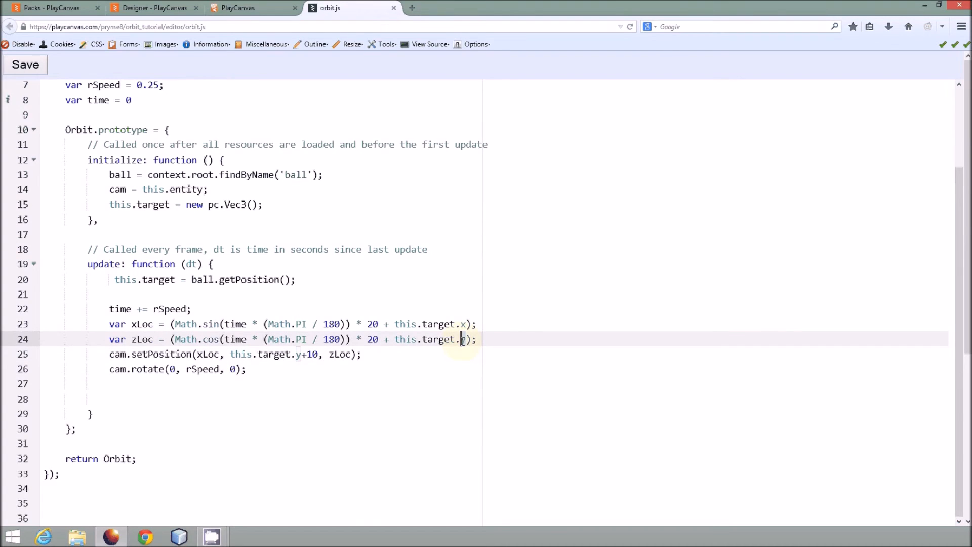
mouse_move(411, 384)
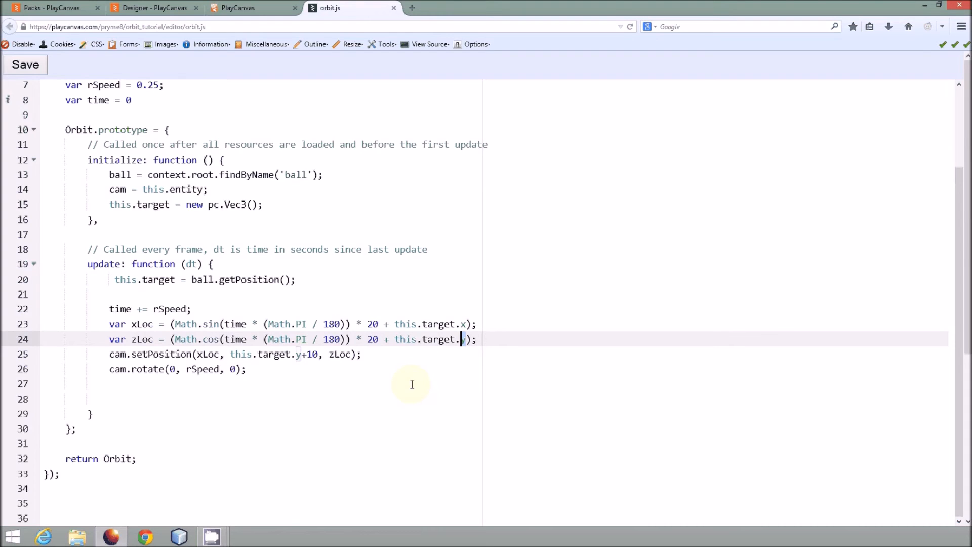
text(z)
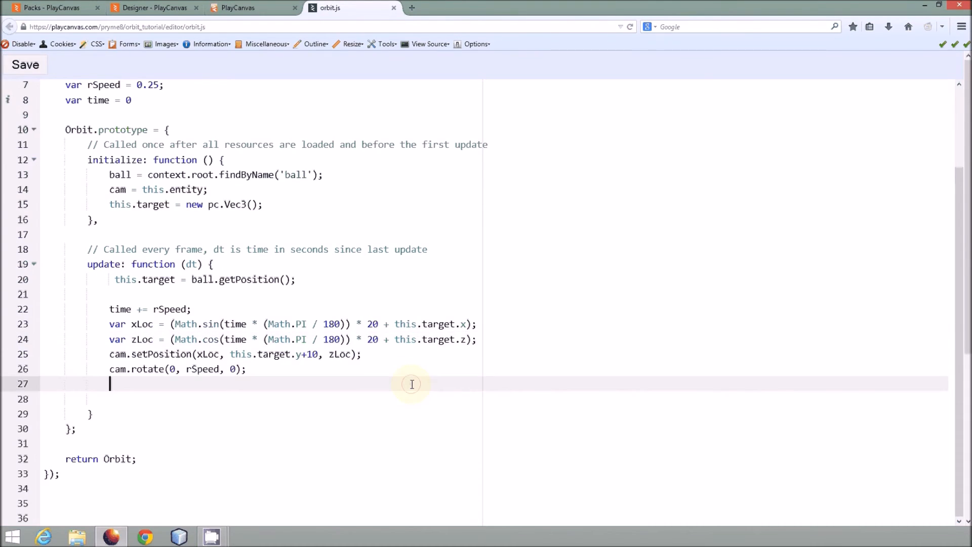
mouse_move(383, 381)
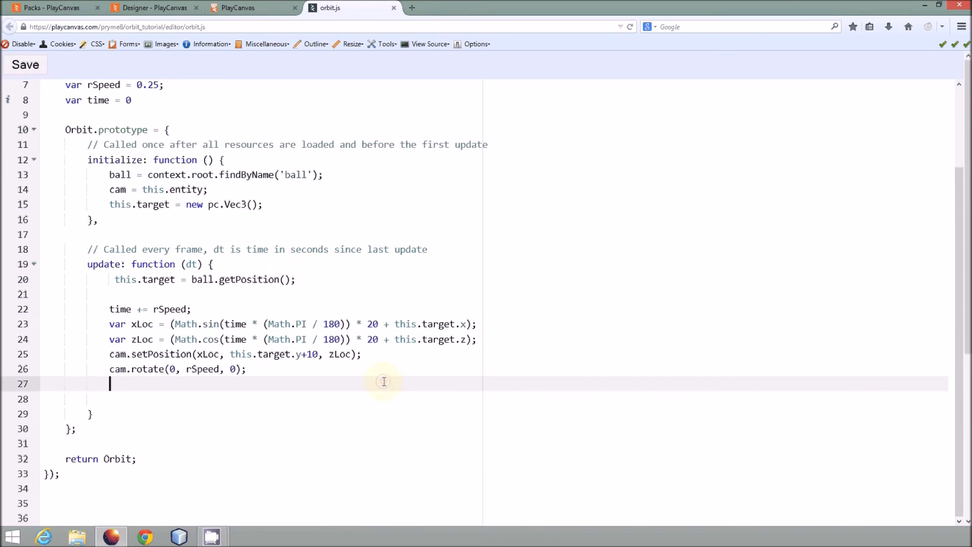
click(253, 7)
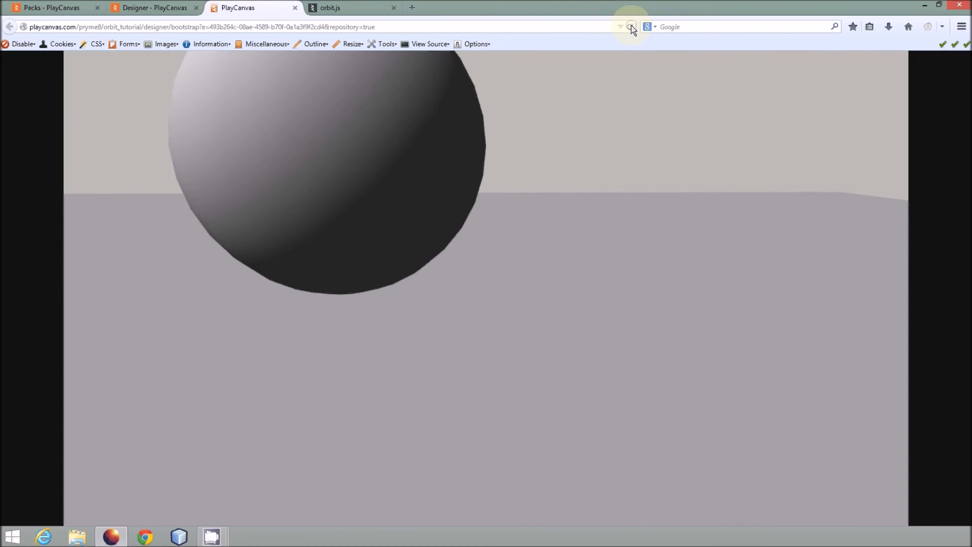
Rerun the preview with the updated code and scroll back up in orbit.js.
click(631, 27)
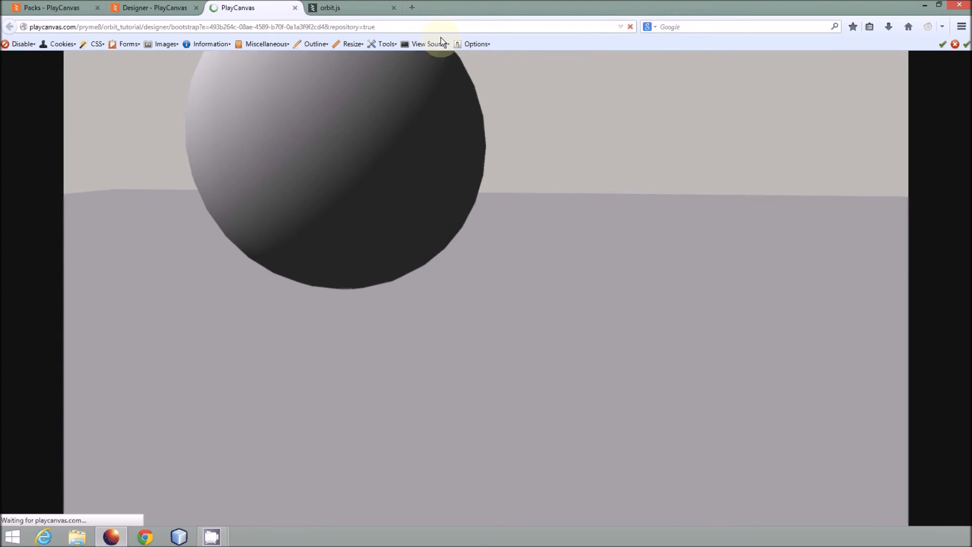
click(350, 8)
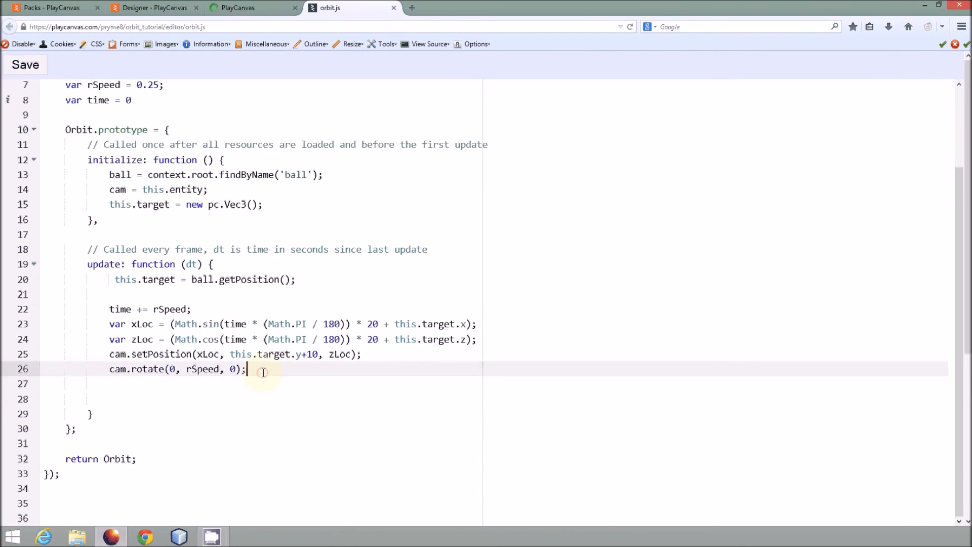
scroll(up, 3)
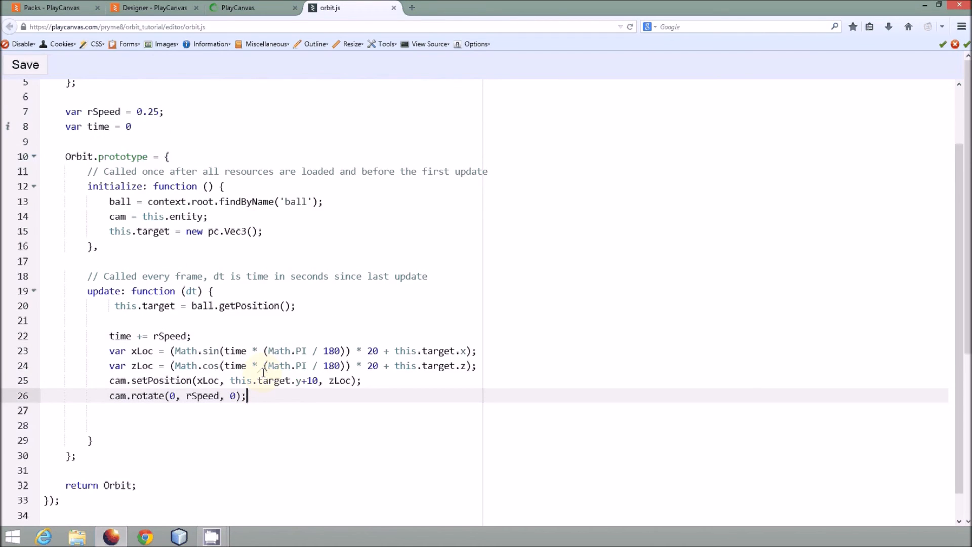
mouse_move(370, 385)
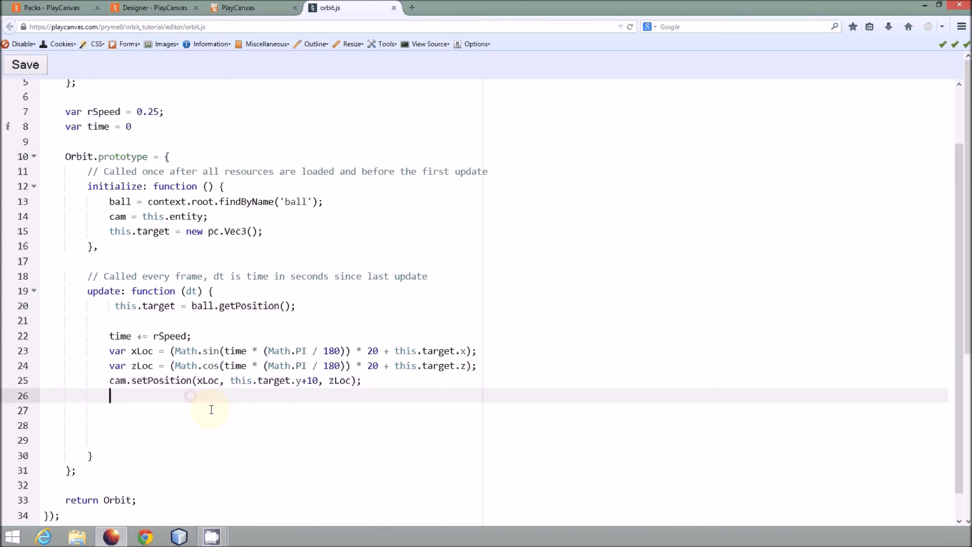
Add cam.lookAt(this.target); to the end of update and check the preview.
text(cam.l)
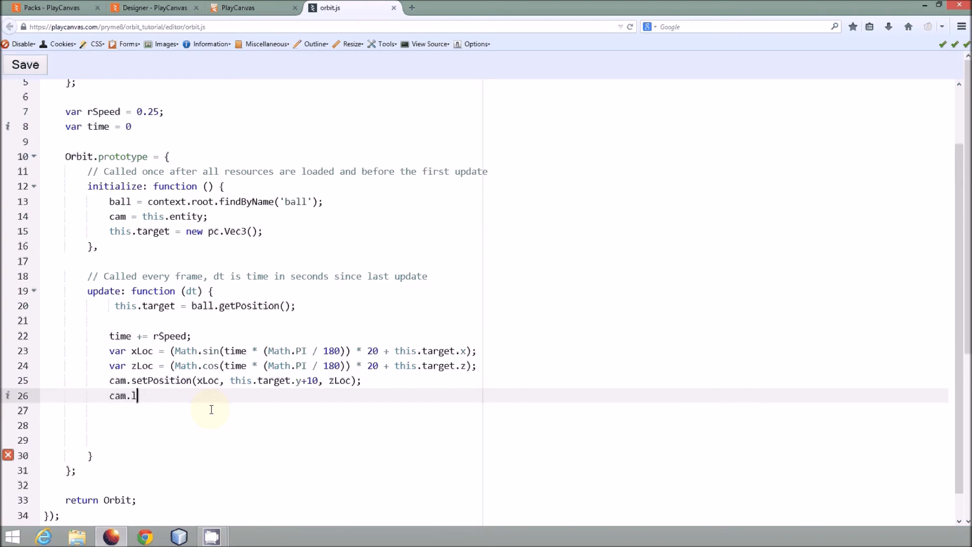
text(ookAt)
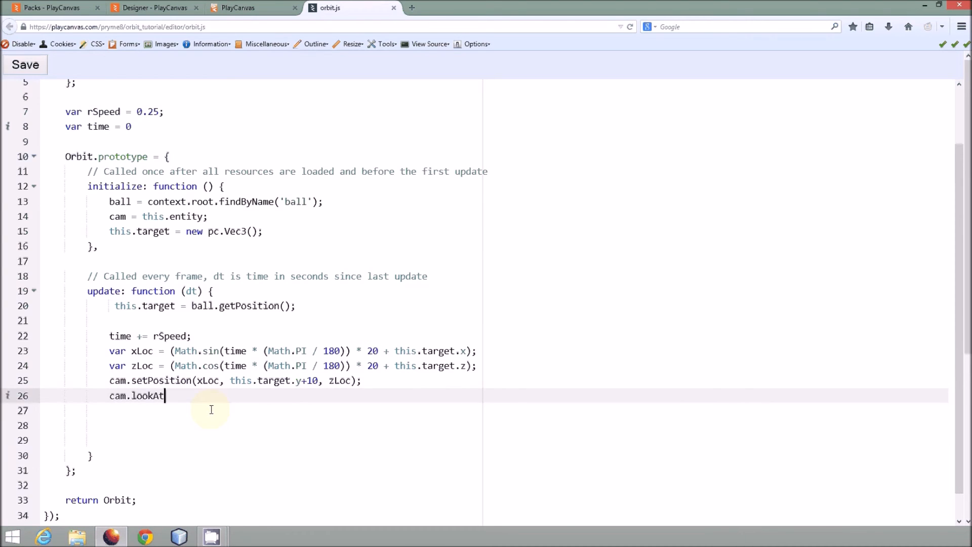
text(())
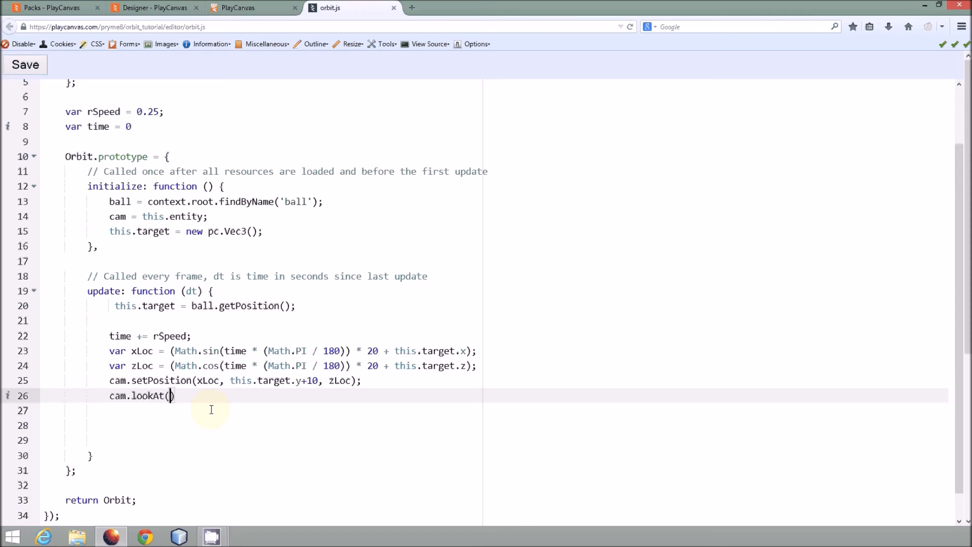
text(this.)
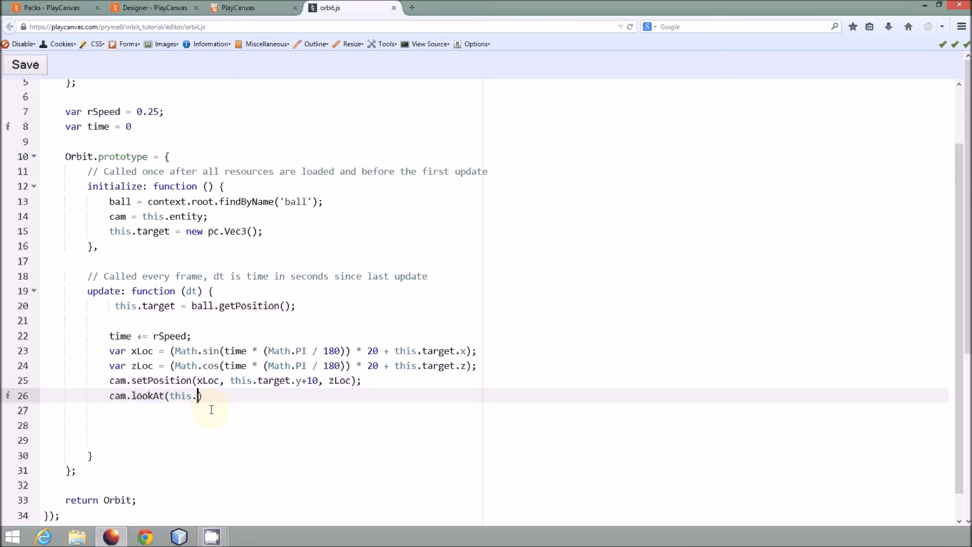
text(target))
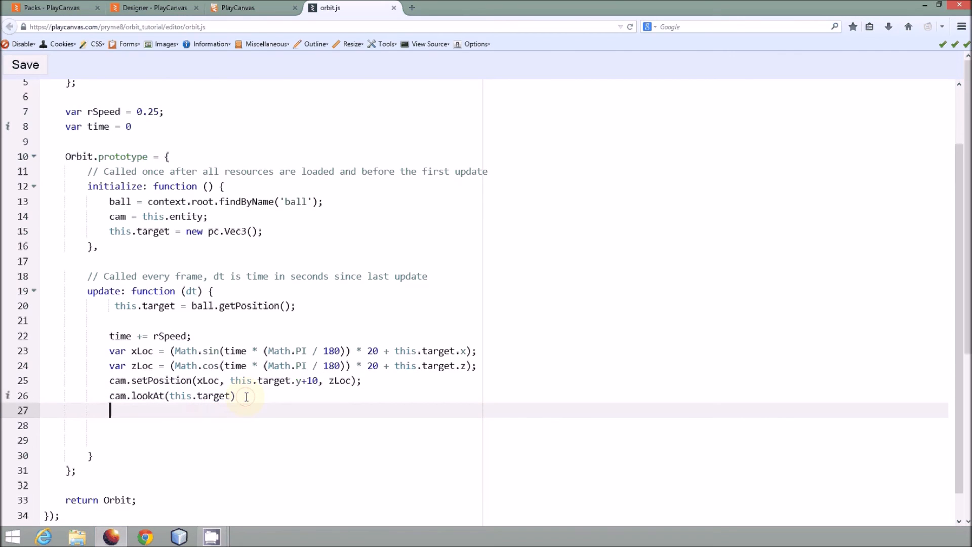
mouse_move(229, 396)
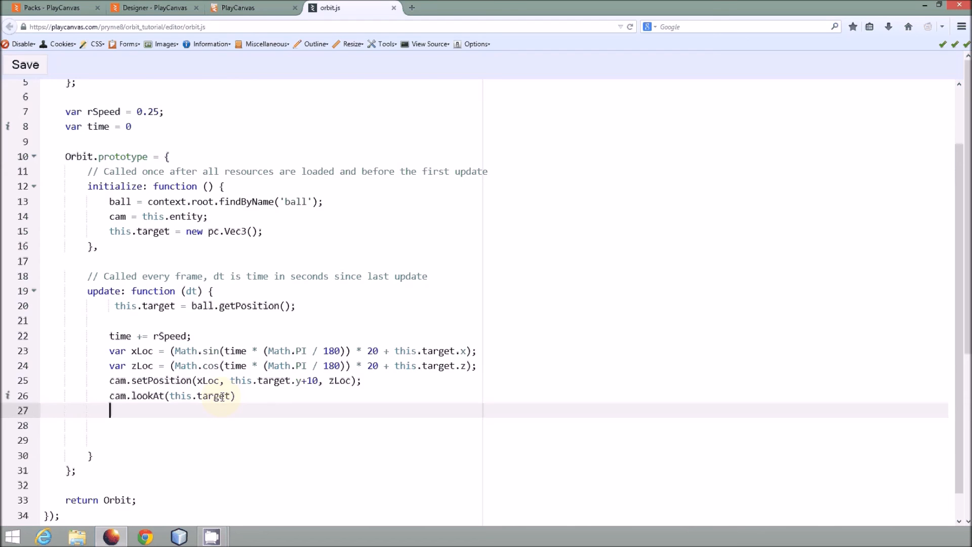
text(;)
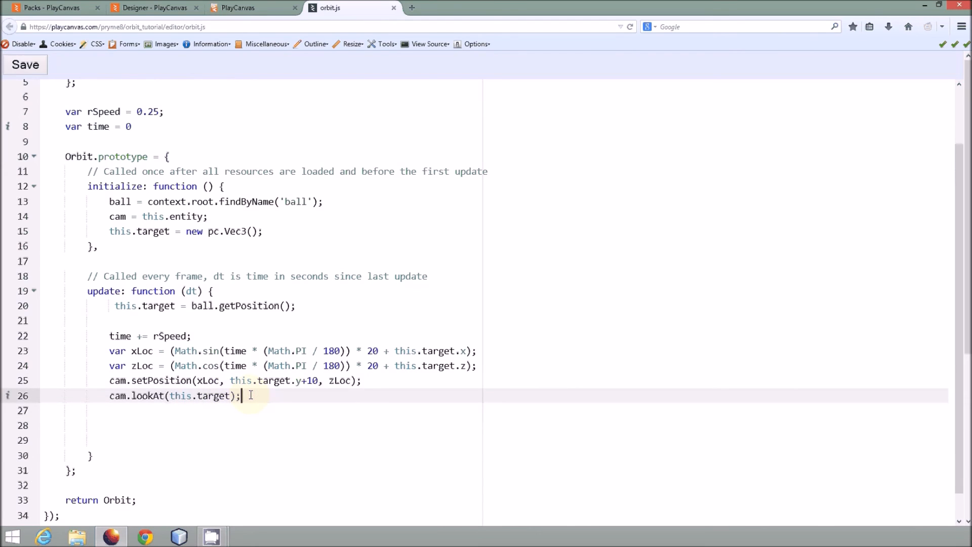
click(253, 8)
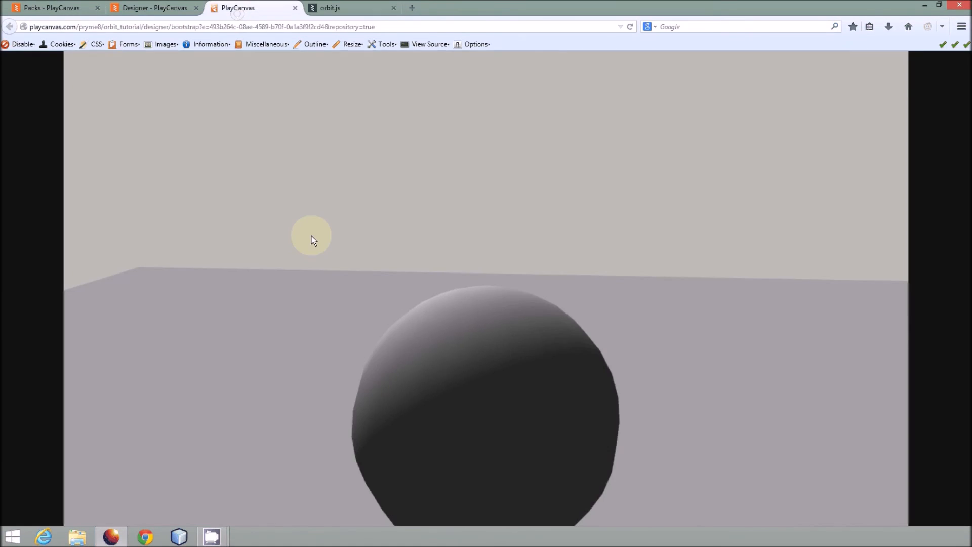